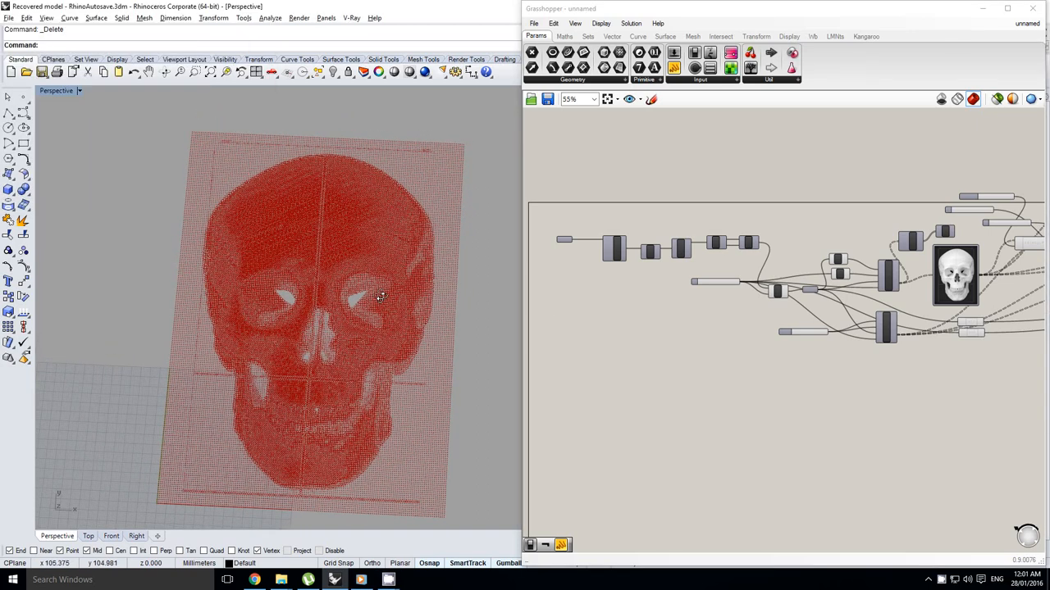
pyautogui.moveTo(346, 342)
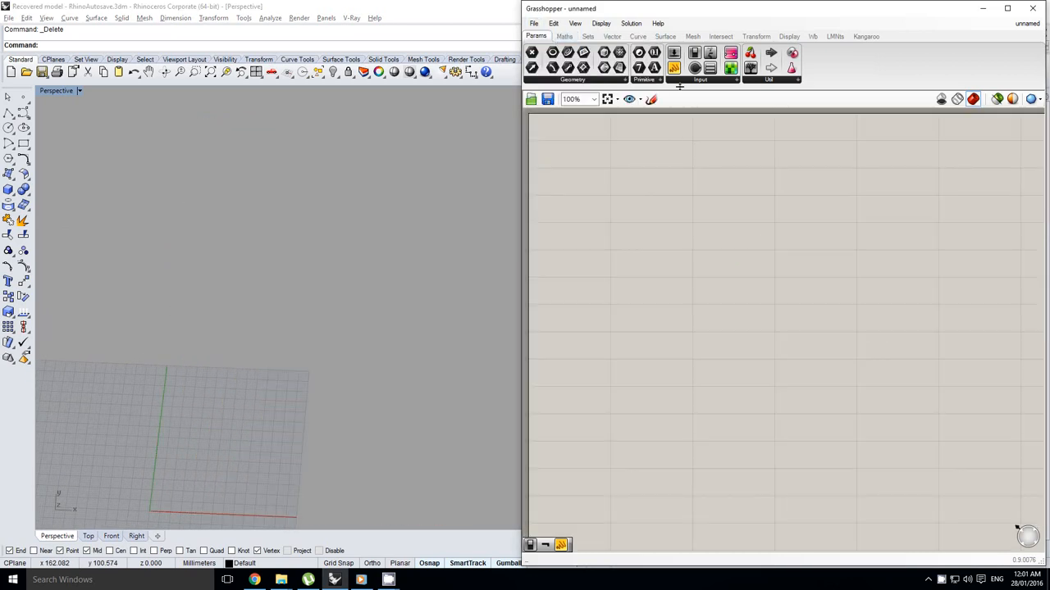
pyautogui.moveTo(730, 68)
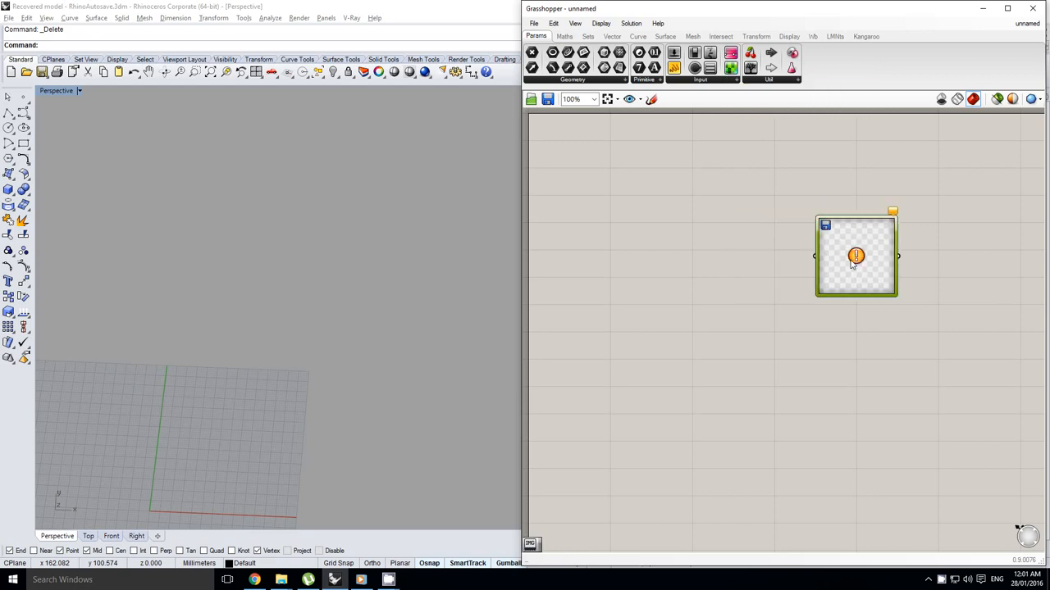
# - Load the skull photograph as the Image Sampler's source file and confirm
pyautogui.moveTo(856, 257); pyautogui.dragTo(921, 259)
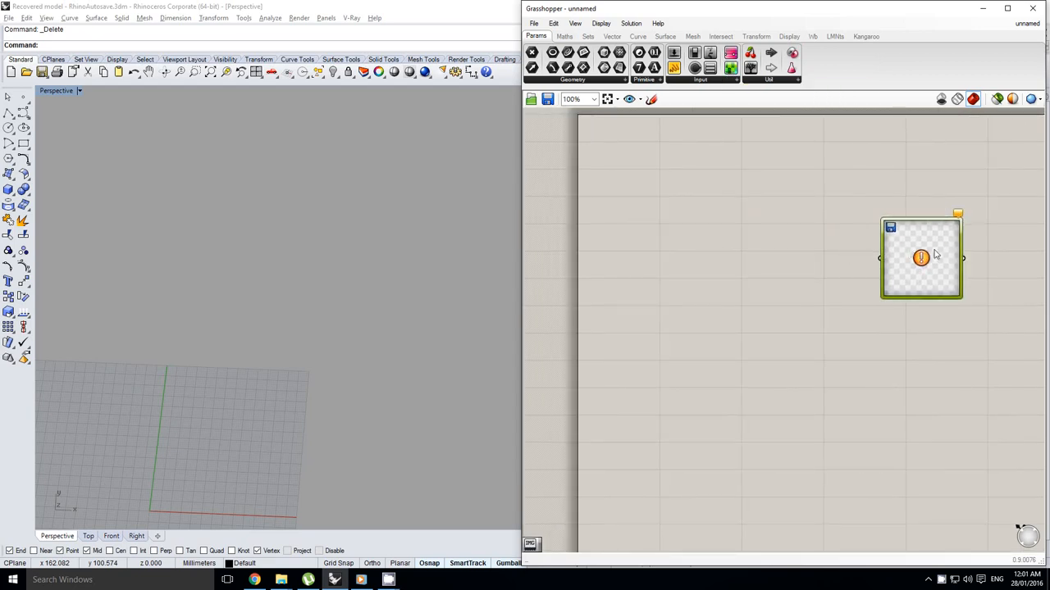
pyautogui.doubleClick(920, 258)
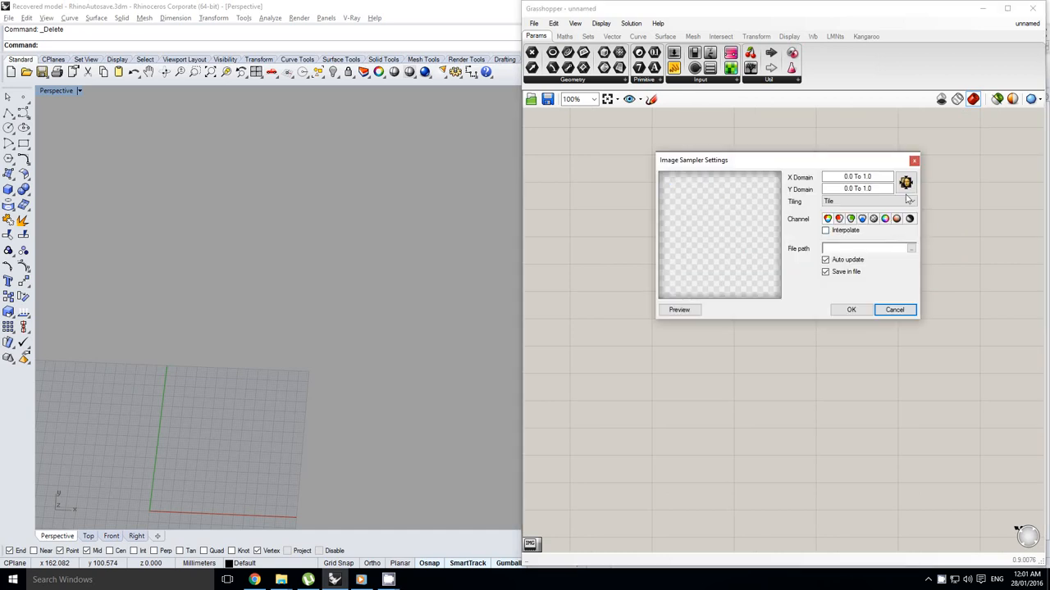
pyautogui.click(910, 249)
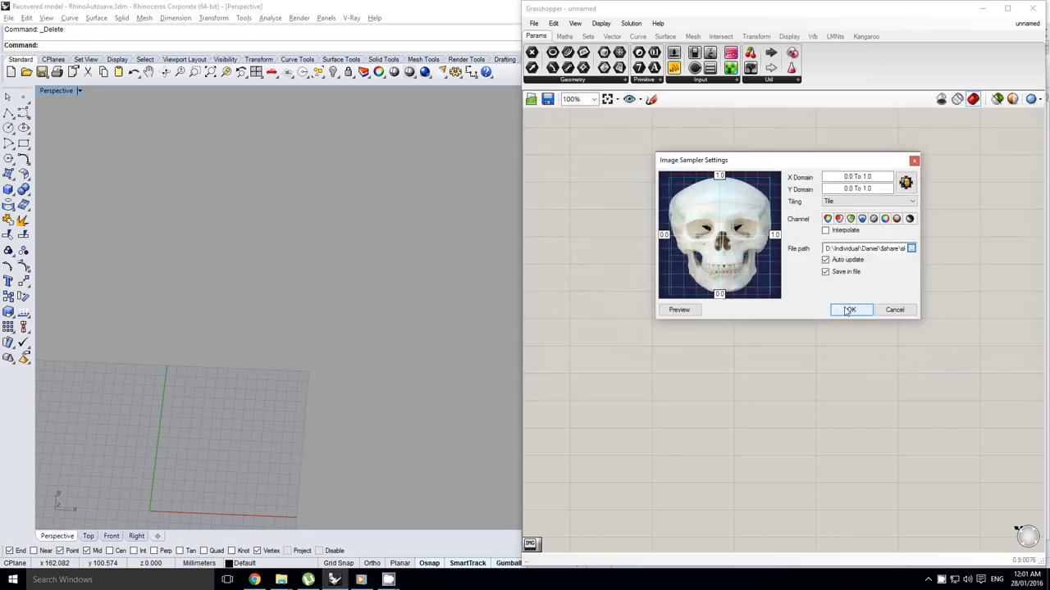
pyautogui.click(850, 310)
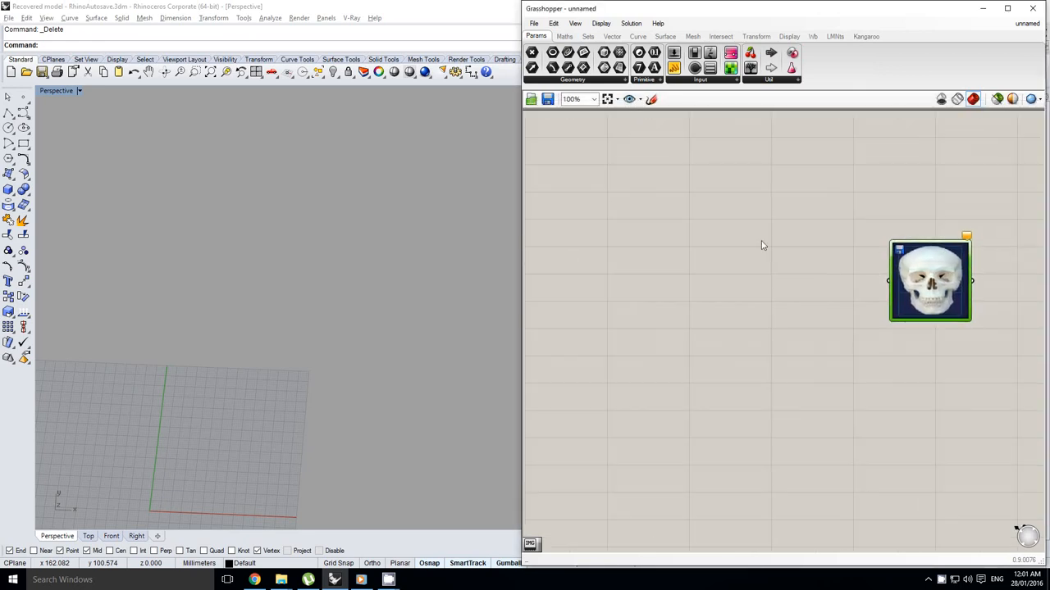
# - Add a Rectangular Grid component by searching 'rectang'
pyautogui.moveTo(930, 280); pyautogui.dragTo(983, 280)
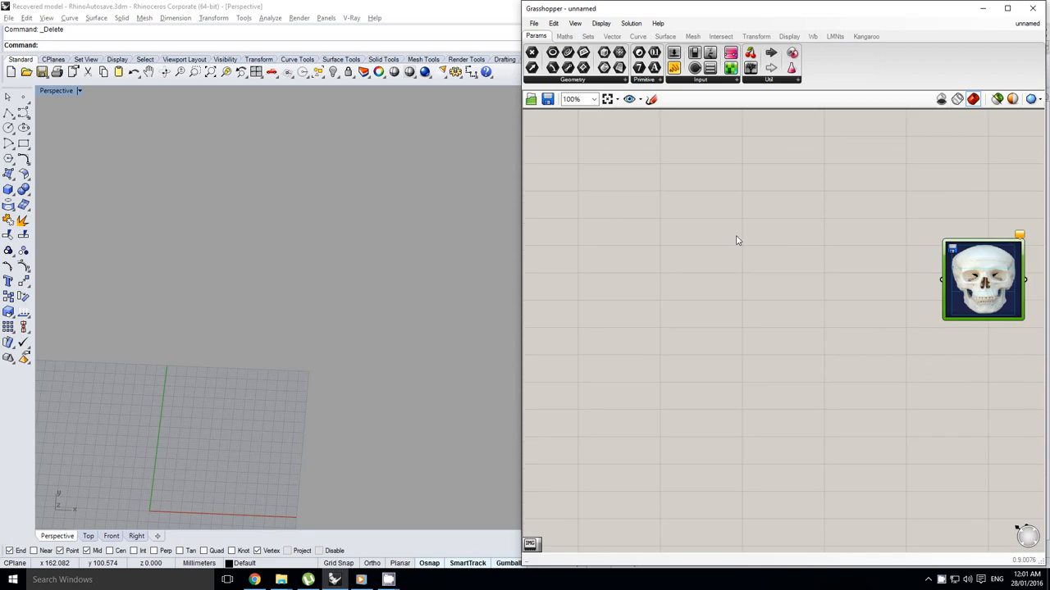
pyautogui.doubleClick(735, 240)
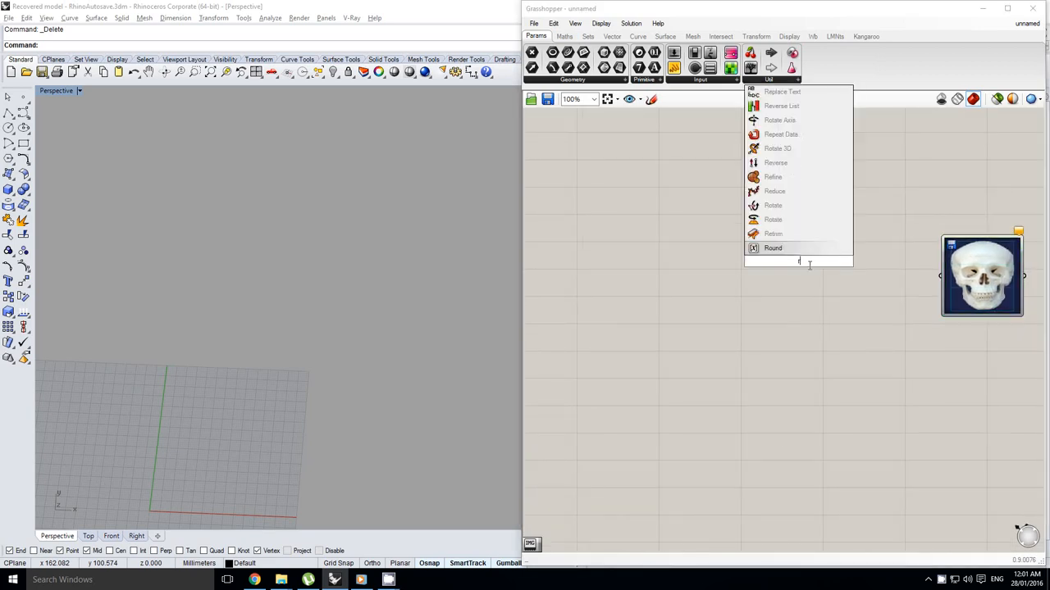
pyautogui.write('rectang')
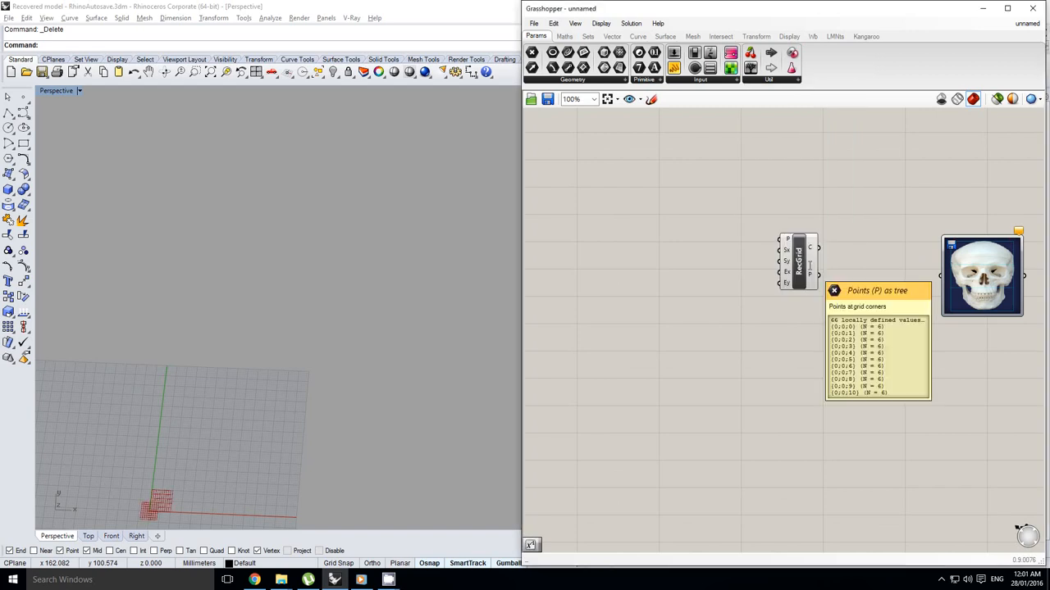
# - Make the Number Slider whole-number (N rounding) with a maximum of 50
pyautogui.rightClick(792, 263)
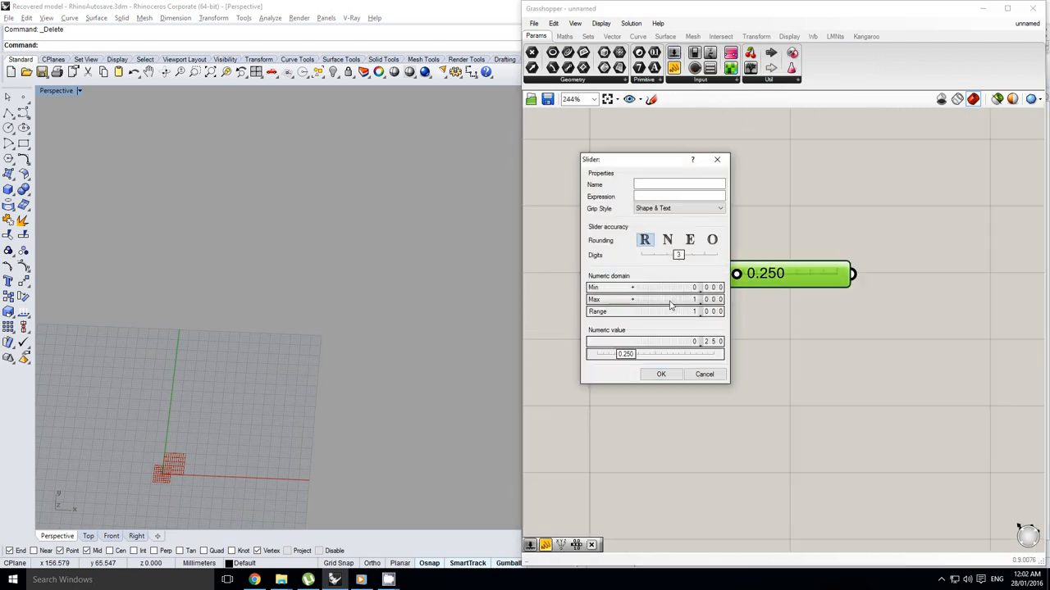
pyautogui.click(644, 299)
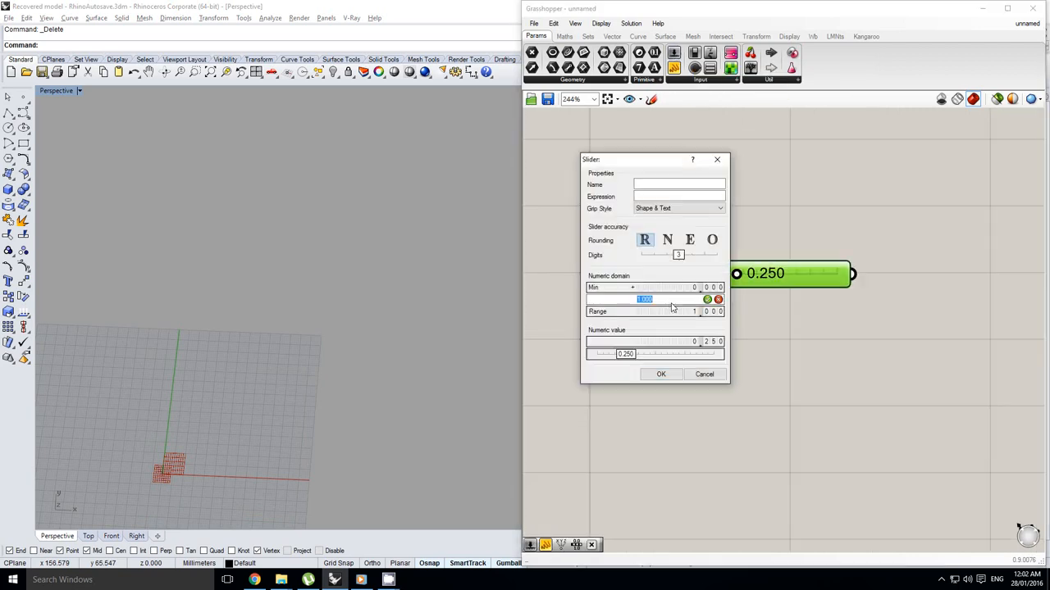
pyautogui.click(667, 239)
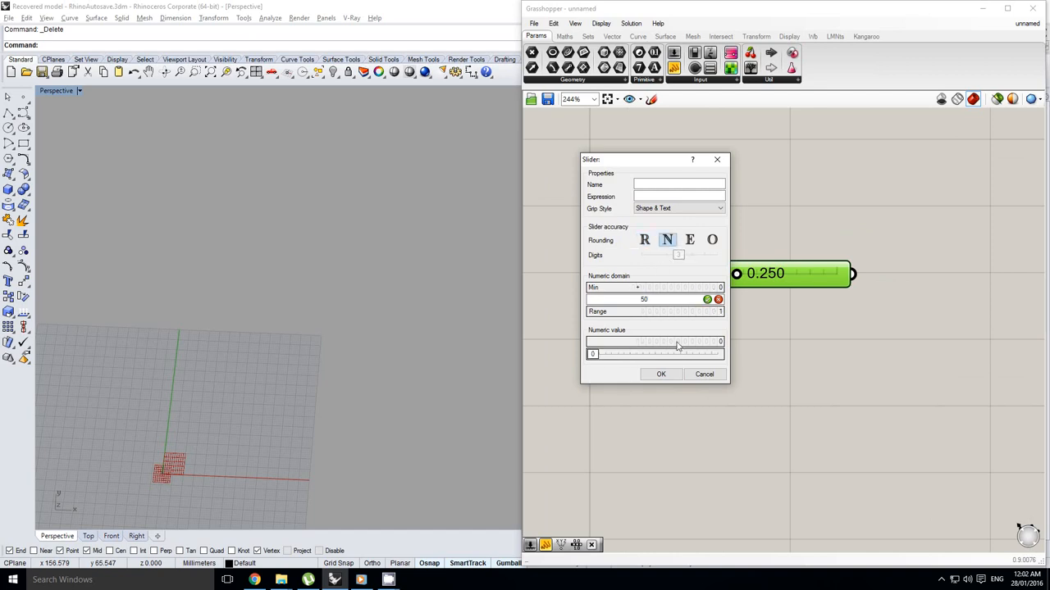
pyautogui.click(660, 374)
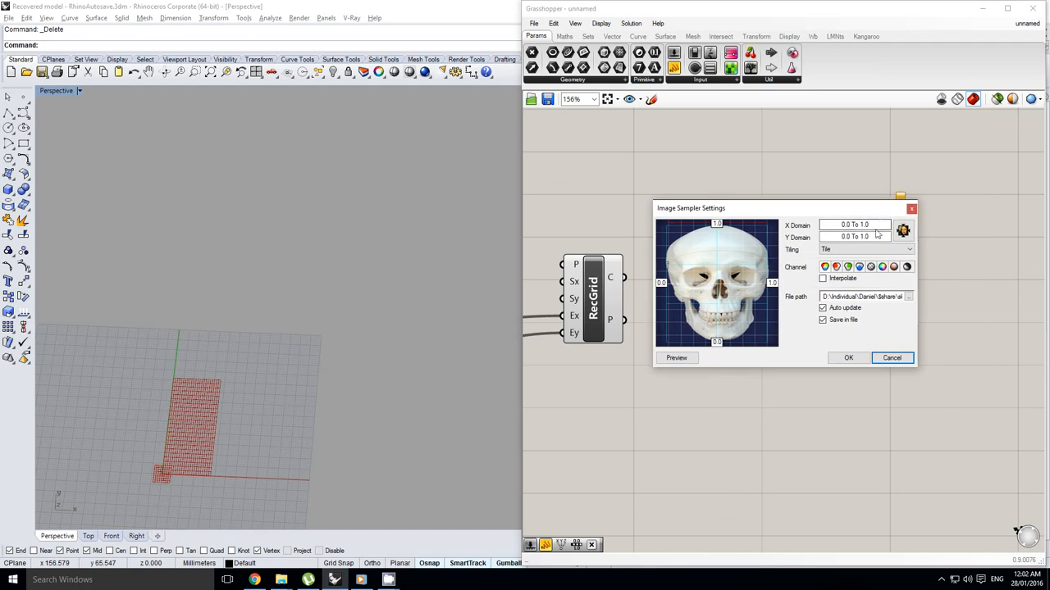
# - Adjust the Image Sampler's X and Y domain values
pyautogui.click(864, 225)
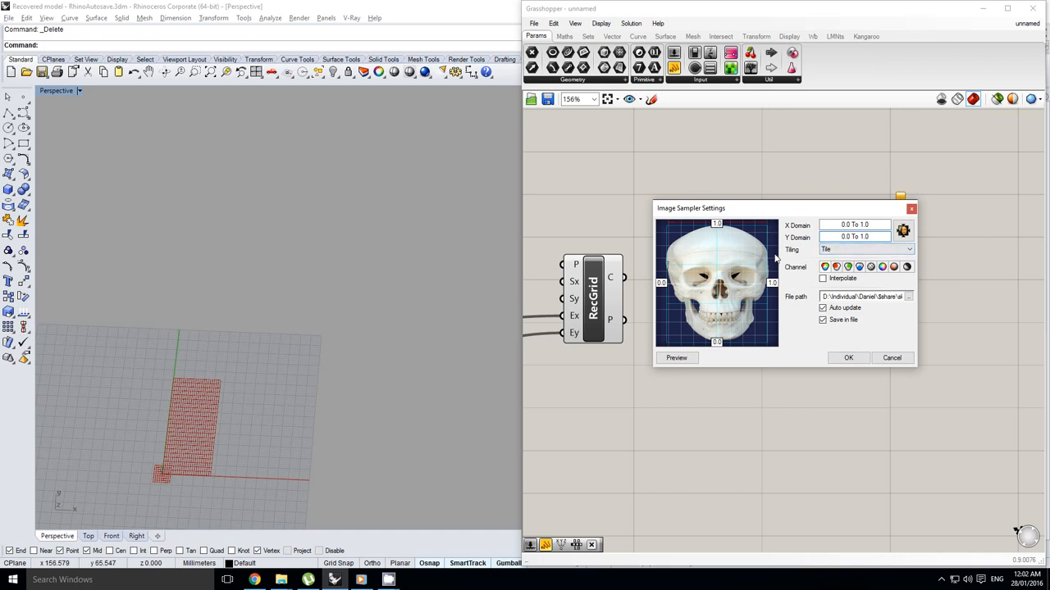
pyautogui.click(855, 237)
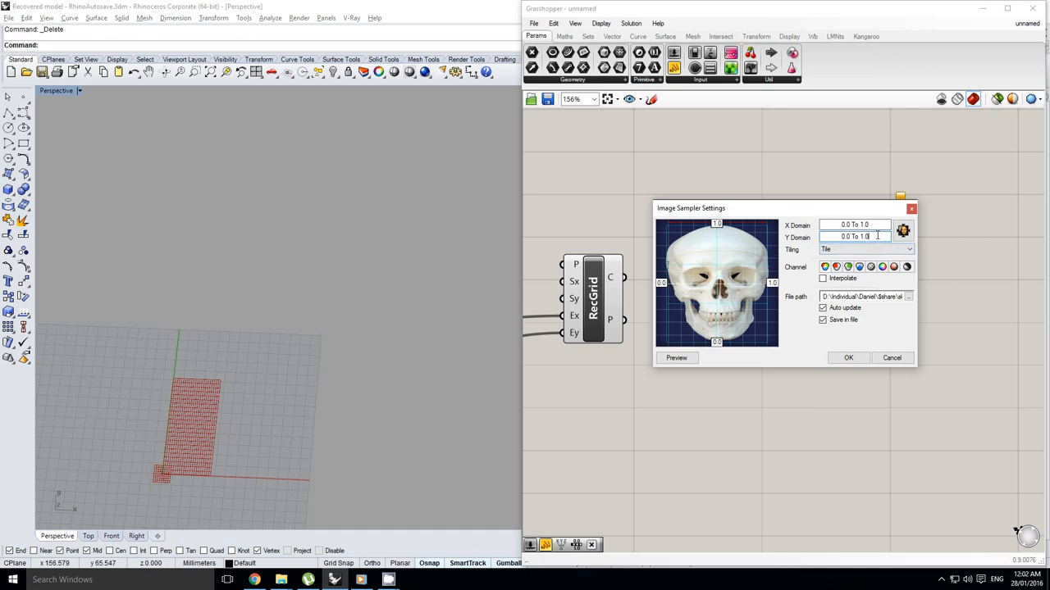
pyautogui.click(848, 358)
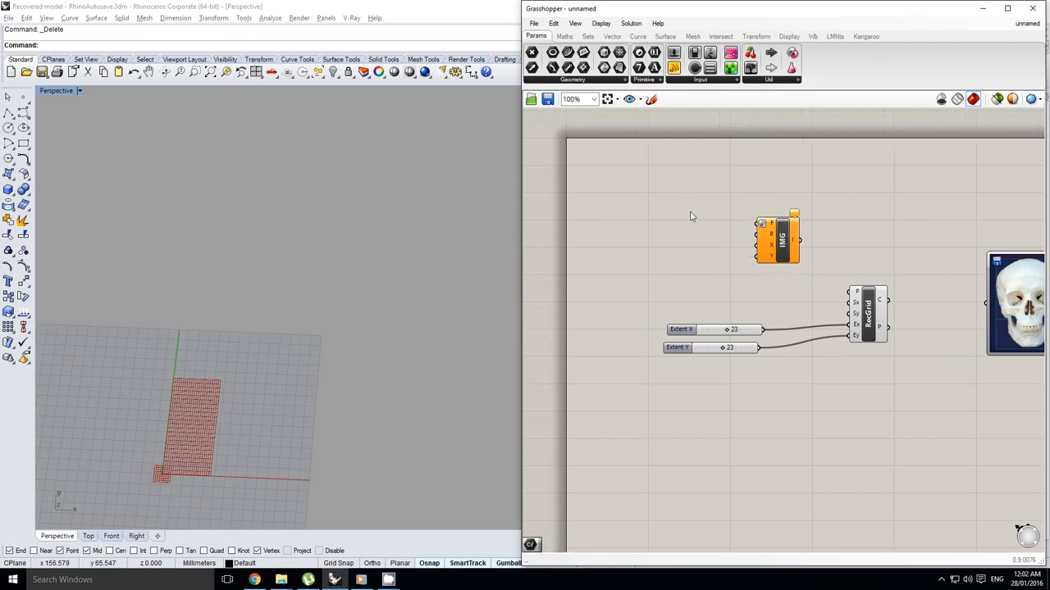
# - Add a Path parameter and set it to the skull image file
pyautogui.write('rea')
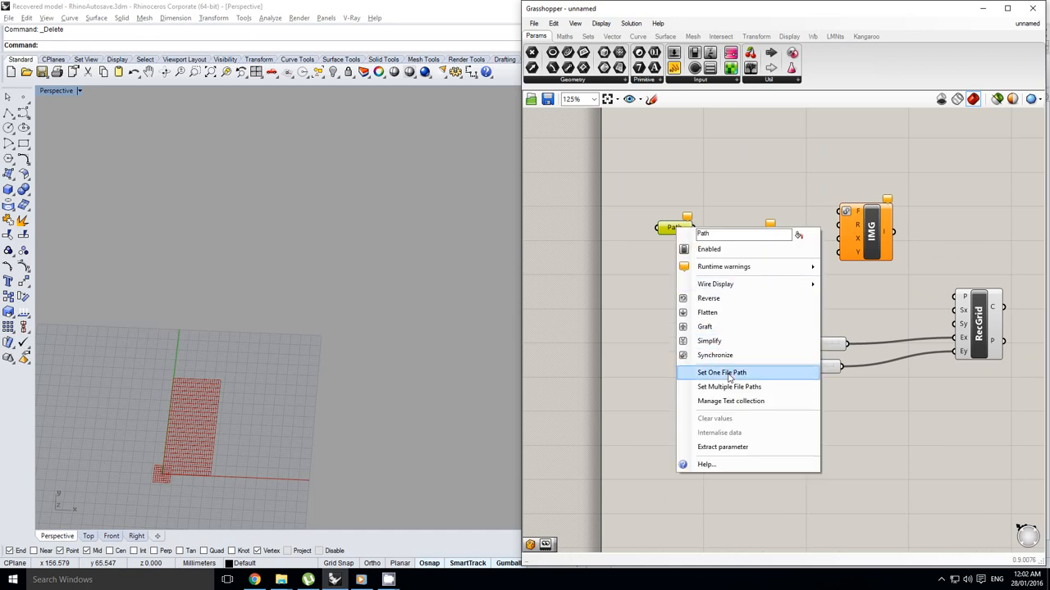
pyautogui.click(721, 372)
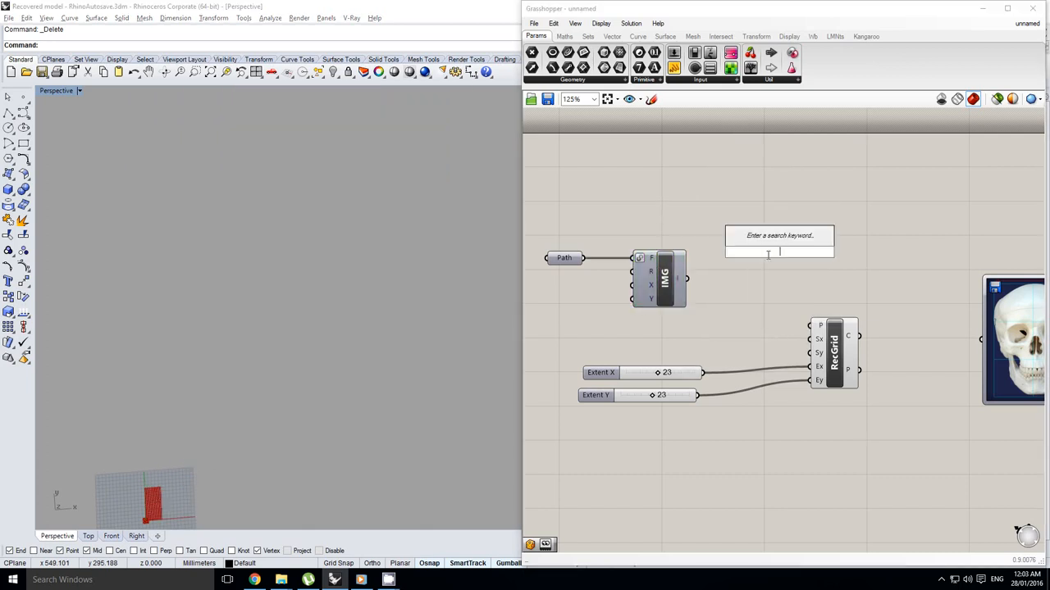
# - Add a Bounding Box for the image, followed by a Deconstruct Brep component
pyautogui.write('bbox')
pyautogui.write('deco')
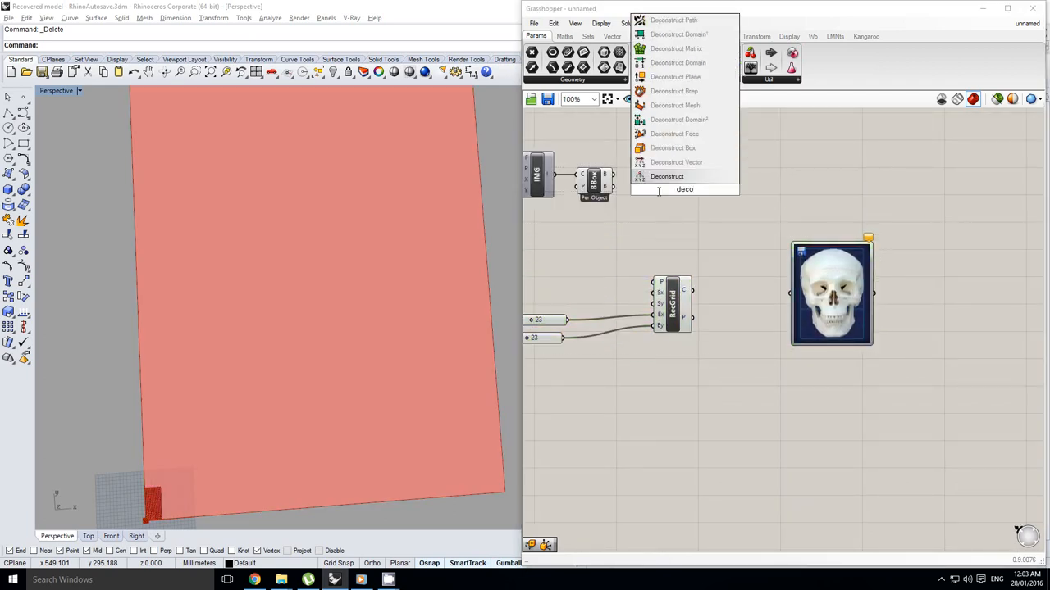
pyautogui.click(666, 176)
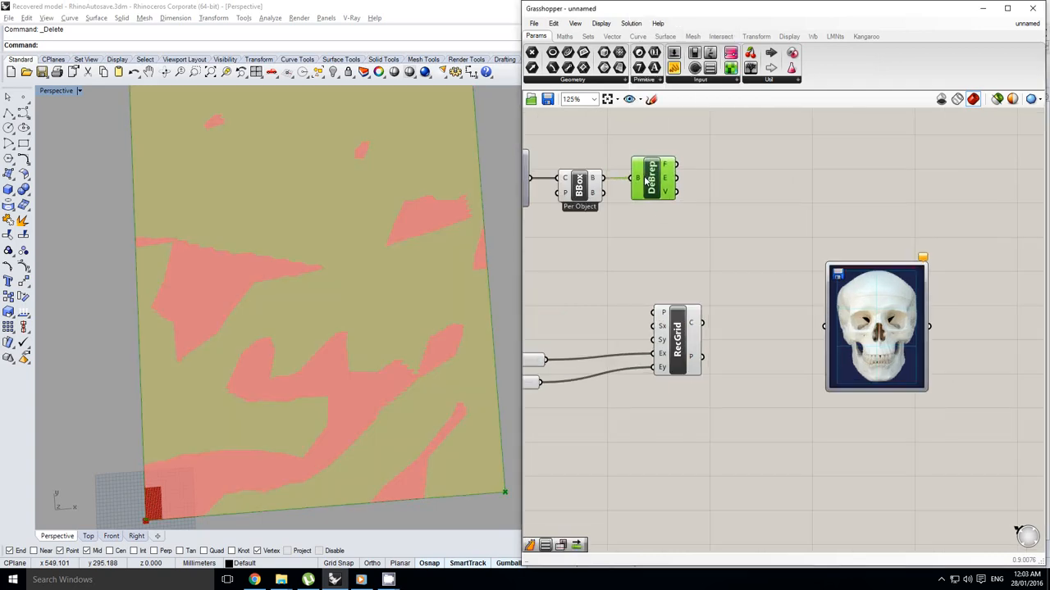
pyautogui.moveTo(665, 177)
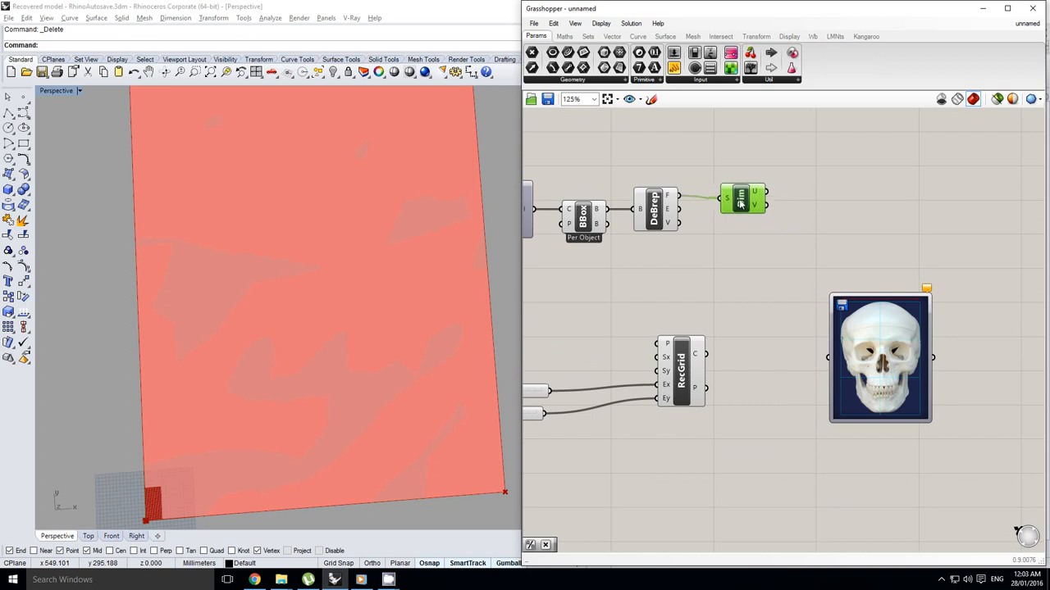
pyautogui.moveTo(741, 195)
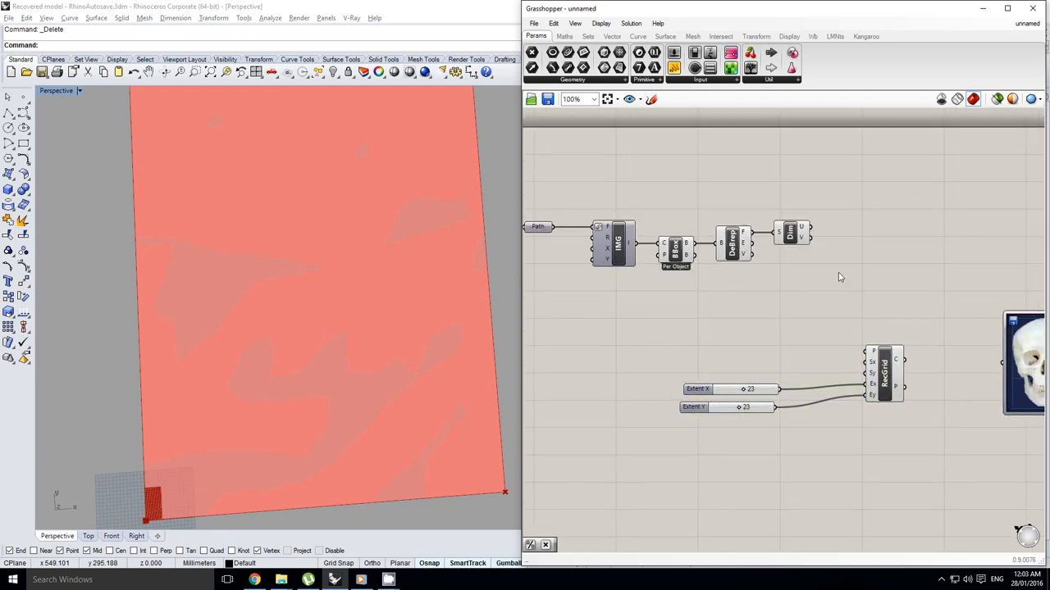
# - Multiply the U/V ratio by the slider and pipe it through an Integer
pyautogui.click(564, 36)
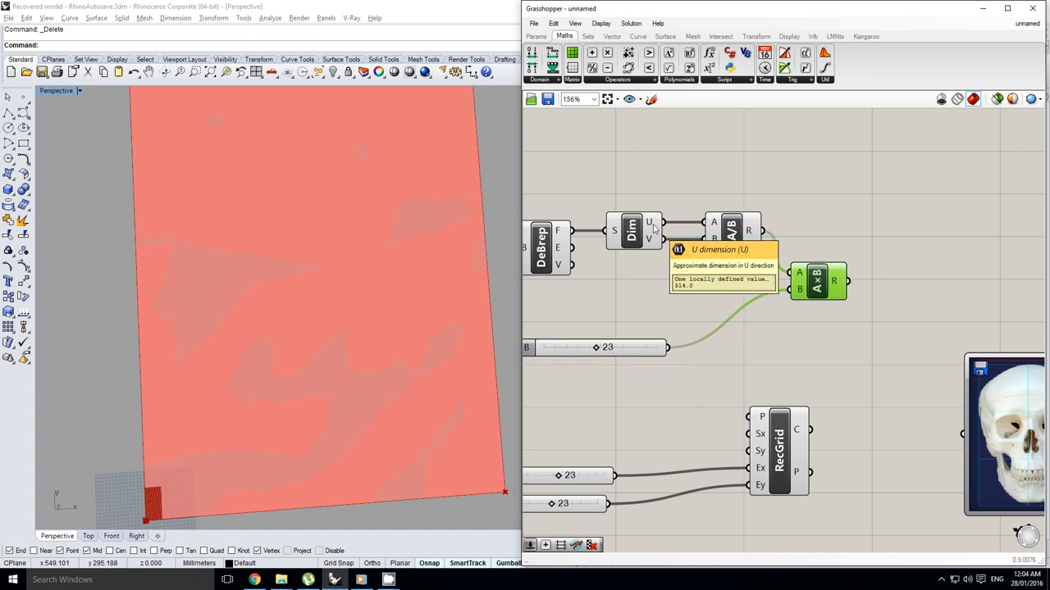
pyautogui.moveTo(654, 244)
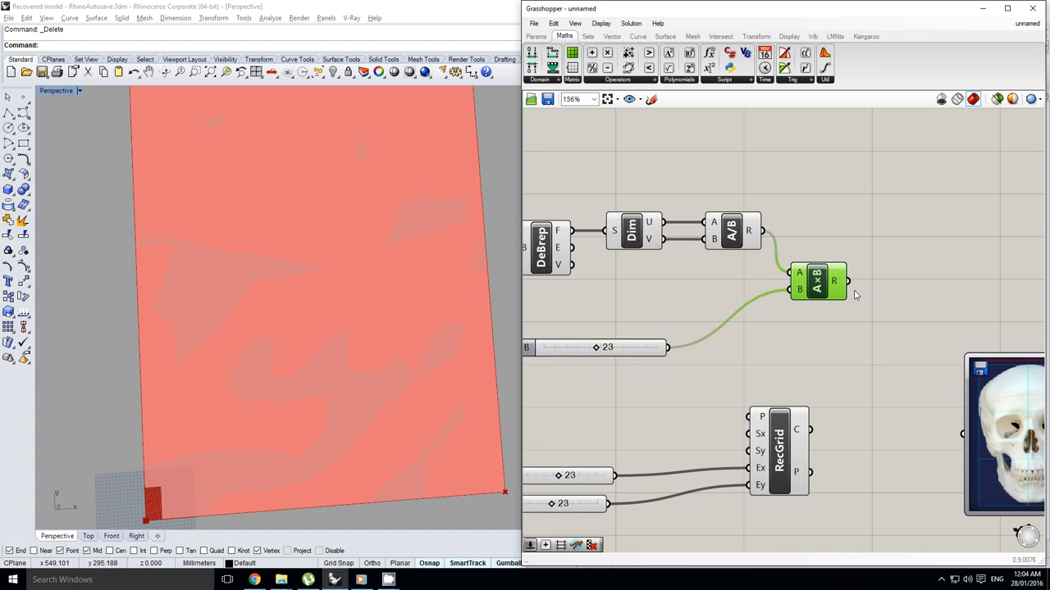
pyautogui.moveTo(835, 281)
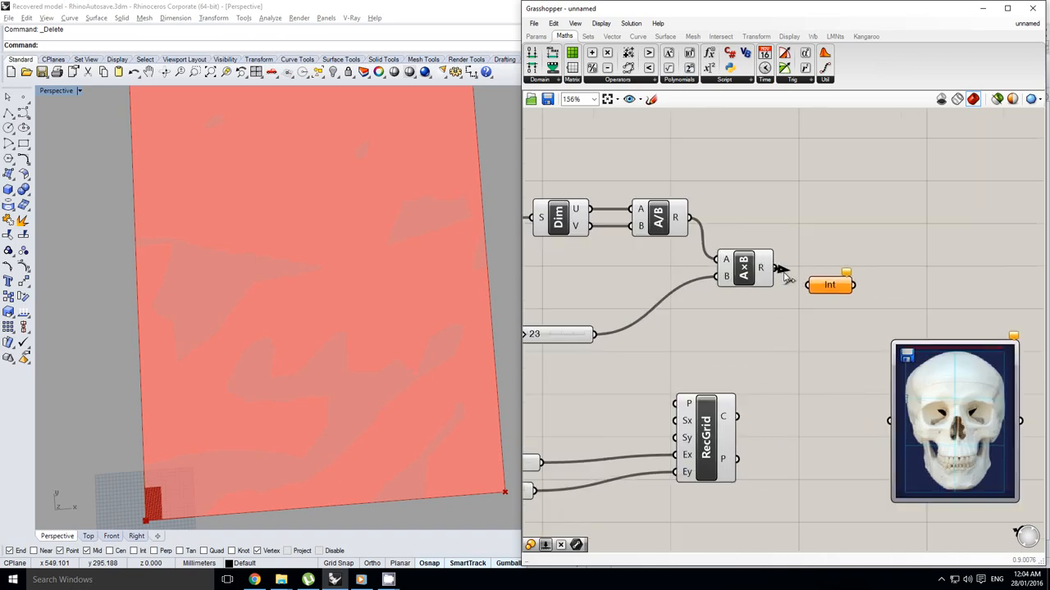
pyautogui.moveTo(828, 285); pyautogui.dragTo(817, 268)
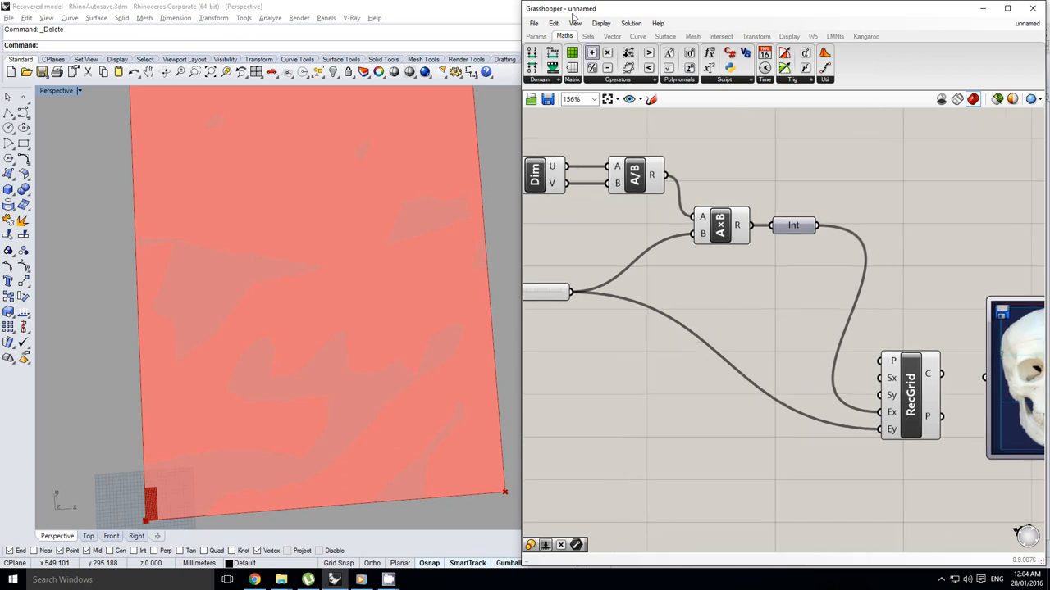
# - Add One Over X components from Maths > Polynomials for grid spacing Sx and Sy
pyautogui.click(679, 79)
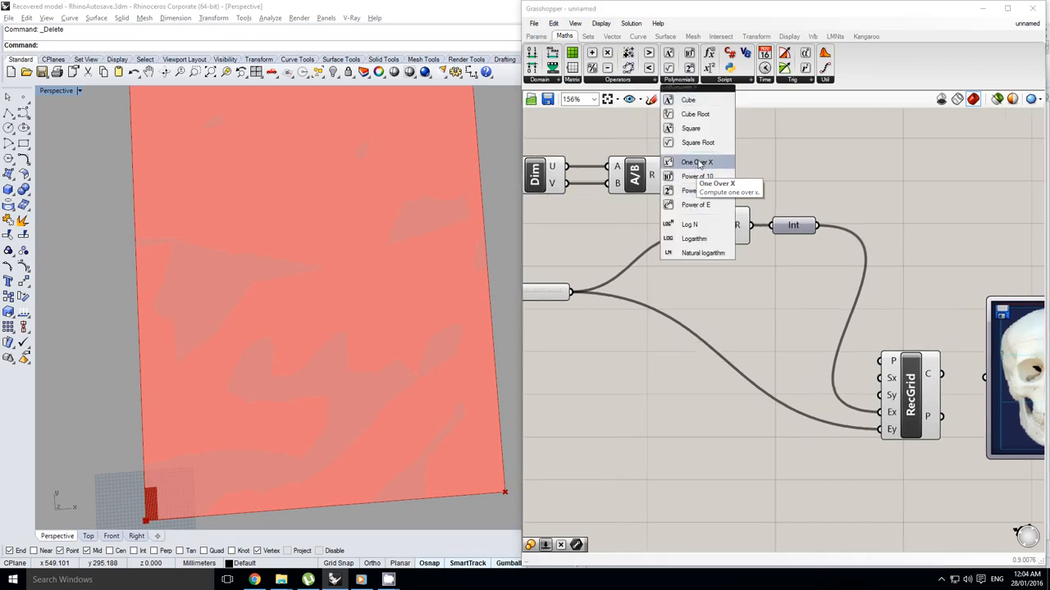
pyautogui.click(697, 161)
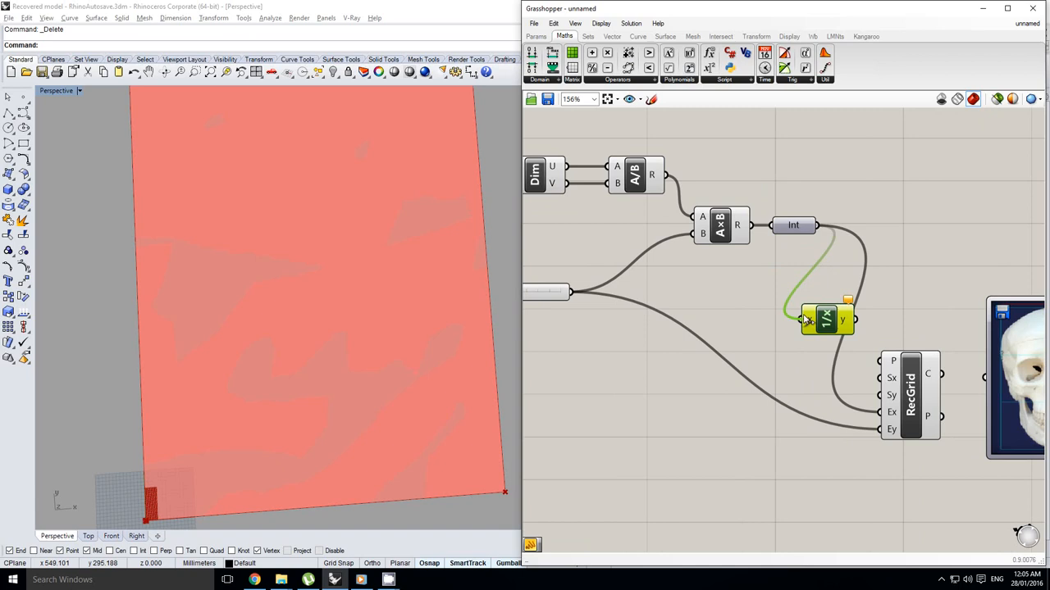
pyautogui.scroll(-3)
pyautogui.write('bounds')
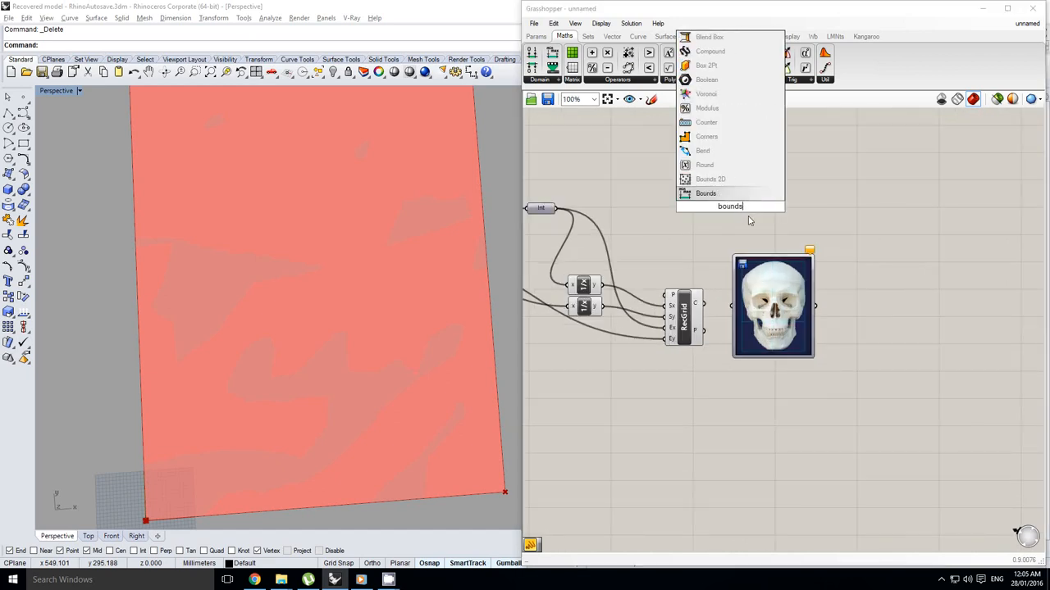
# - Add Bounds and a Deconstruct Vector, wiring the vector's X output into Bounds
pyautogui.click(706, 193)
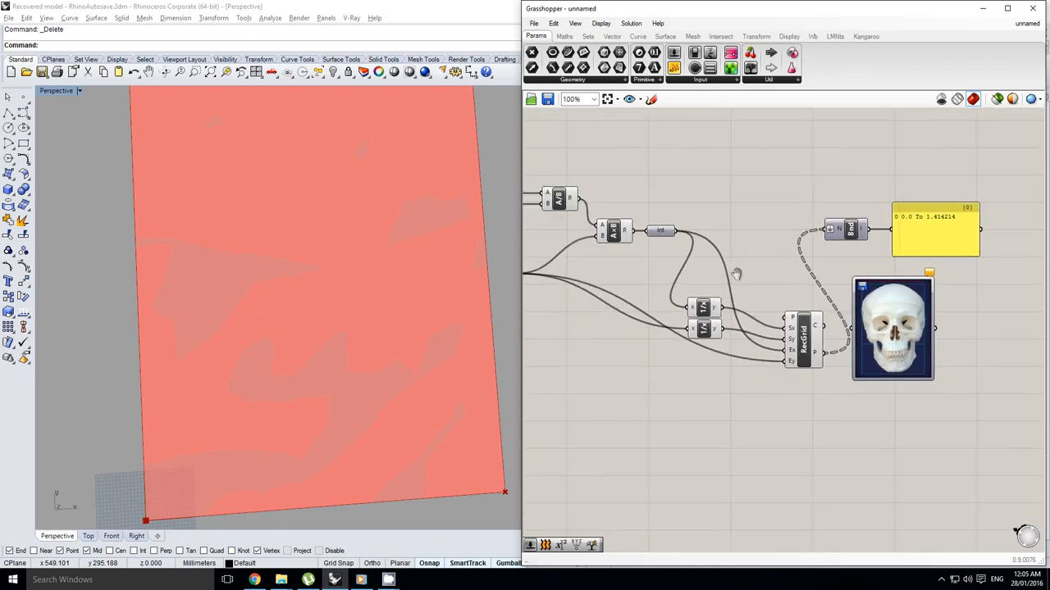
pyautogui.moveTo(734, 275); pyautogui.dragTo(861, 258)
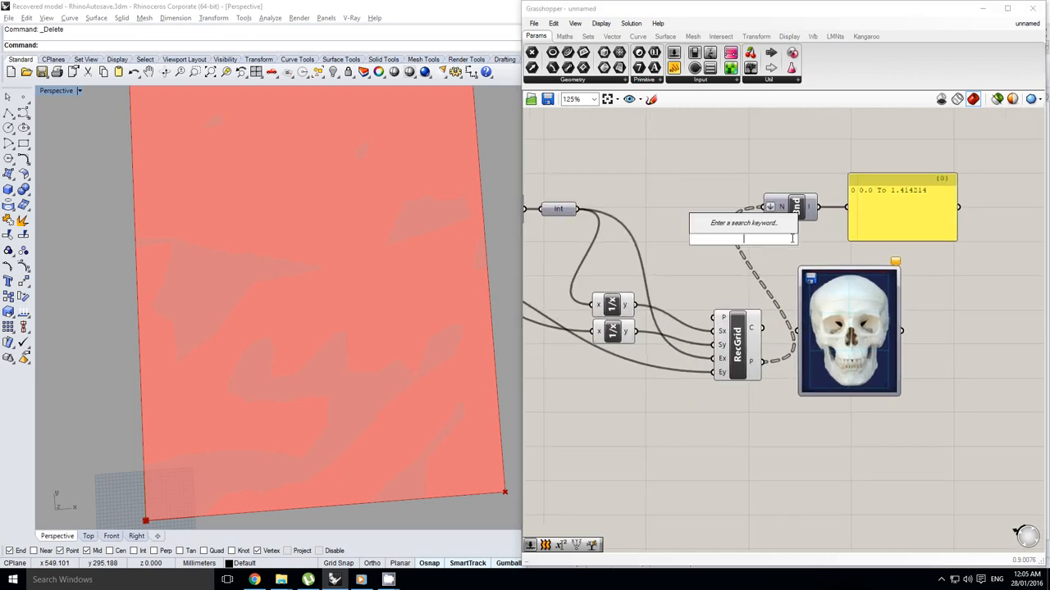
pyautogui.write('de')
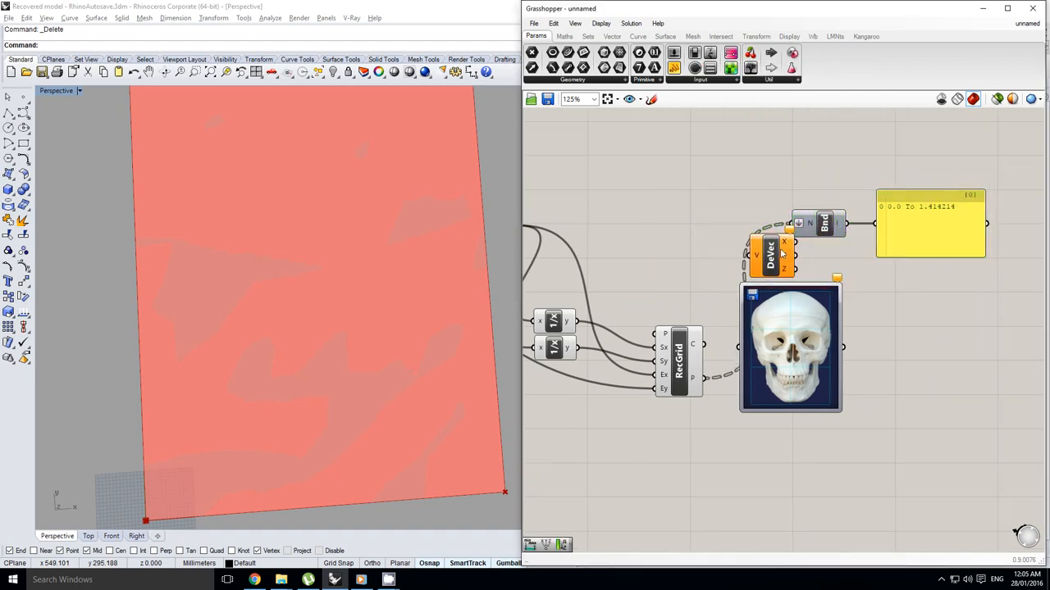
pyautogui.moveTo(771, 254); pyautogui.dragTo(726, 246)
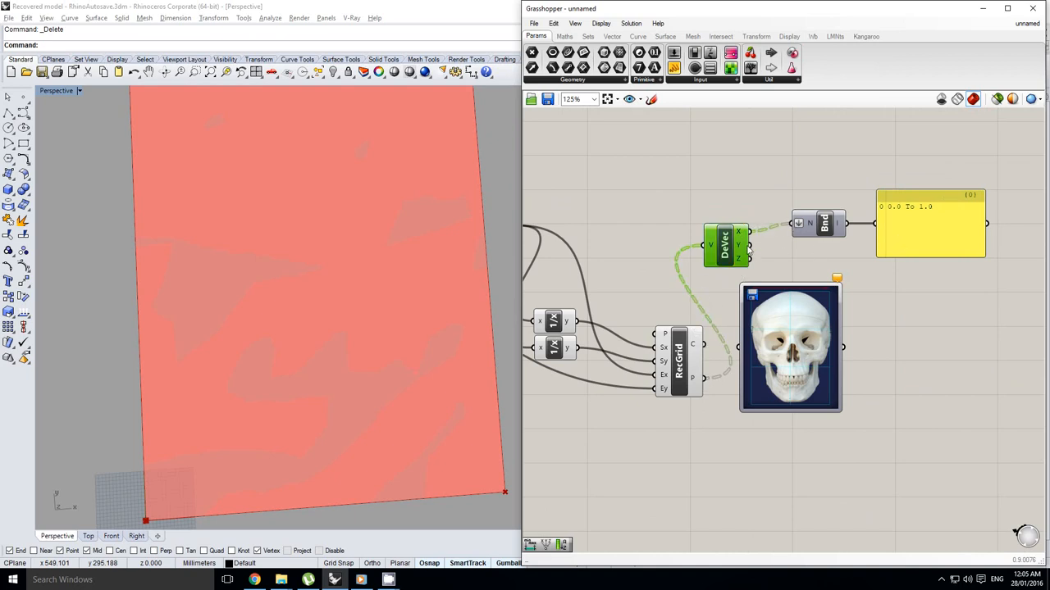
pyautogui.moveTo(811, 260)
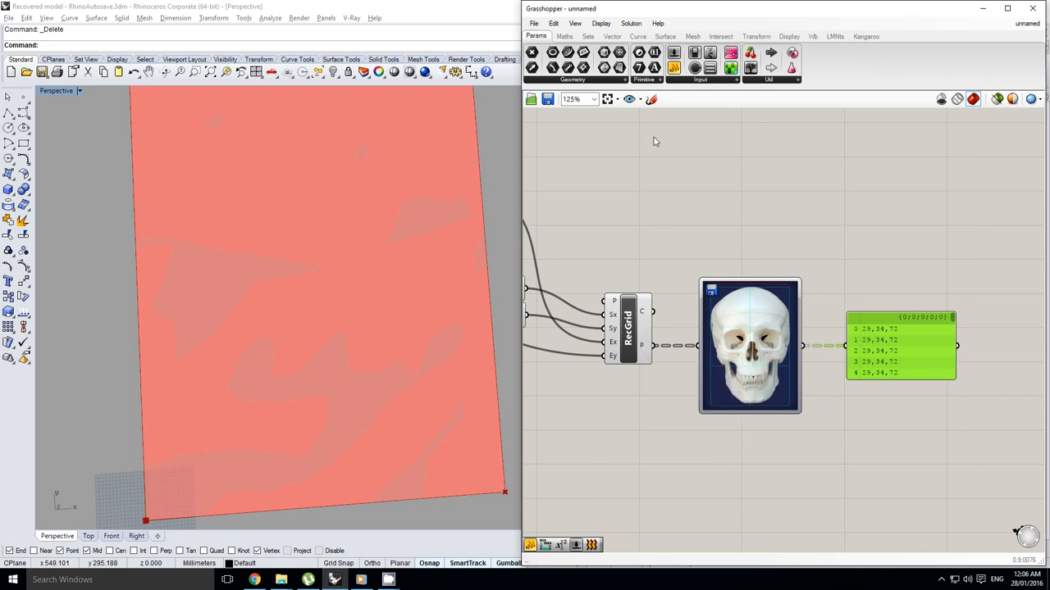
pyautogui.moveTo(759, 396)
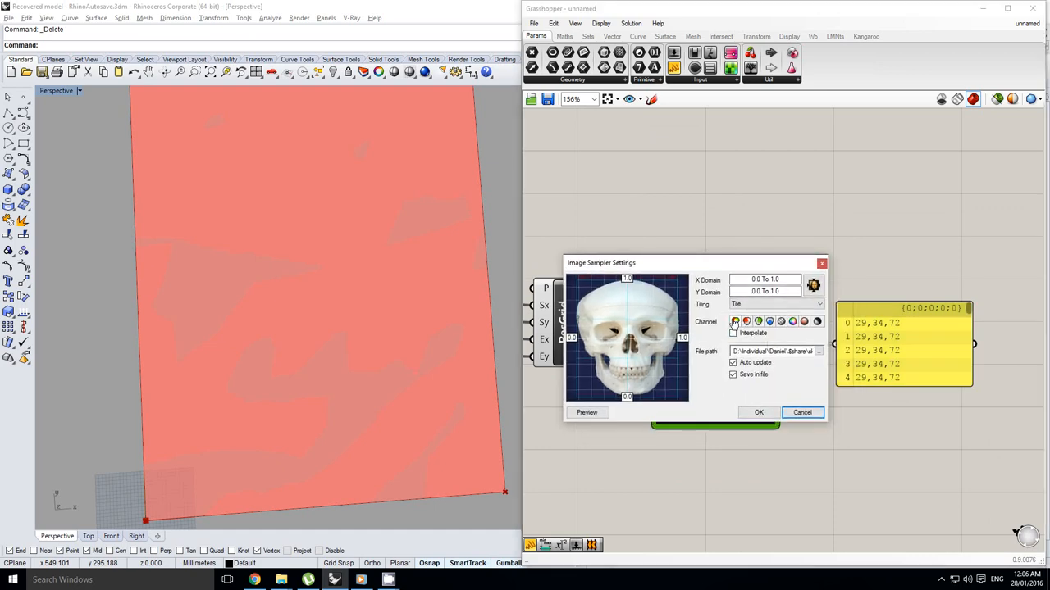
pyautogui.moveTo(734, 321)
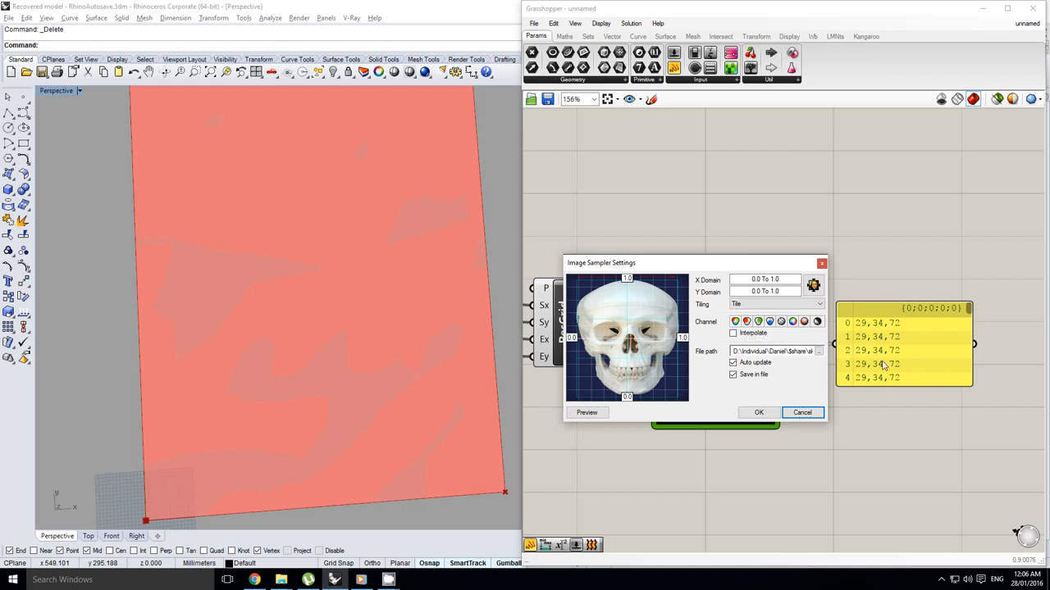
pyautogui.moveTo(746, 321)
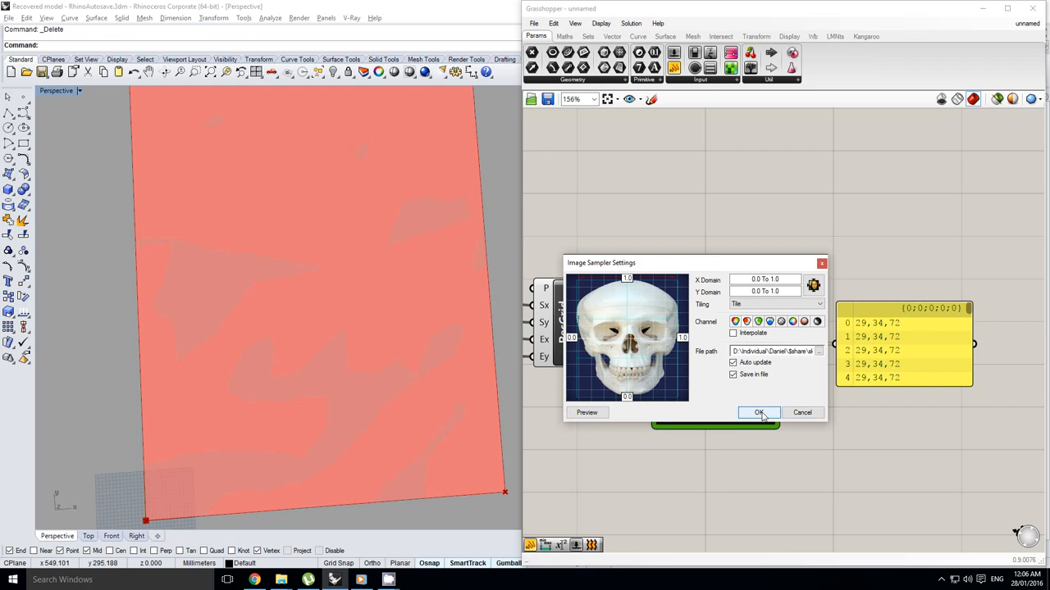
# - Switch the Image Sampler from the red channel to greyscale brightness
pyautogui.click(758, 413)
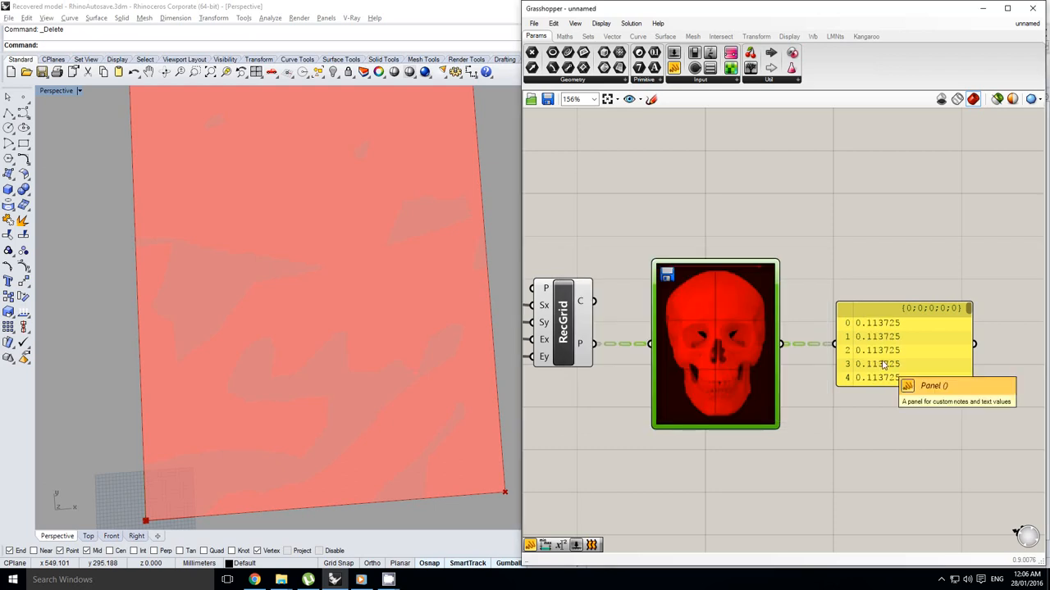
pyautogui.moveTo(735, 366)
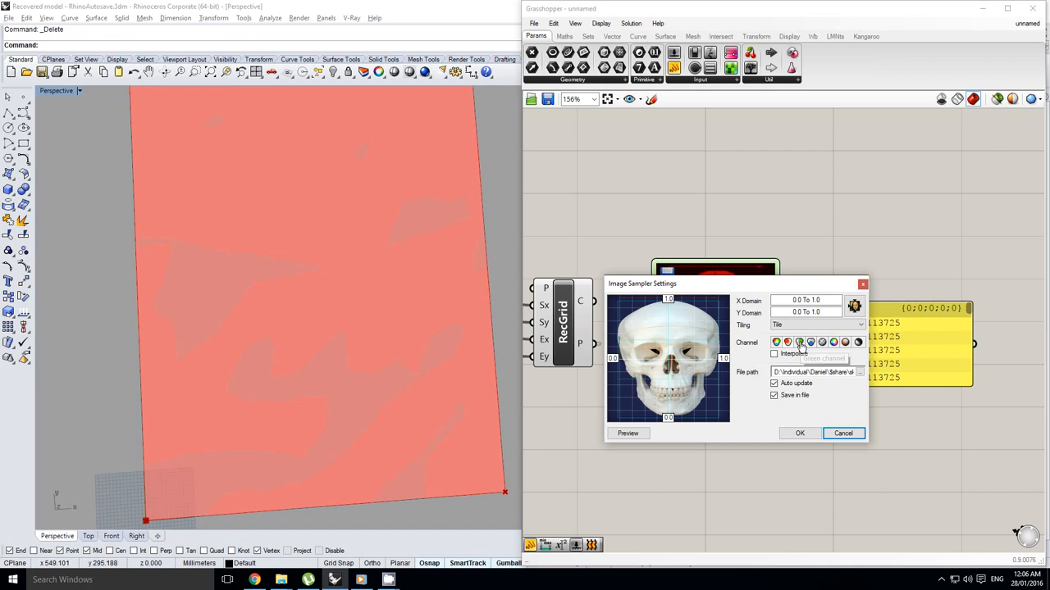
pyautogui.moveTo(809, 342)
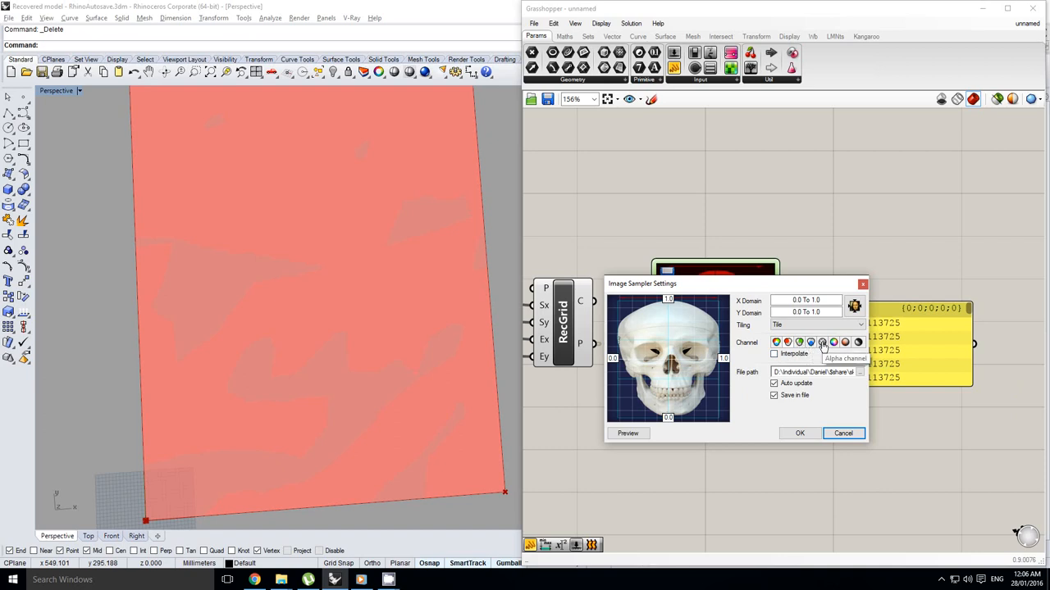
pyautogui.moveTo(843, 343)
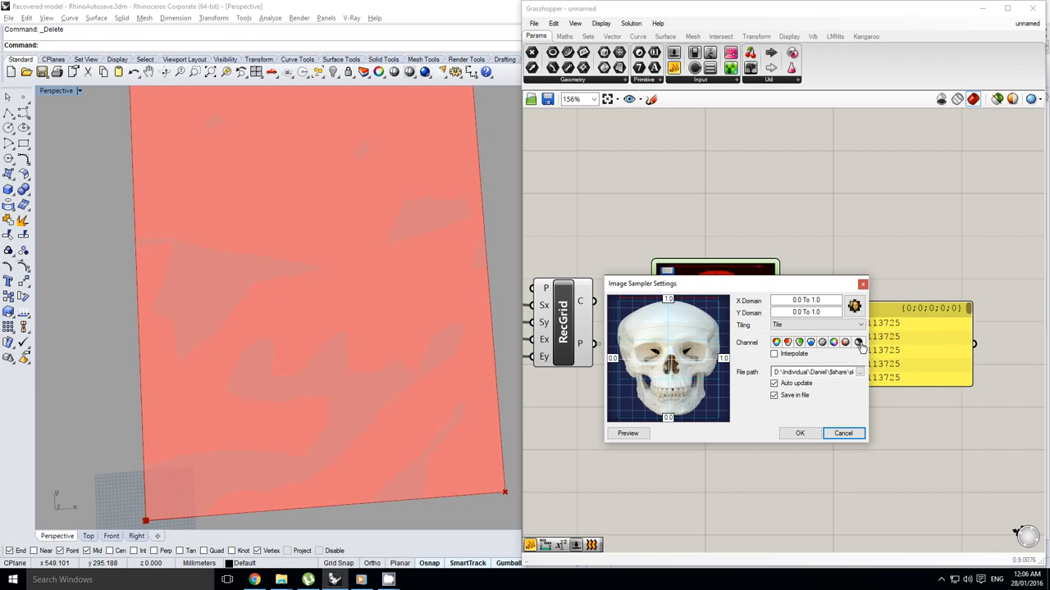
pyautogui.click(798, 433)
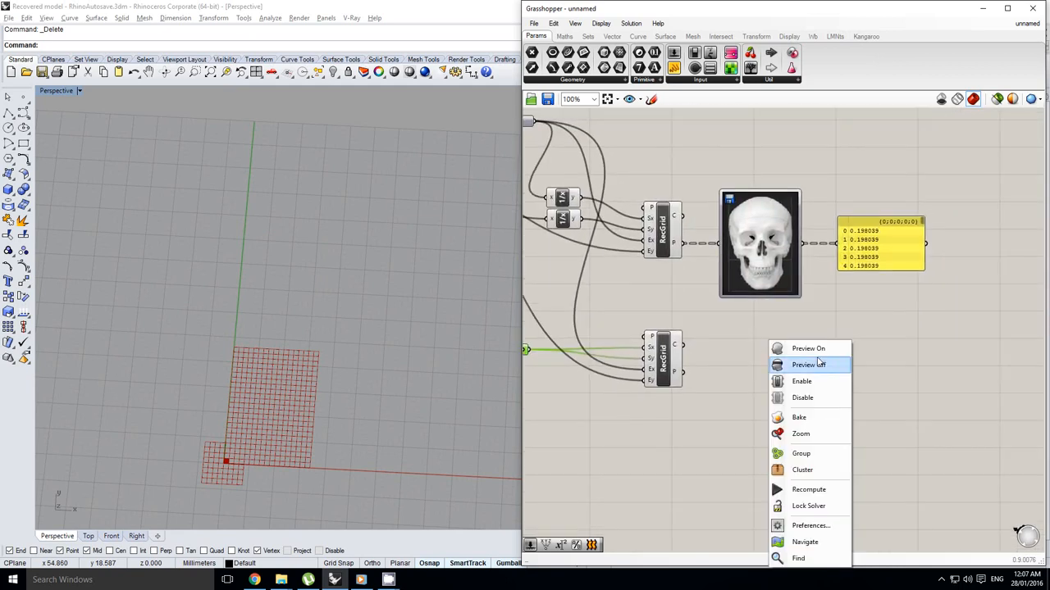
# - Hide the grid preview and add a Multiplication with a new brightness-scaling slider
pyautogui.click(809, 364)
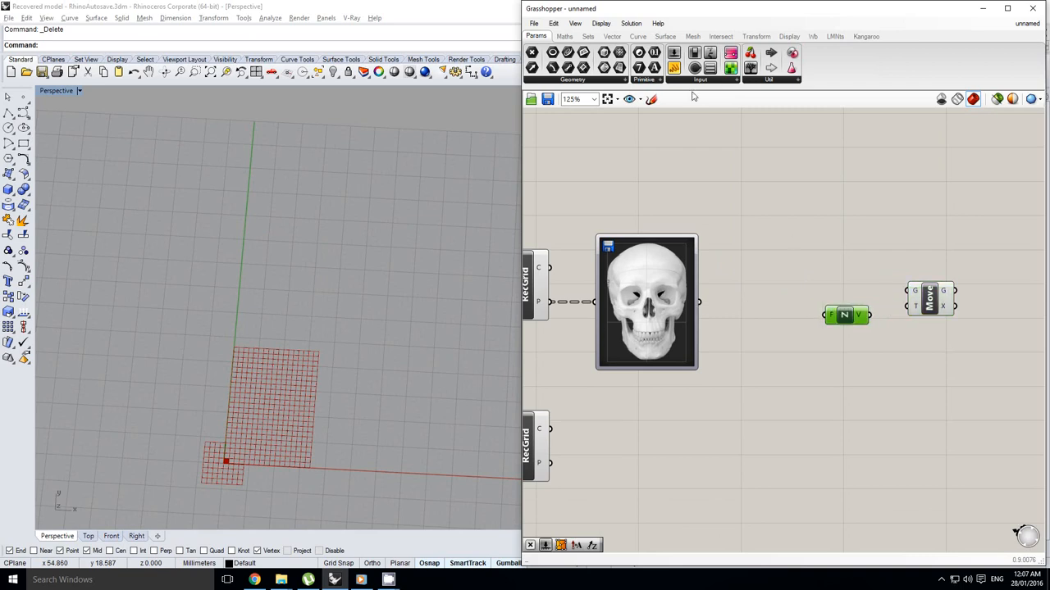
pyautogui.click(564, 36)
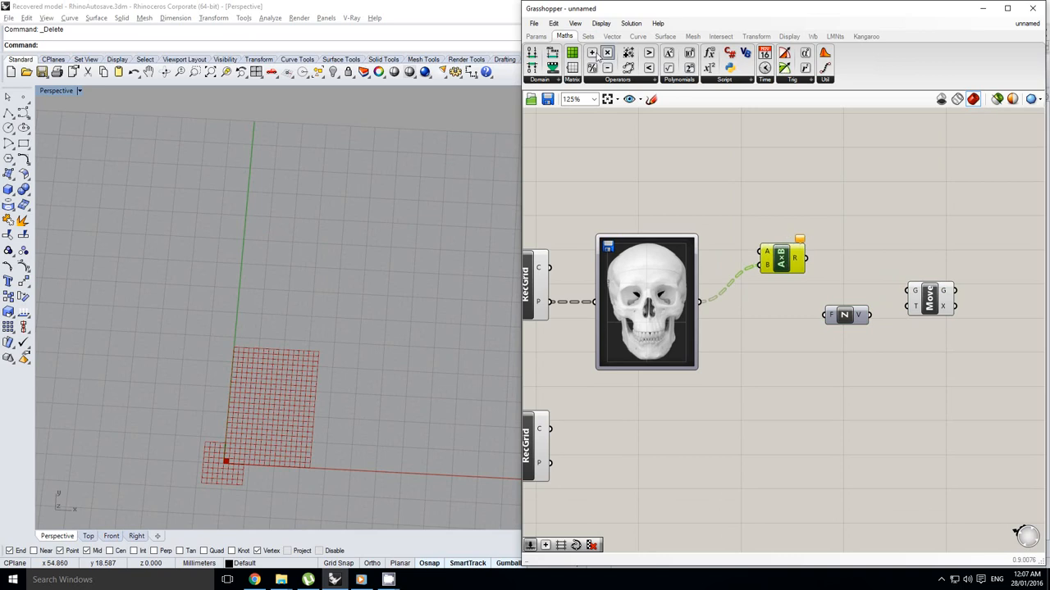
pyautogui.click(536, 36)
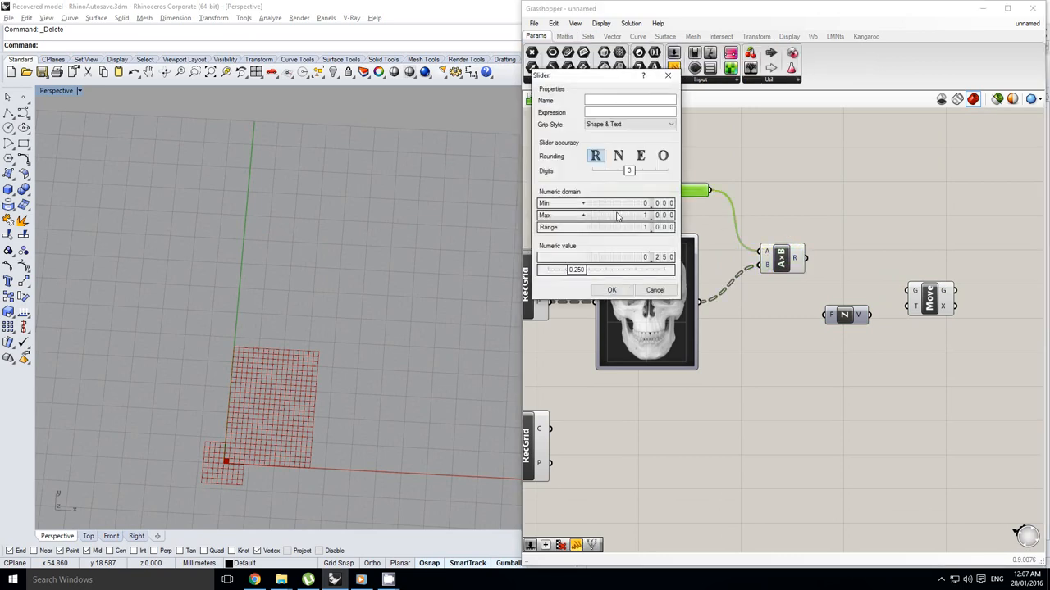
pyautogui.click(611, 290)
pyautogui.write('mesh fro')
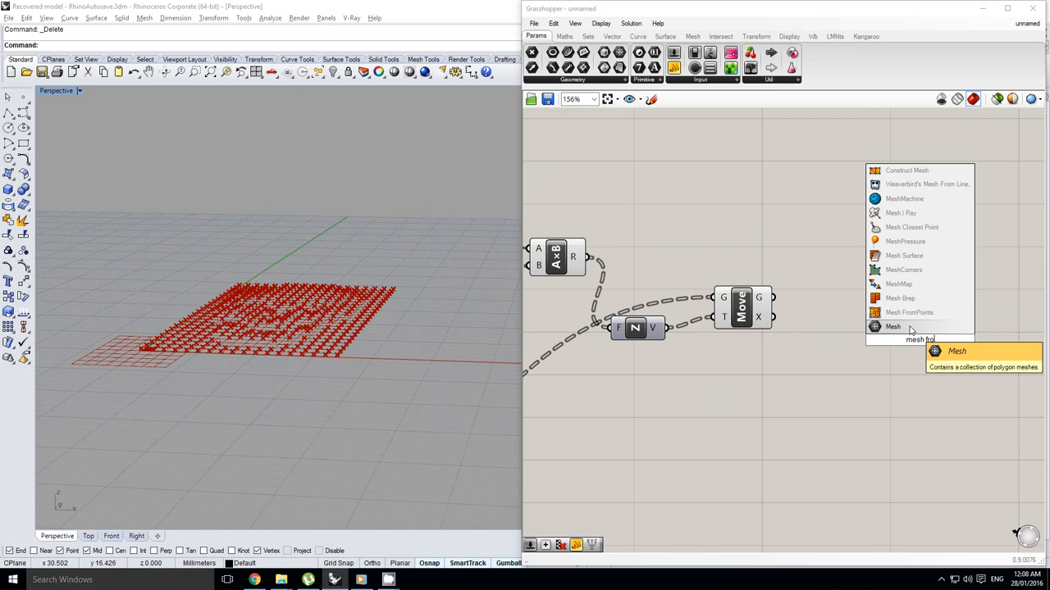
# - Place a Mesh FromPoints component on the Grasshopper canvas
pyautogui.click(893, 327)
pyautogui.write('mpoints')
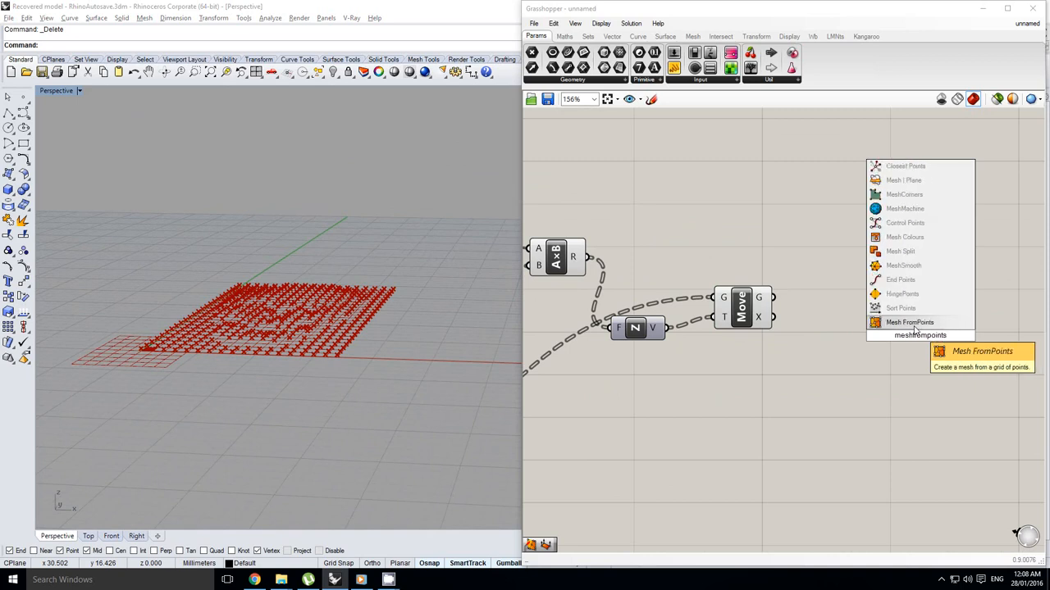
pyautogui.click(908, 321)
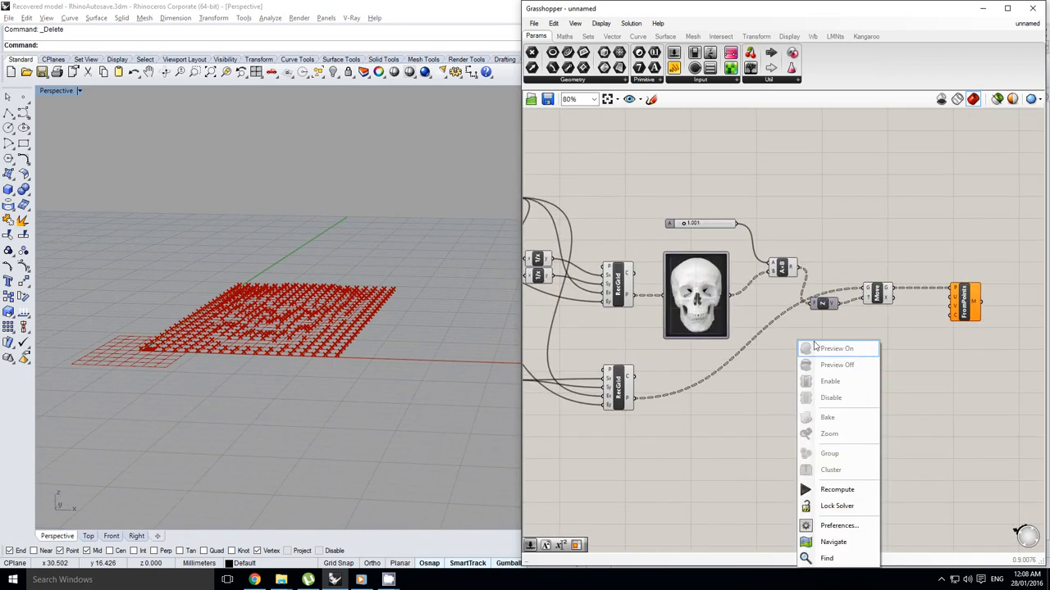
pyautogui.click(780, 366)
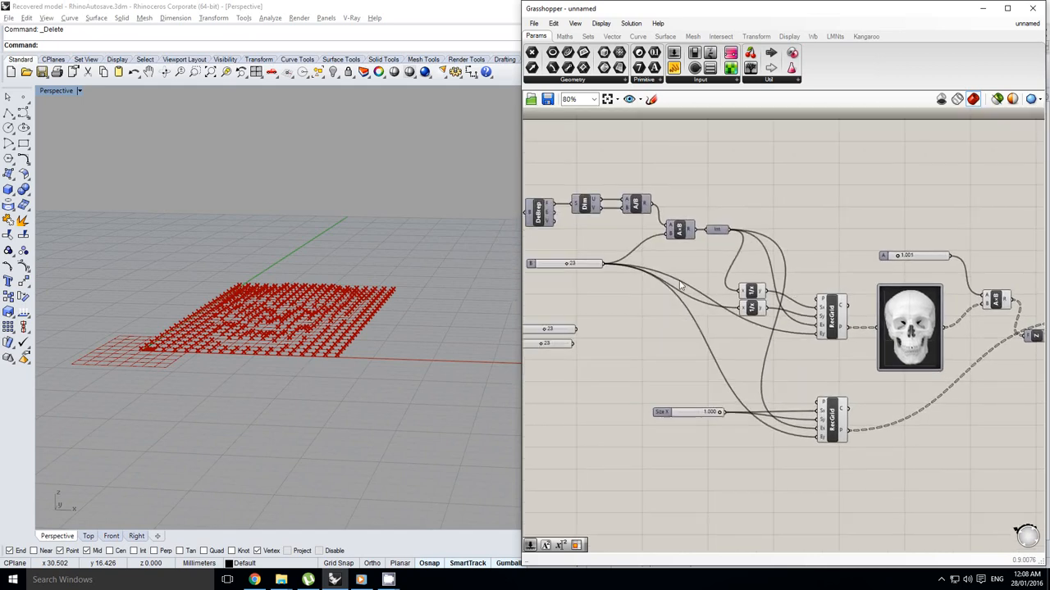
# - Add u+1 and v+1 expressions from the Int count, wired into the mesh's U and V
pyautogui.click(564, 36)
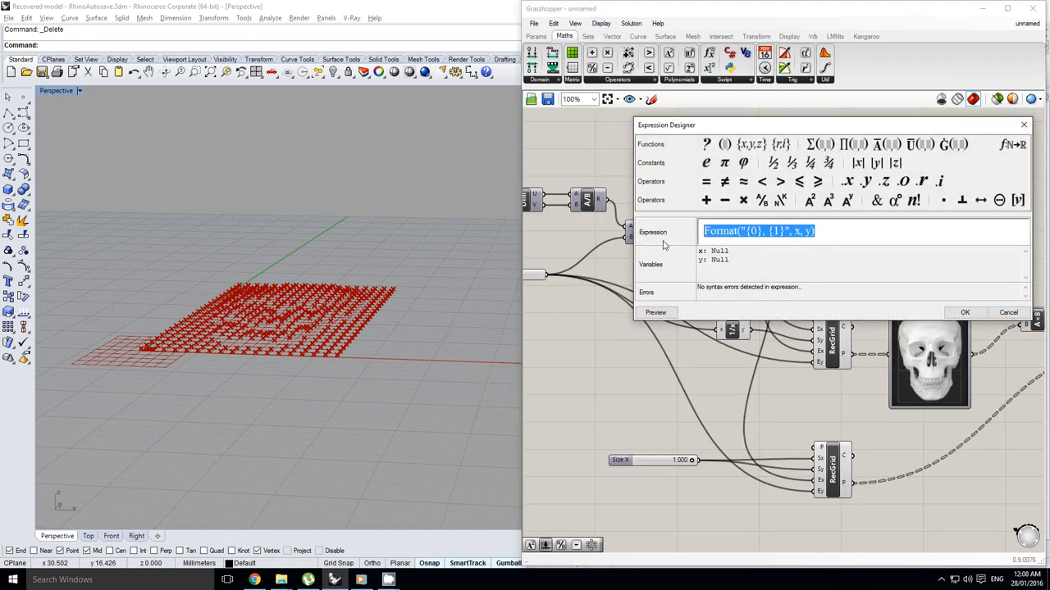
pyautogui.write('u+1')
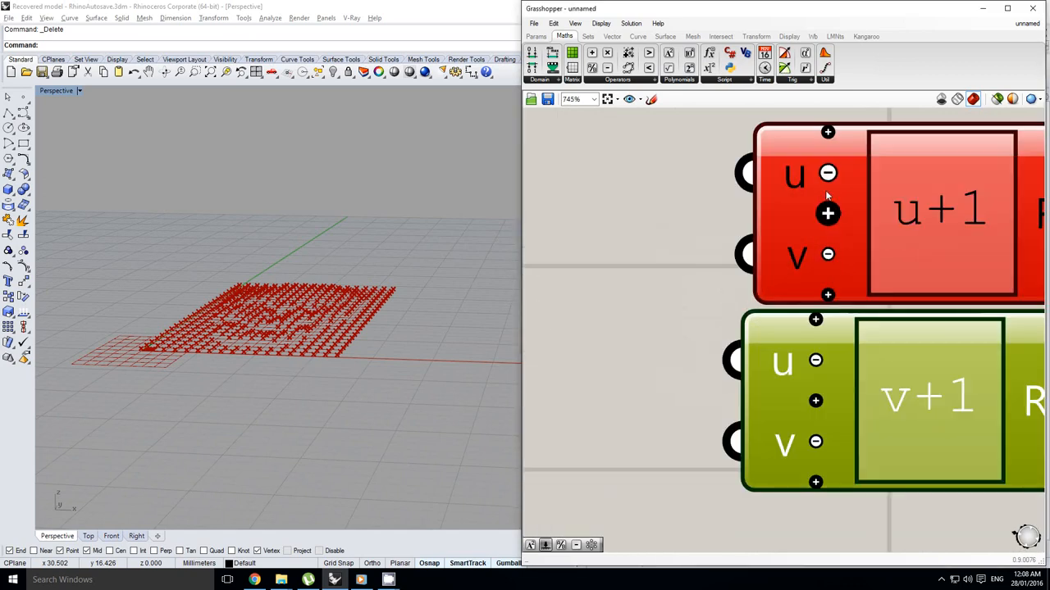
pyautogui.scroll(-3)
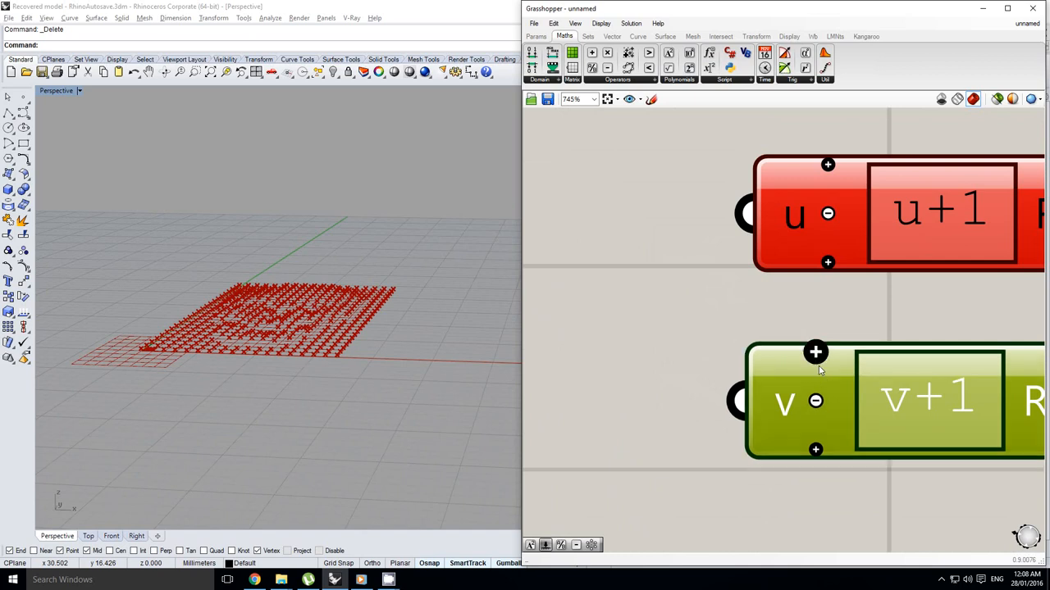
pyautogui.scroll(-3)
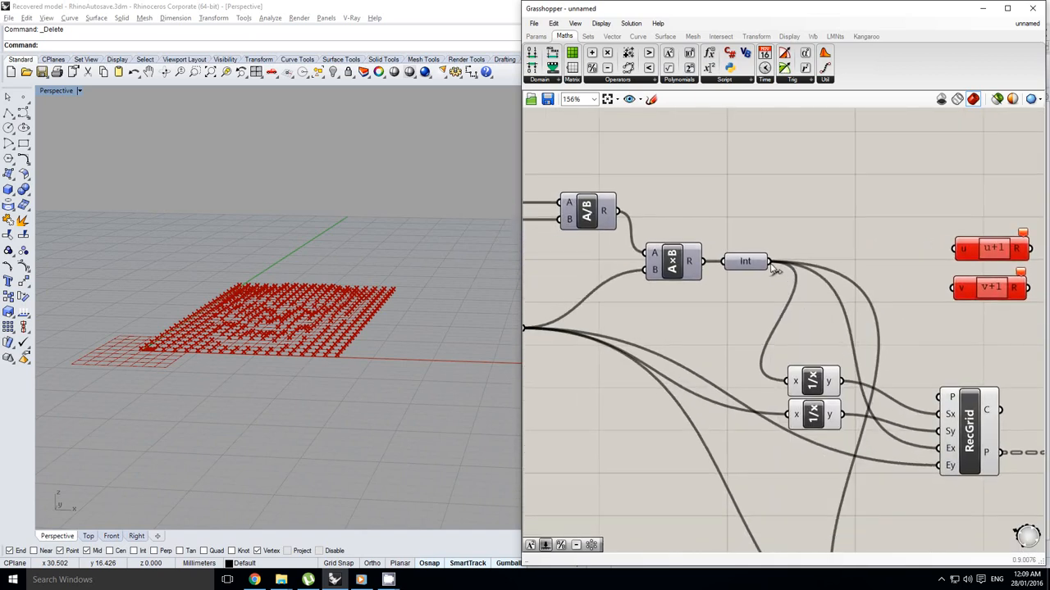
pyautogui.click(744, 261)
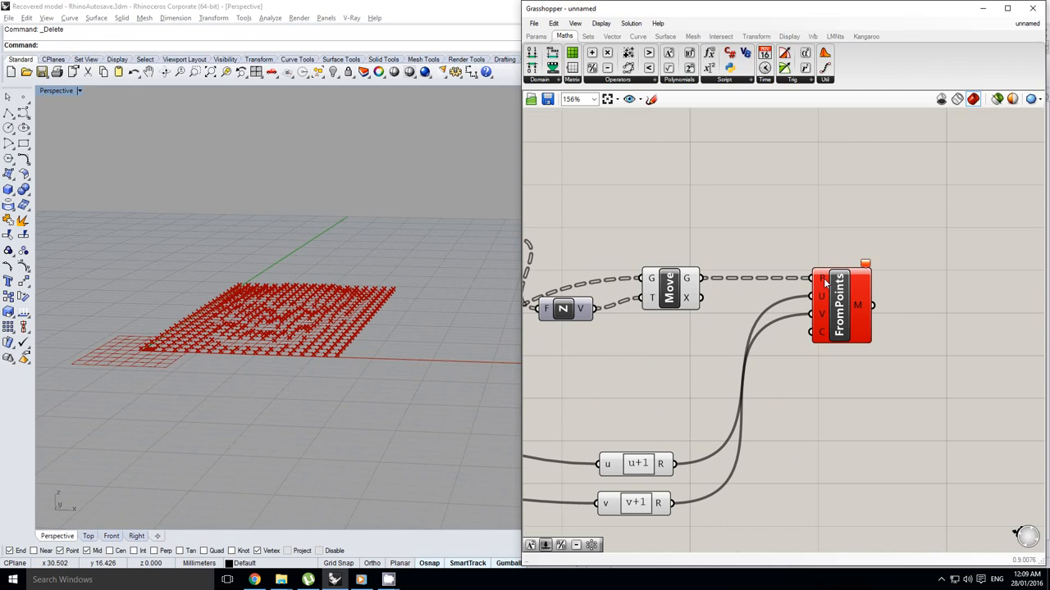
pyautogui.rightClick(840, 303)
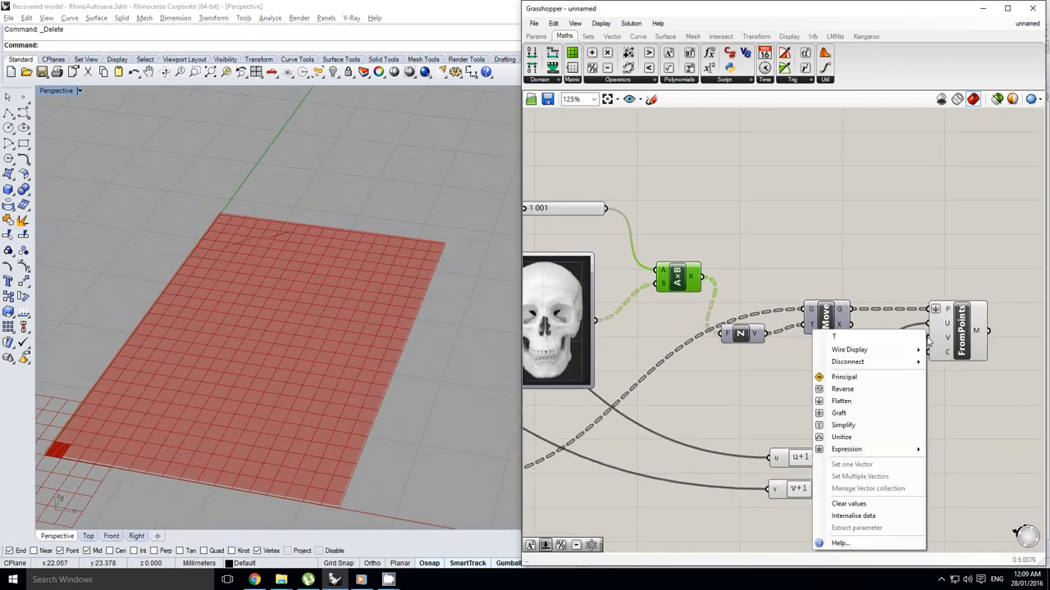
# - Raise the grid count slider from 30 to 50
pyautogui.scroll(-3)
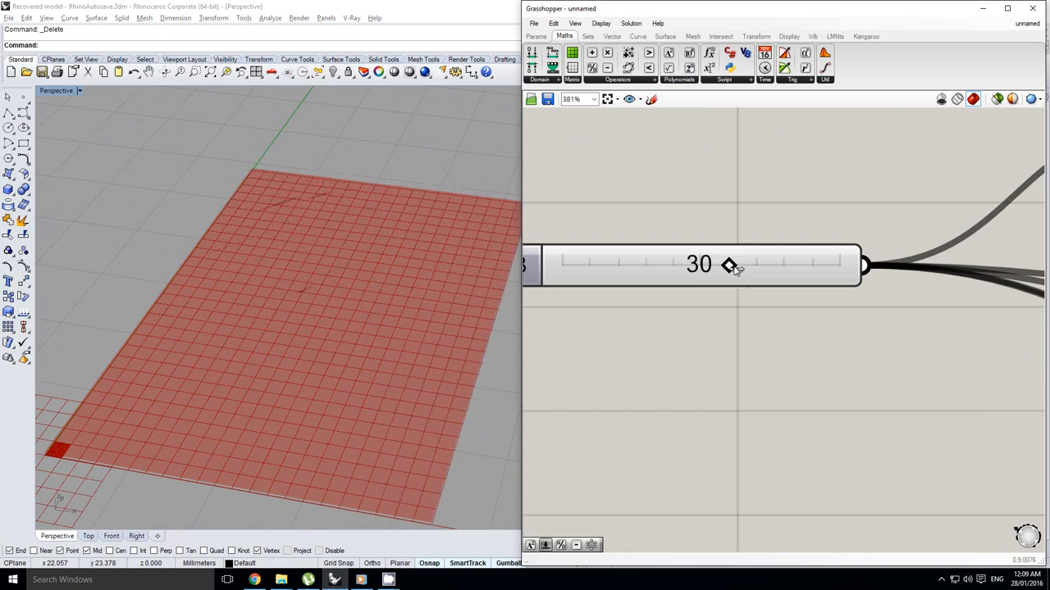
pyautogui.moveTo(725, 264); pyautogui.dragTo(839, 264)
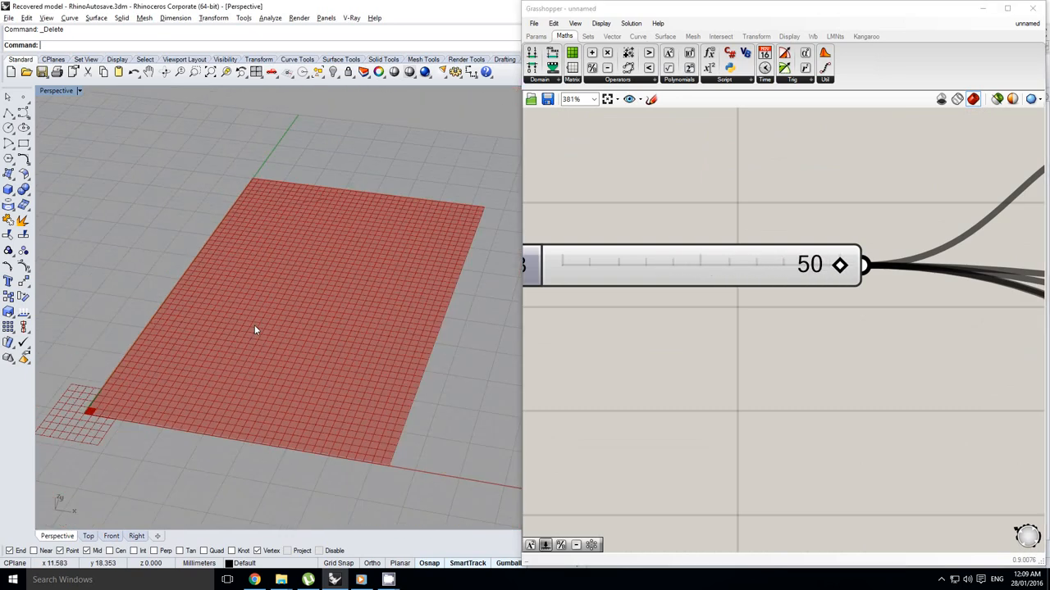
pyautogui.rightClick(808, 253)
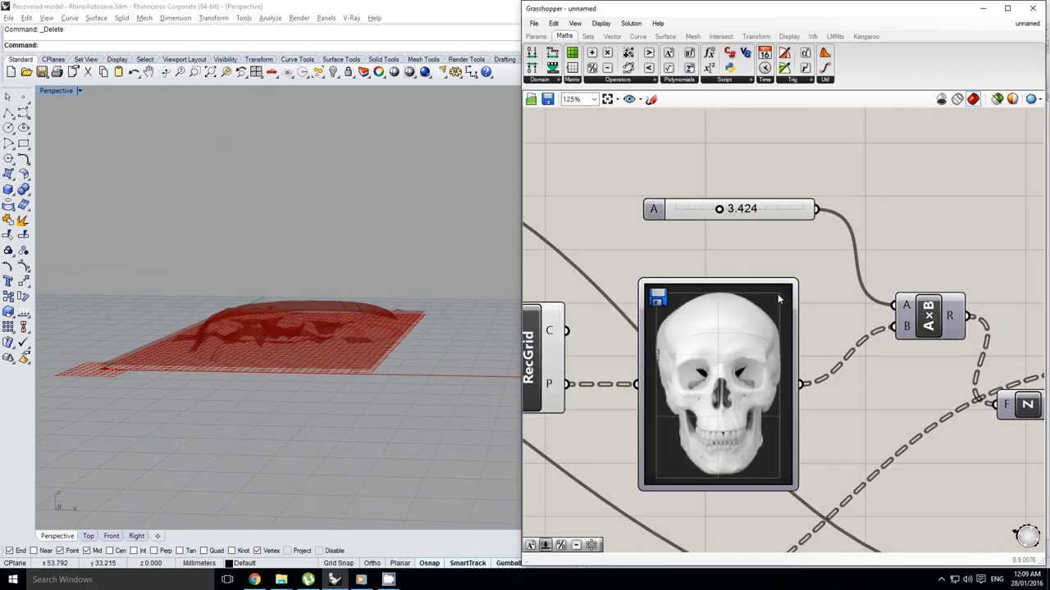
# - Turn off the FromPoints preview and delete the skull mesh from Rhino
pyautogui.scroll(-3)
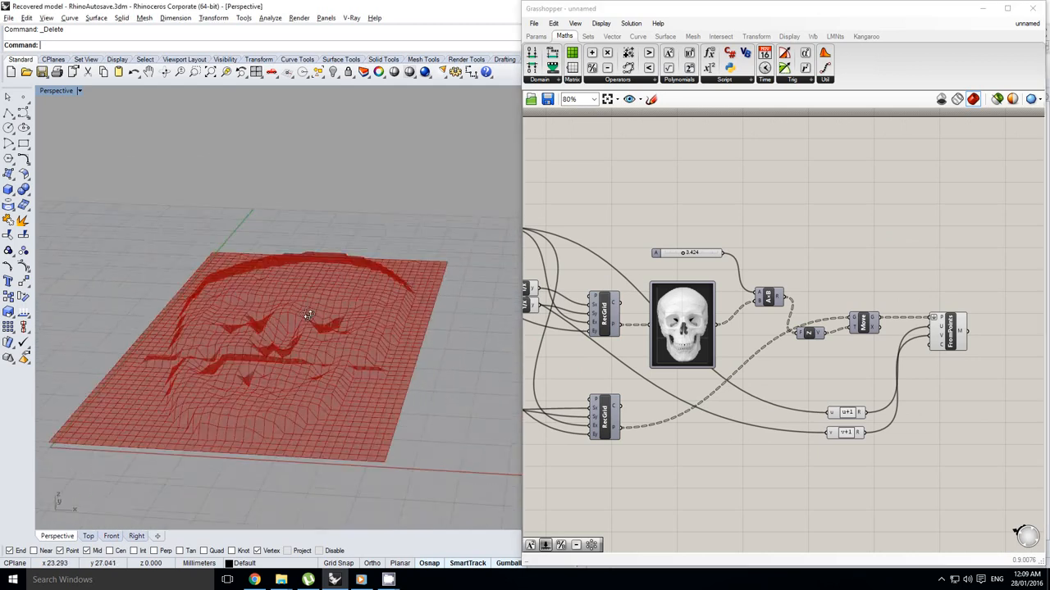
pyautogui.rightClick(906, 320)
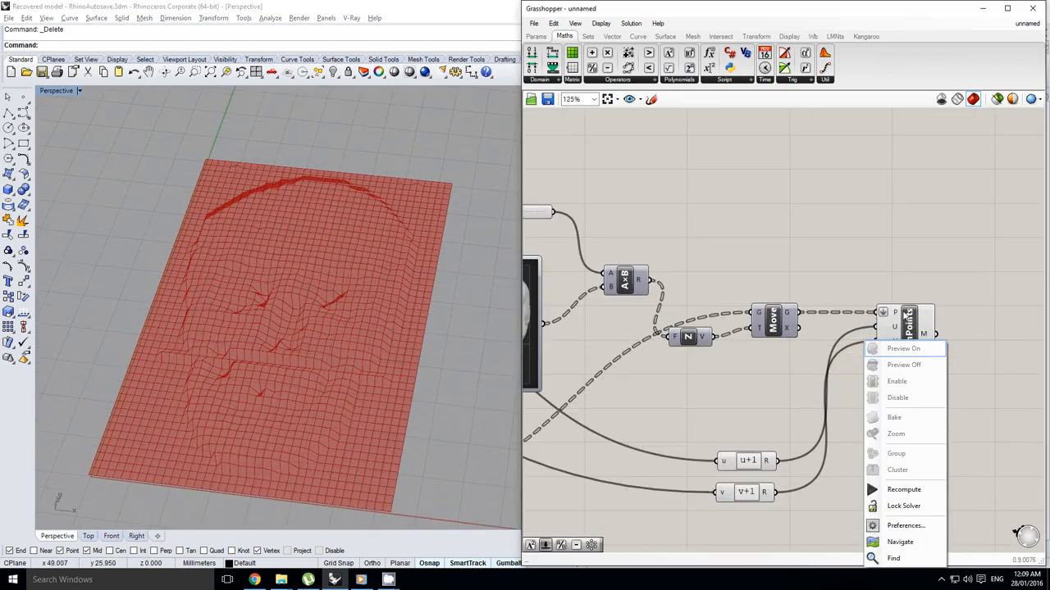
pyautogui.click(903, 348)
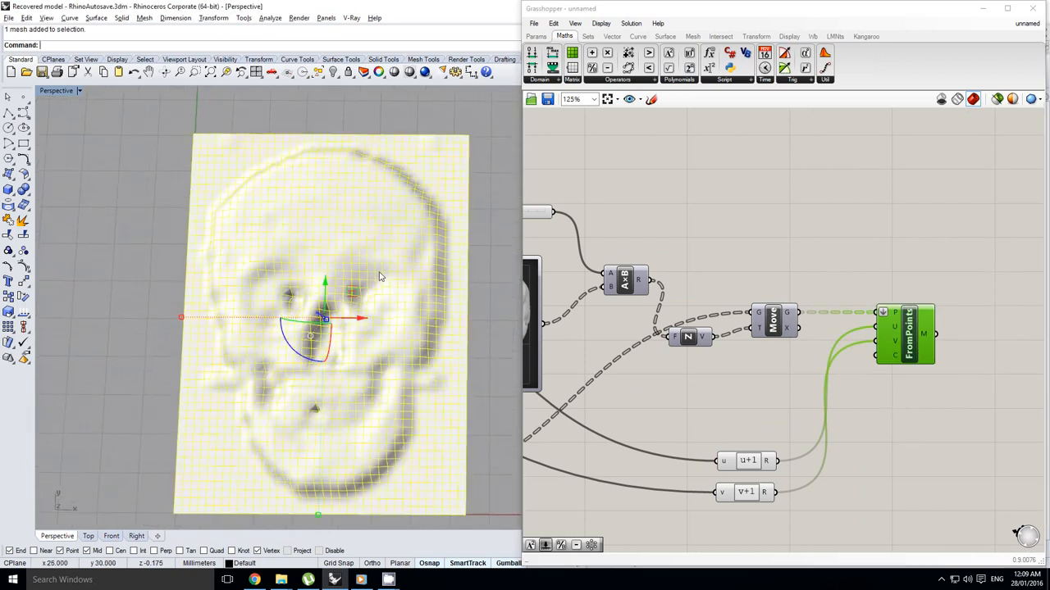
pyautogui.press('Delete')
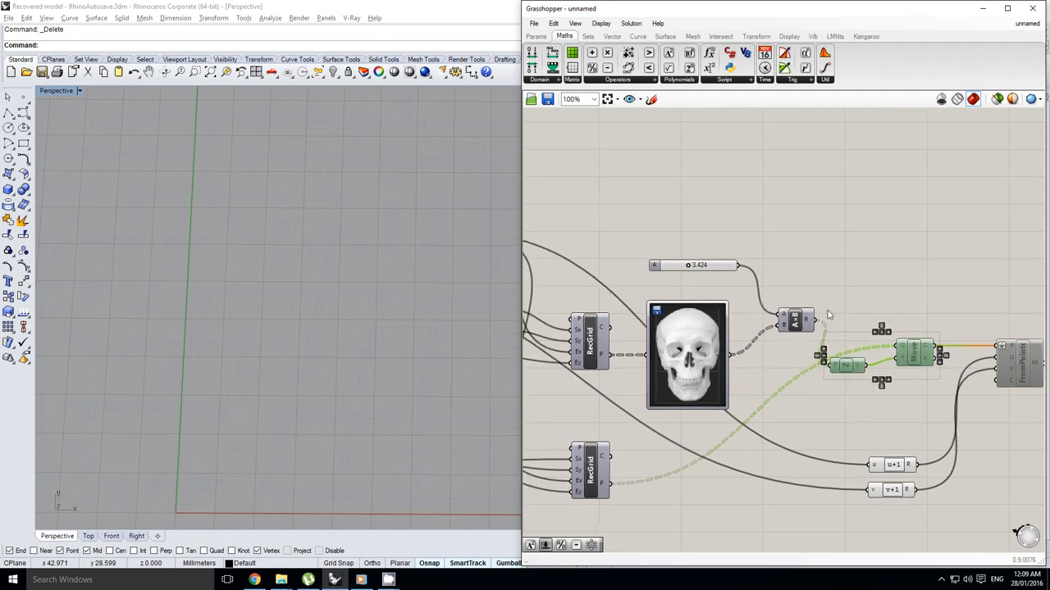
# - Add a Circle component (crc alias) at the grid points with brightness×3.424 radius
pyautogui.scroll(-3)
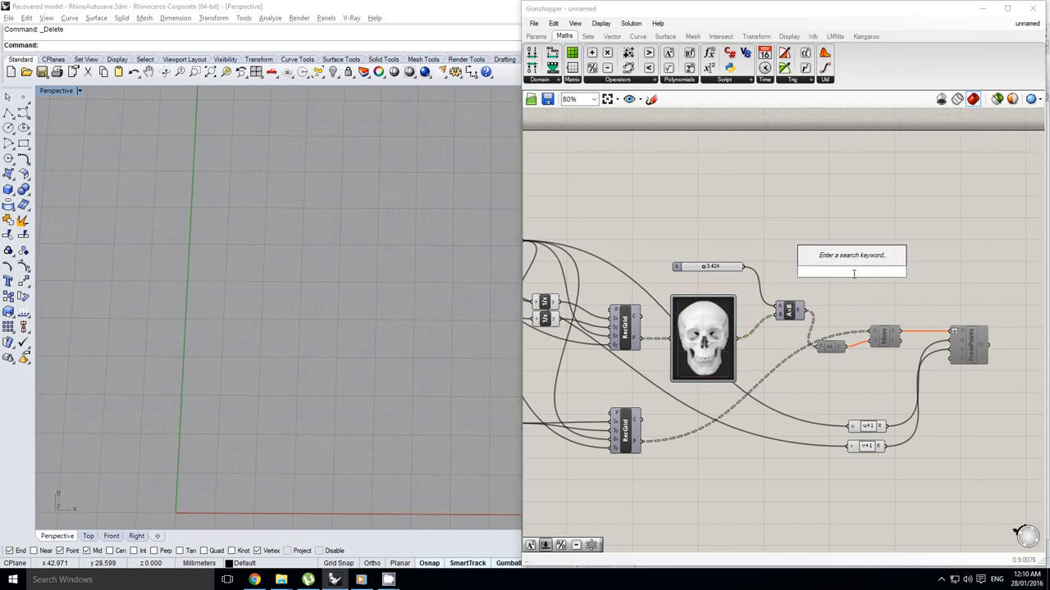
pyautogui.write('crc')
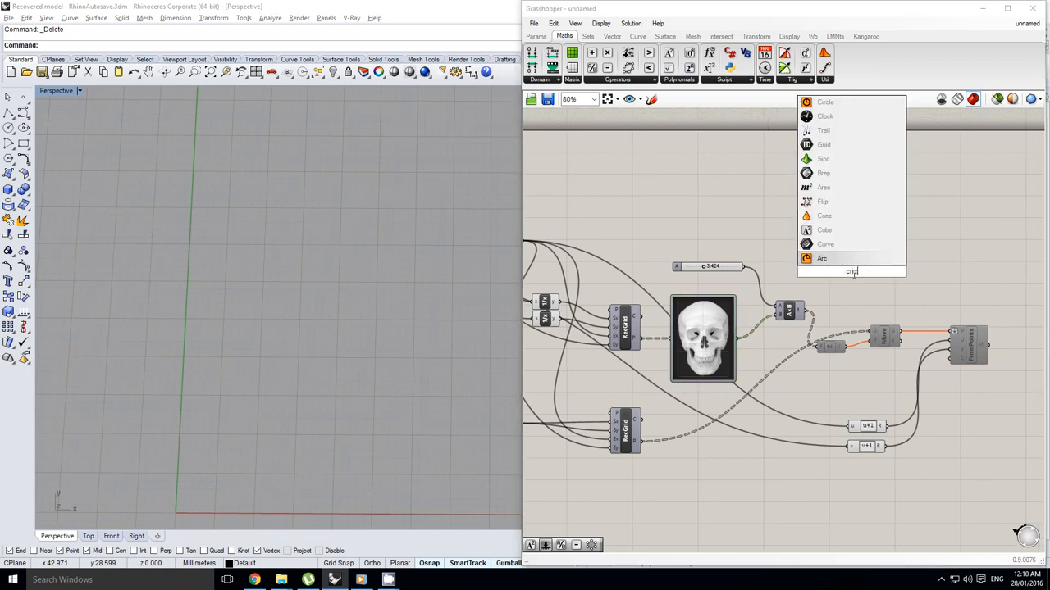
pyautogui.write('ir')
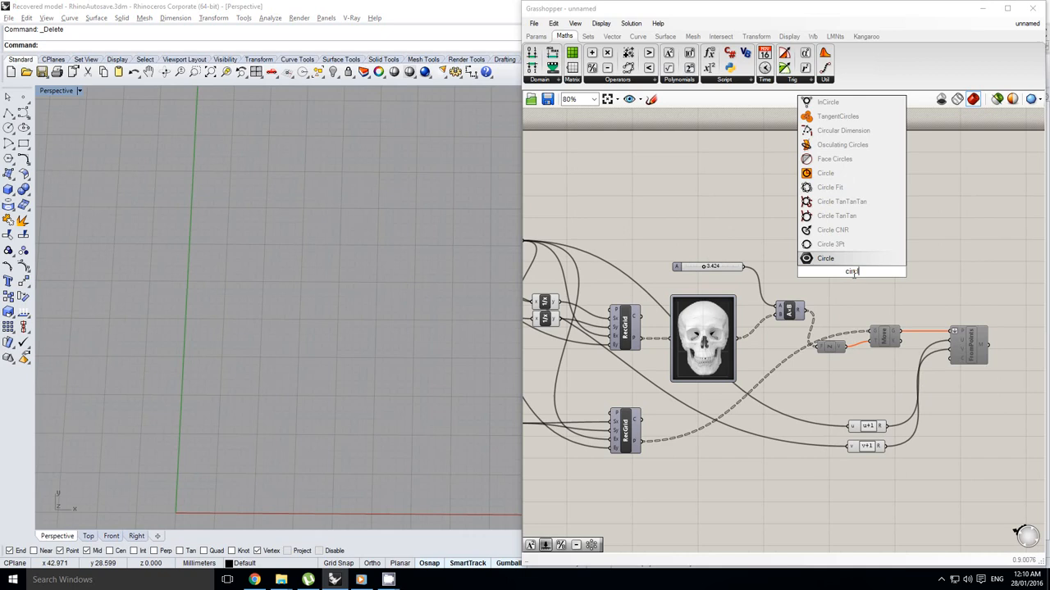
pyautogui.moveTo(841, 201)
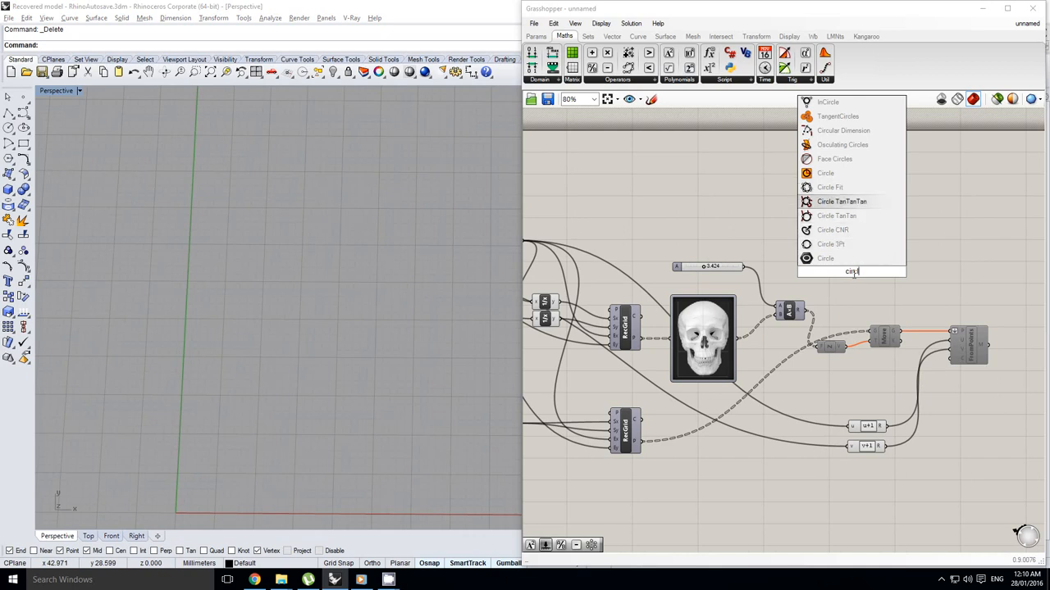
pyautogui.moveTo(836, 214)
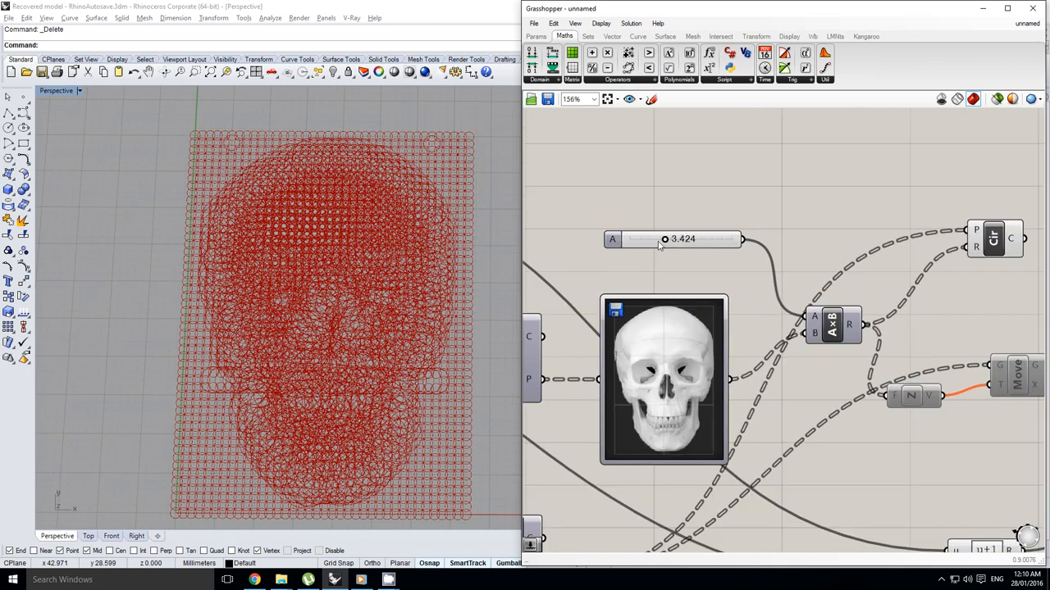
pyautogui.scroll(-3)
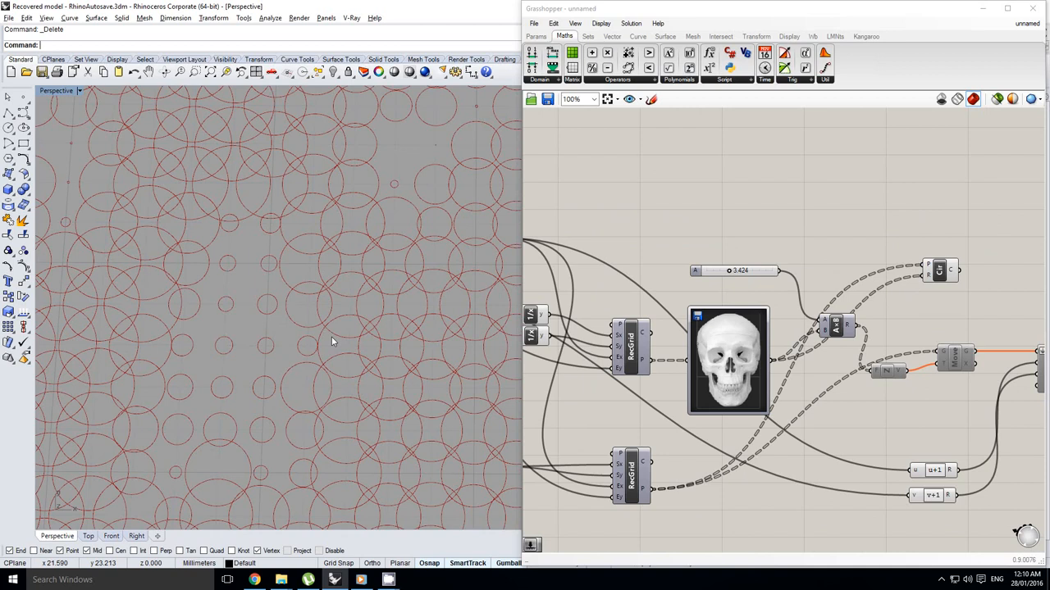
pyautogui.moveTo(321, 343)
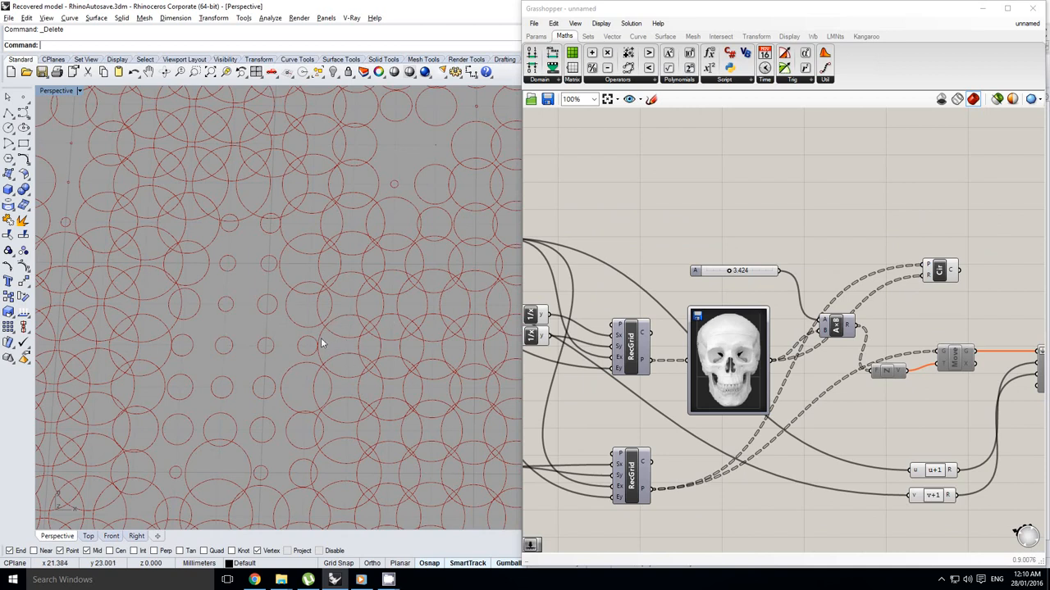
pyautogui.moveTo(346, 342)
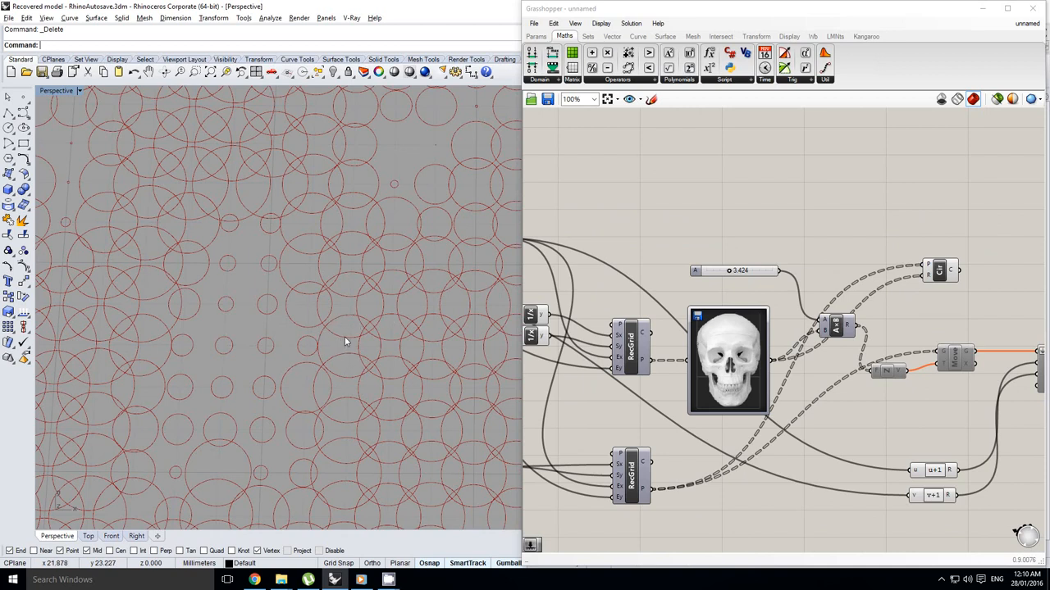
pyautogui.moveTo(328, 341)
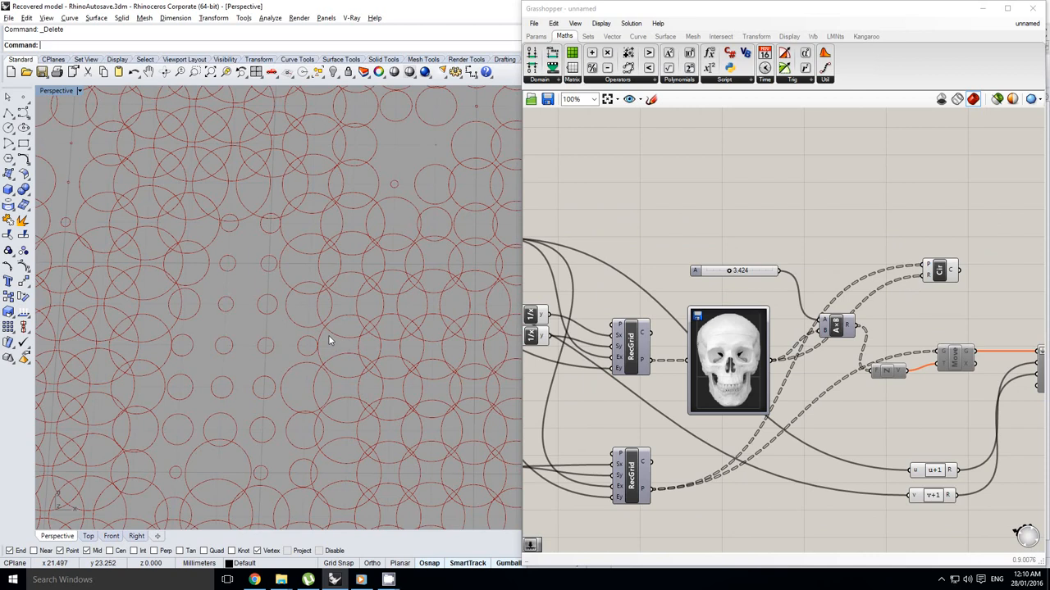
pyautogui.moveTo(767, 244)
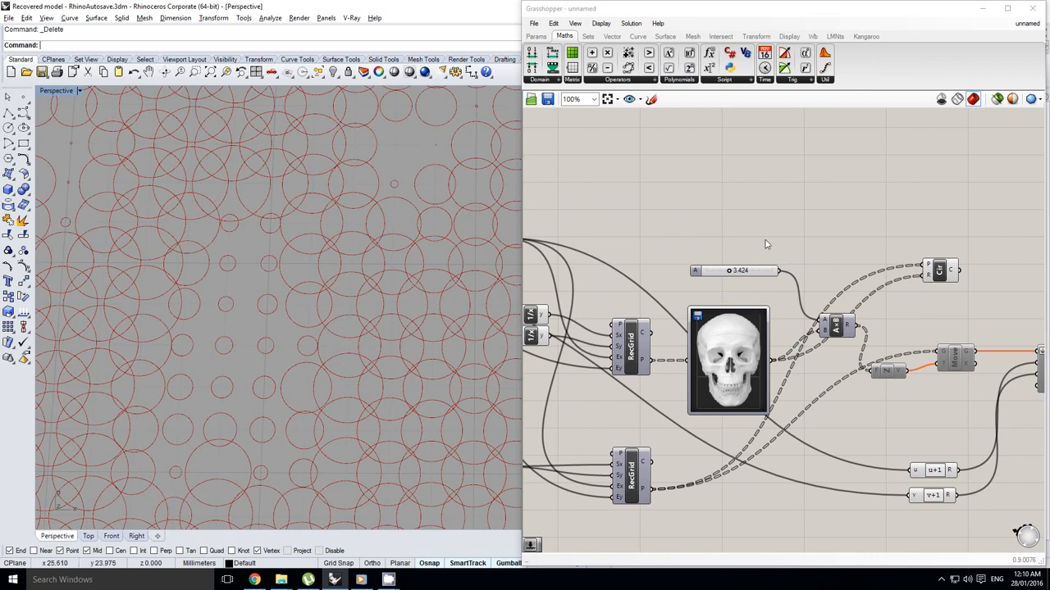
pyautogui.scroll(-3)
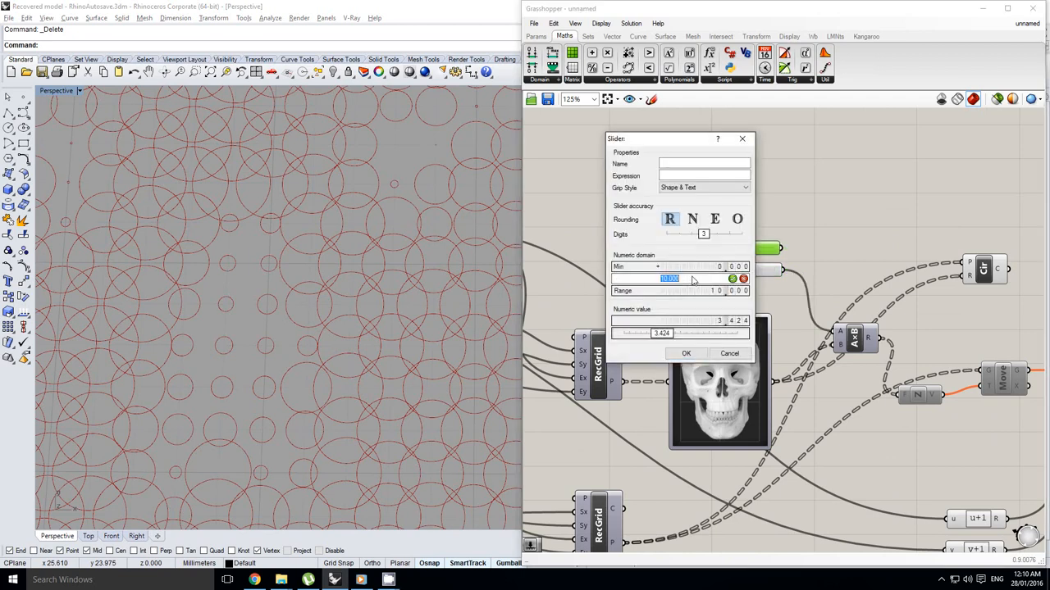
# - Widen the grid slider's domain and set the grid count to 200
pyautogui.click(685, 353)
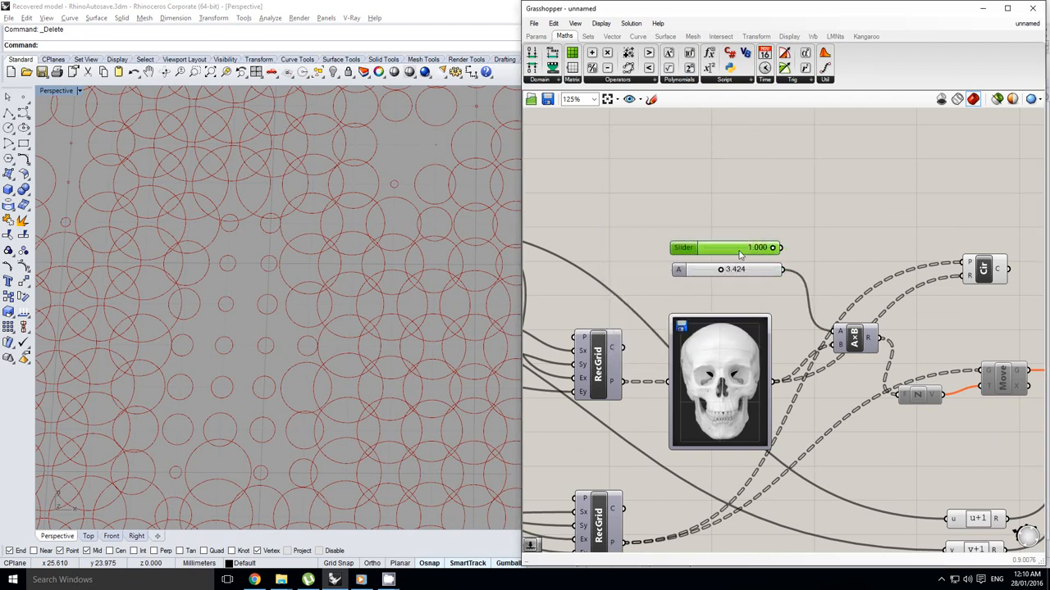
pyautogui.moveTo(771, 248); pyautogui.dragTo(738, 248)
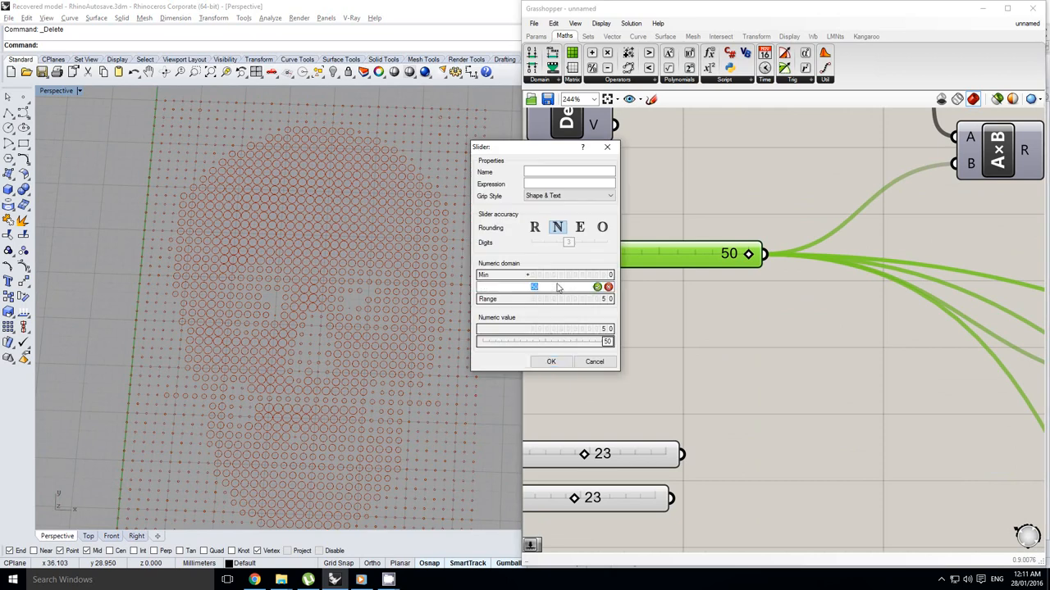
pyautogui.click(551, 362)
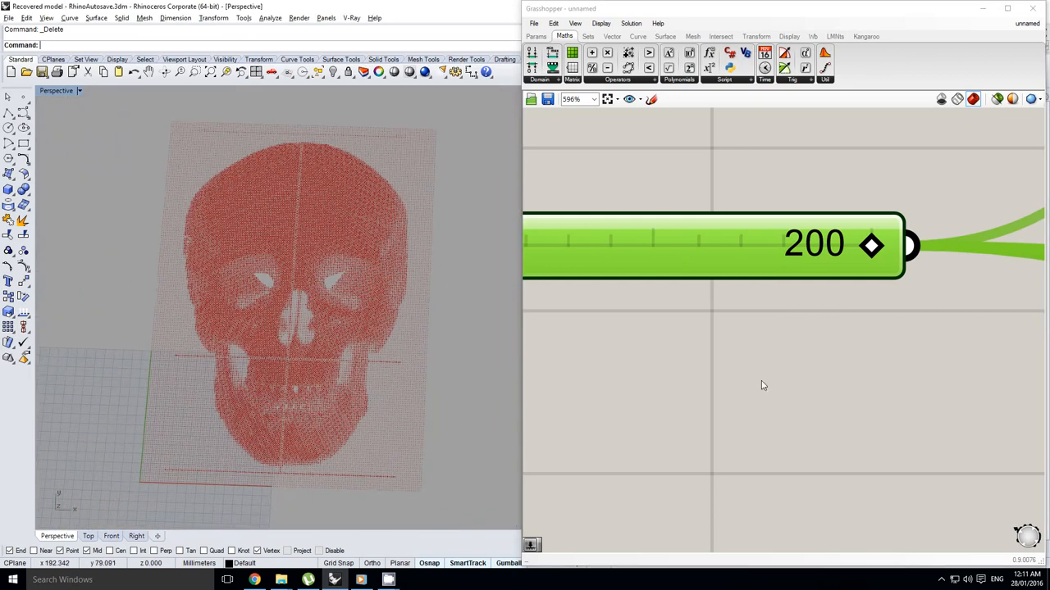
pyautogui.scroll(-3)
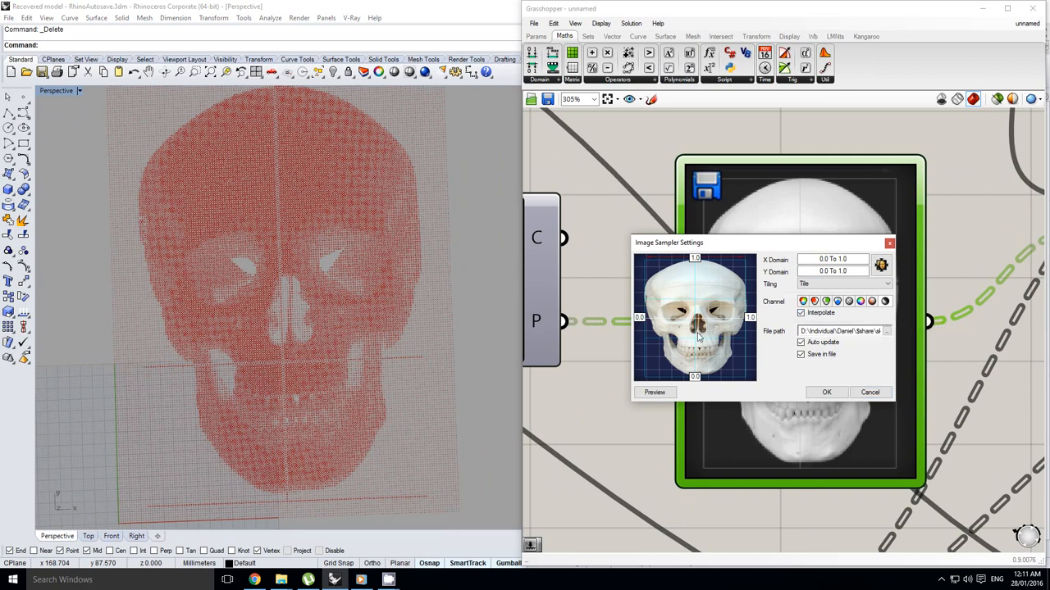
pyautogui.moveTo(711, 326)
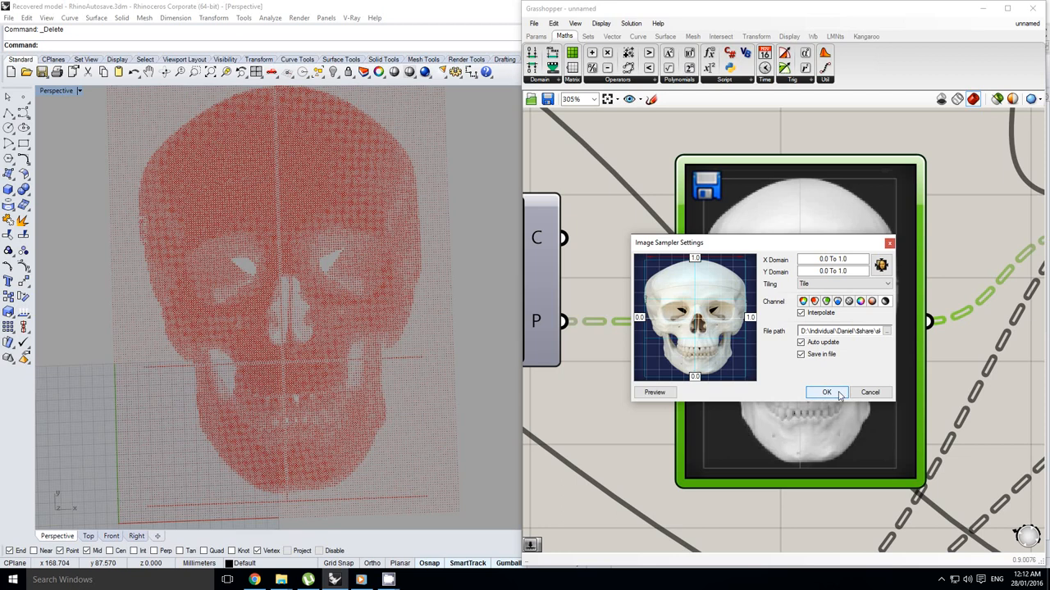
pyautogui.click(827, 392)
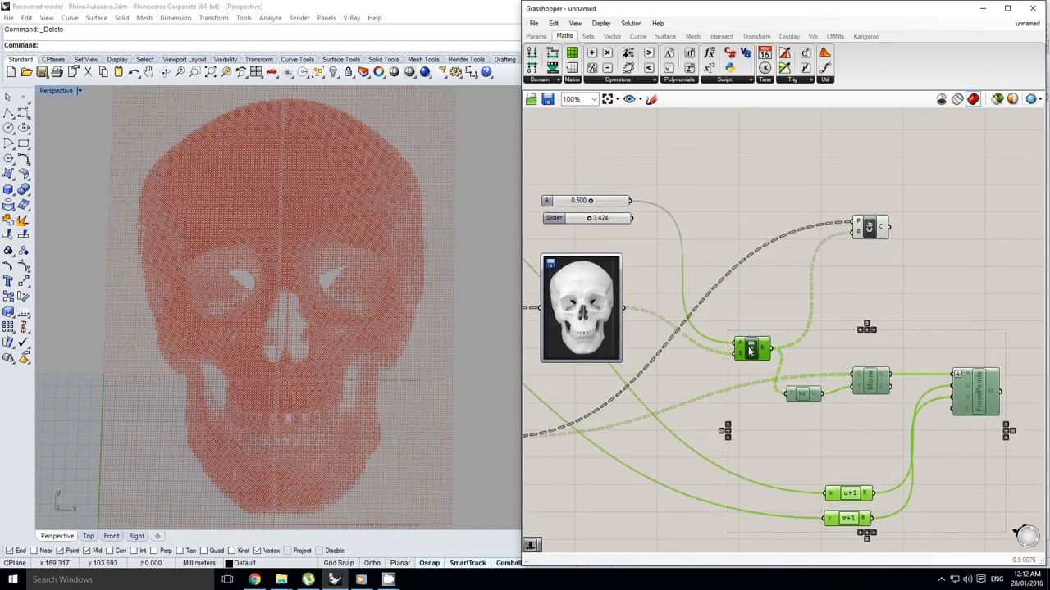
pyautogui.moveTo(750, 349); pyautogui.dragTo(799, 295)
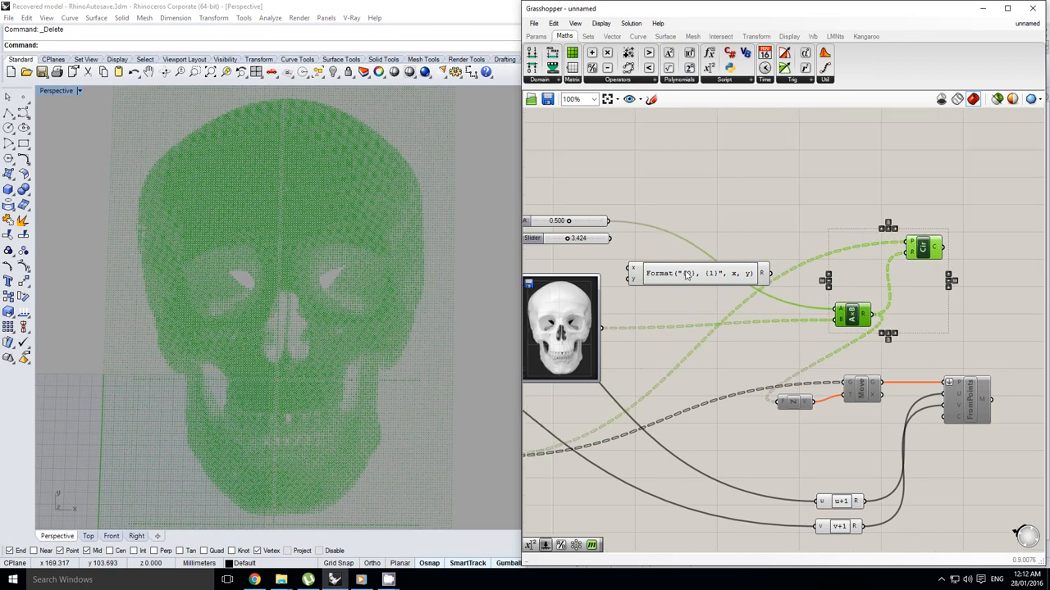
# - Enter if(x>y,True,False) in the Expression Designer and confirm it
pyautogui.doubleClick(697, 273)
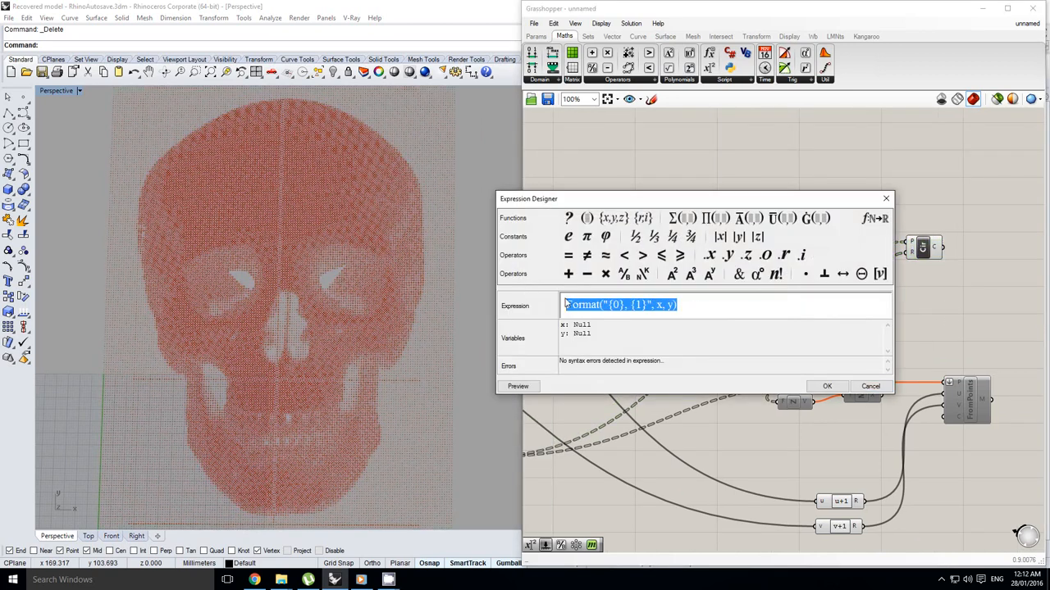
pyautogui.write('if(x')
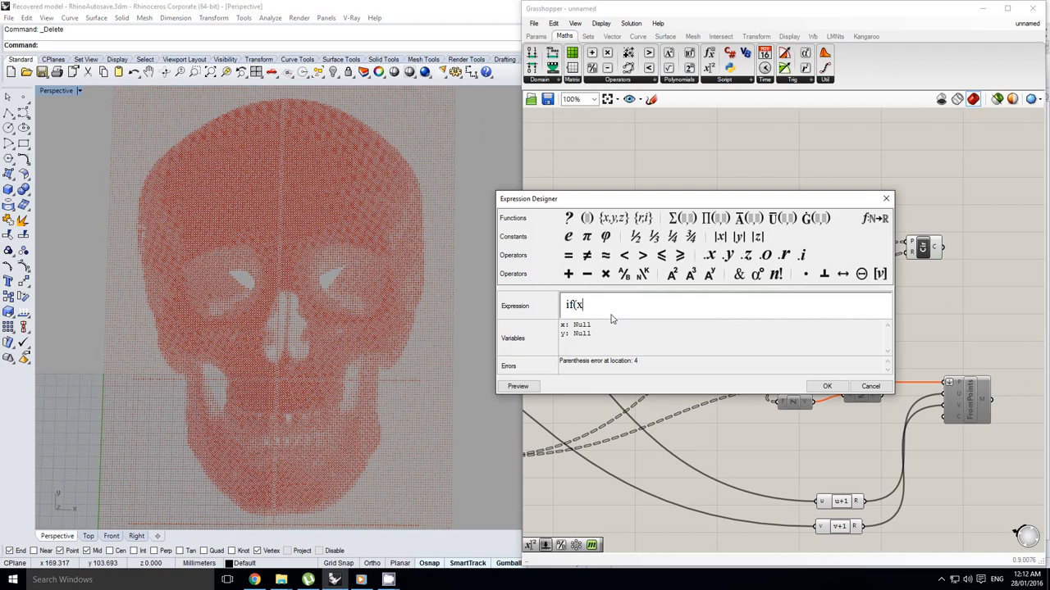
pyautogui.write('>')
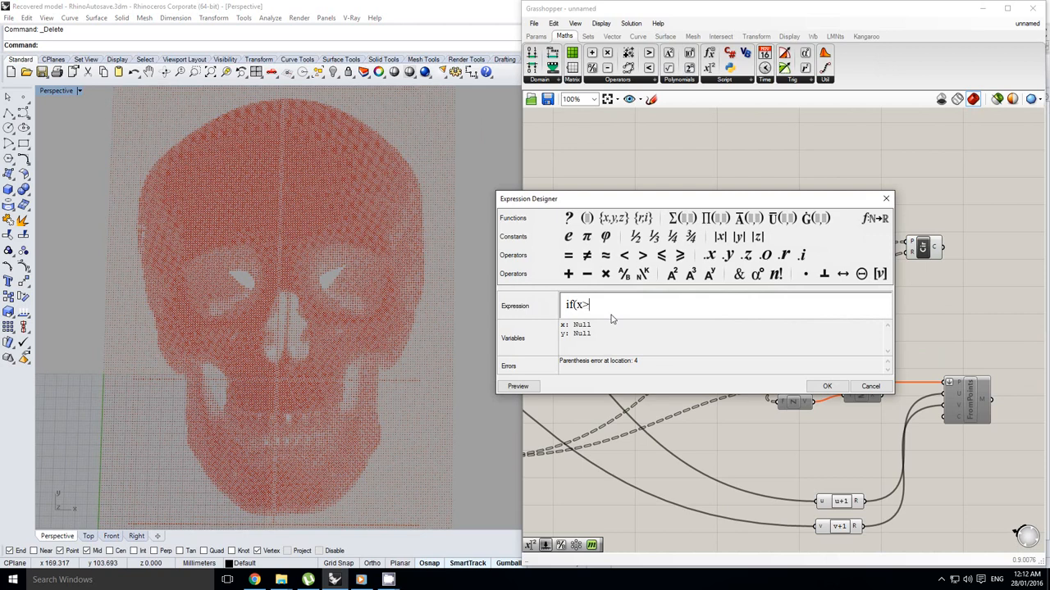
pyautogui.write('y,True,False')
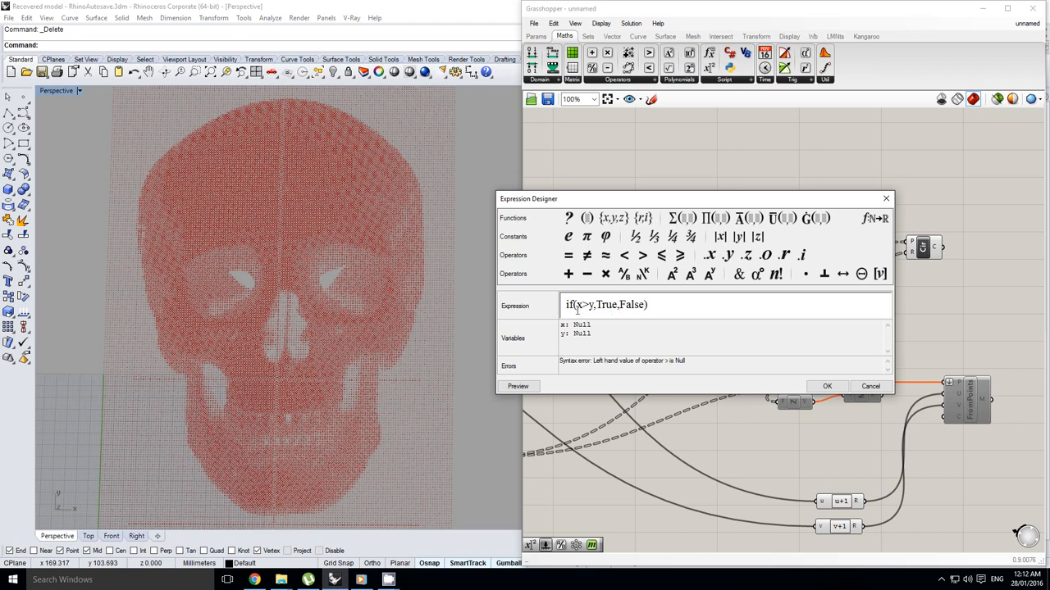
pyautogui.doubleClick(569, 304)
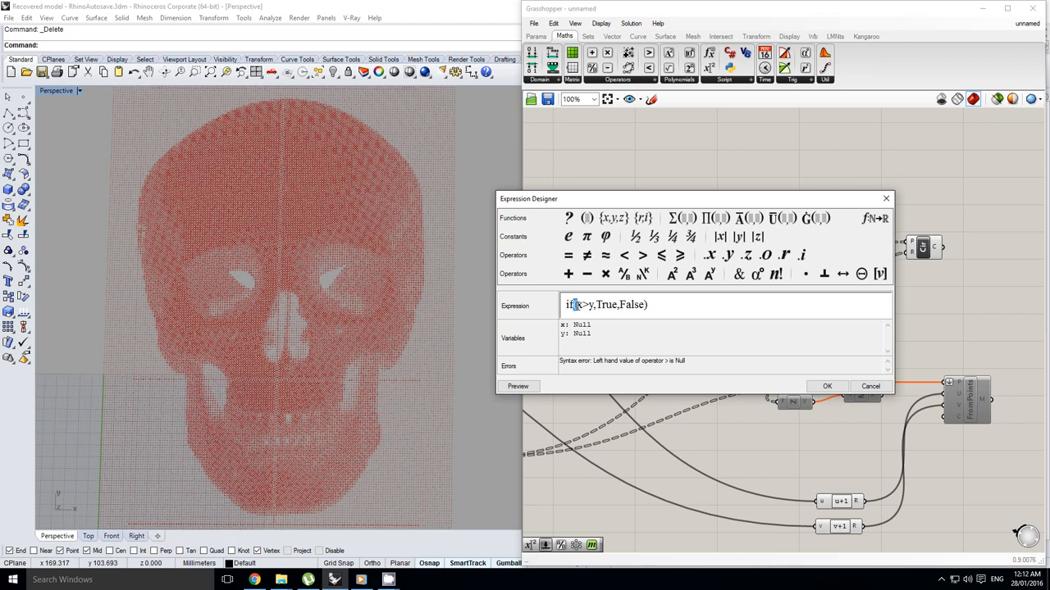
pyautogui.doubleClick(581, 305)
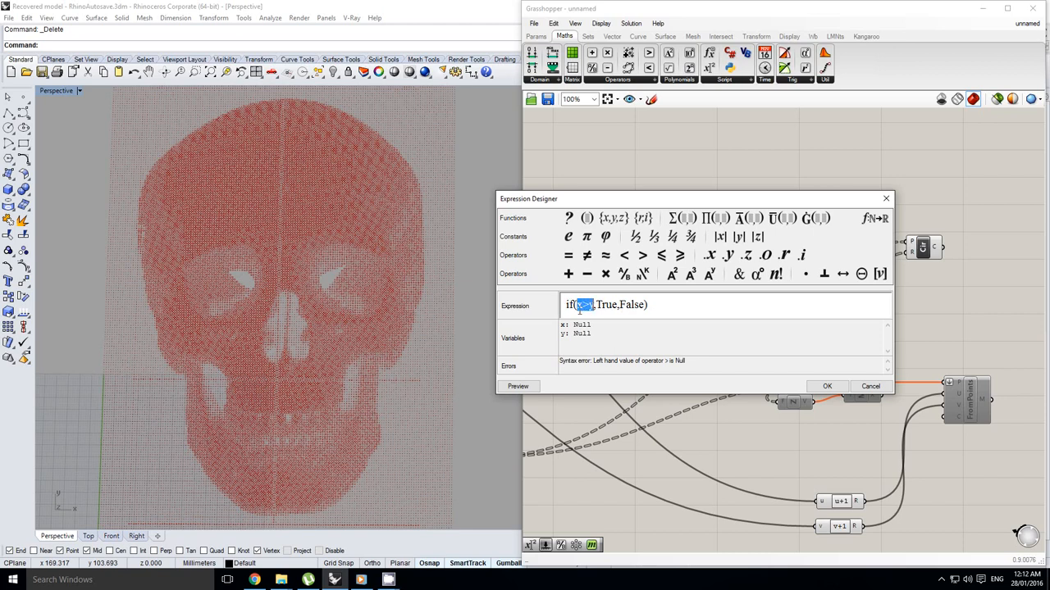
pyautogui.doubleClick(605, 304)
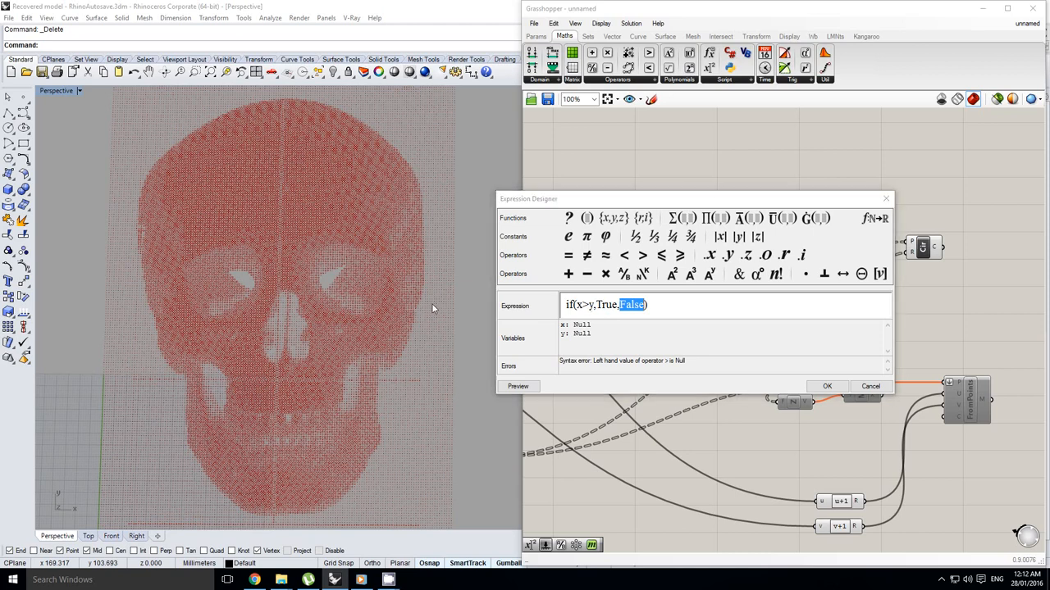
pyautogui.moveTo(442, 123)
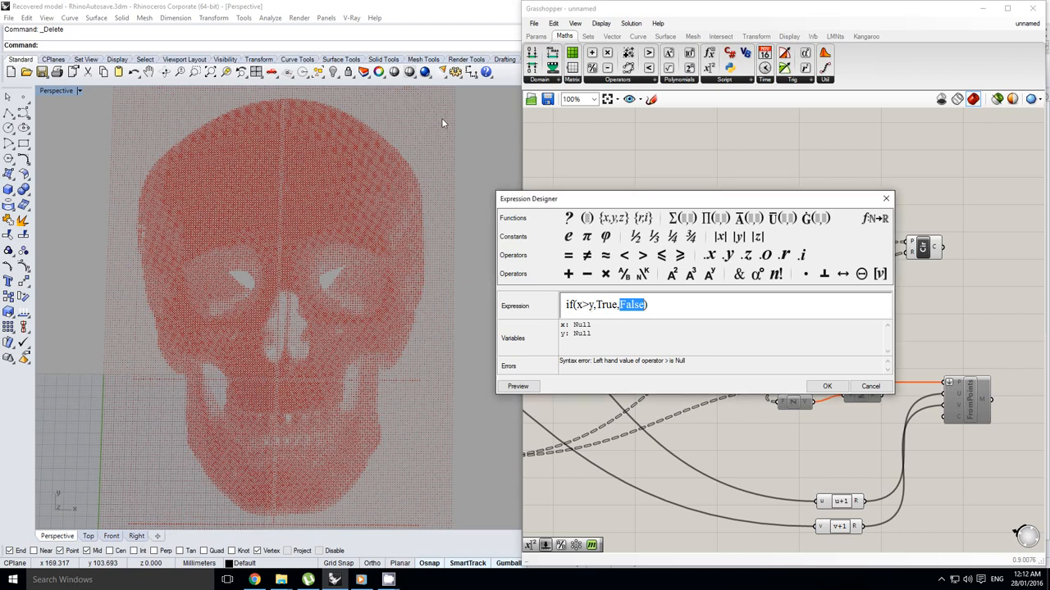
pyautogui.moveTo(168, 124)
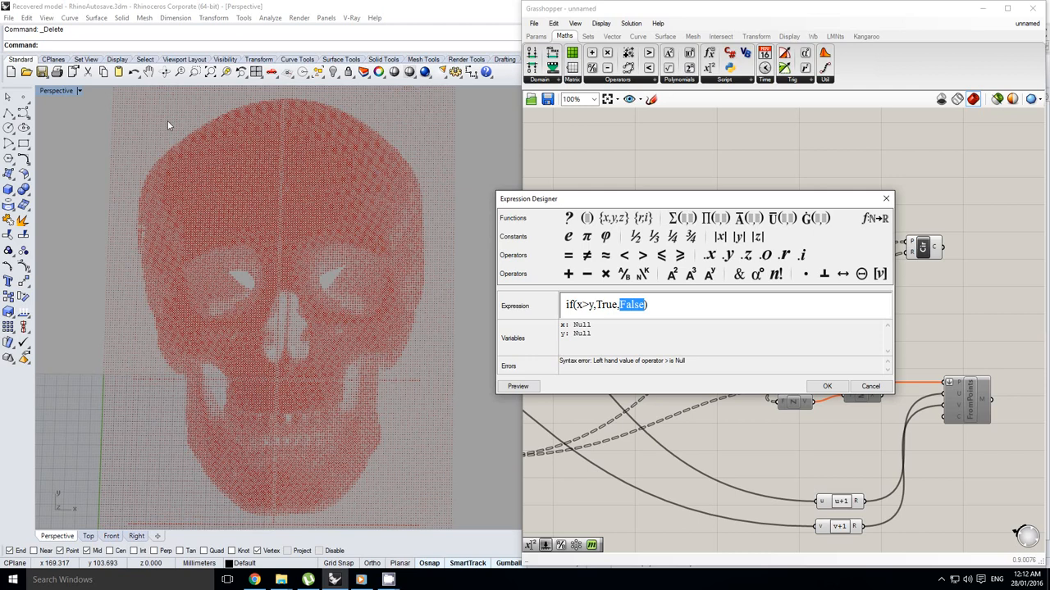
pyautogui.moveTo(642, 320)
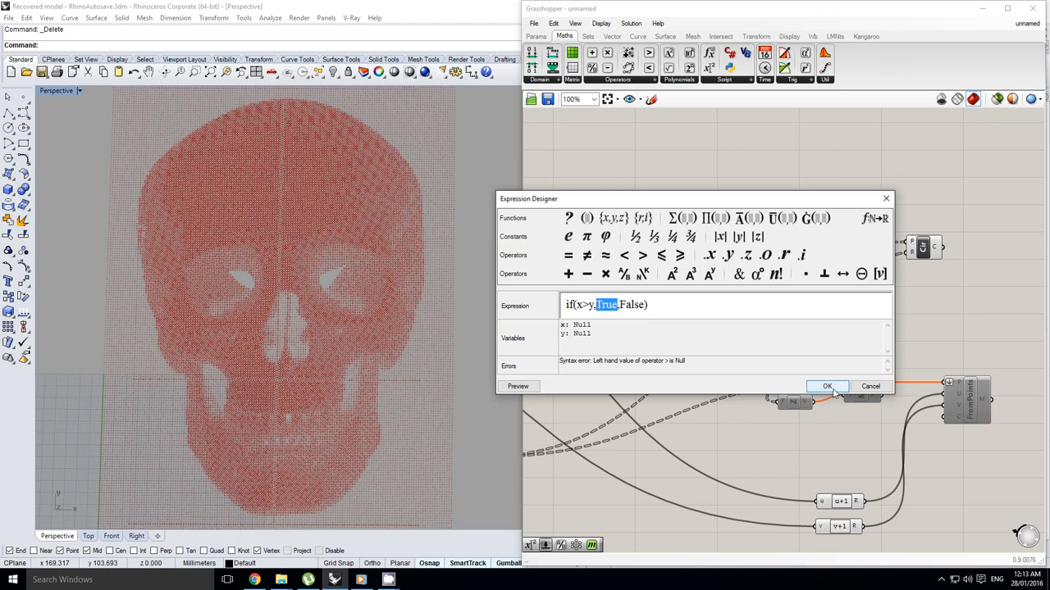
pyautogui.click(827, 387)
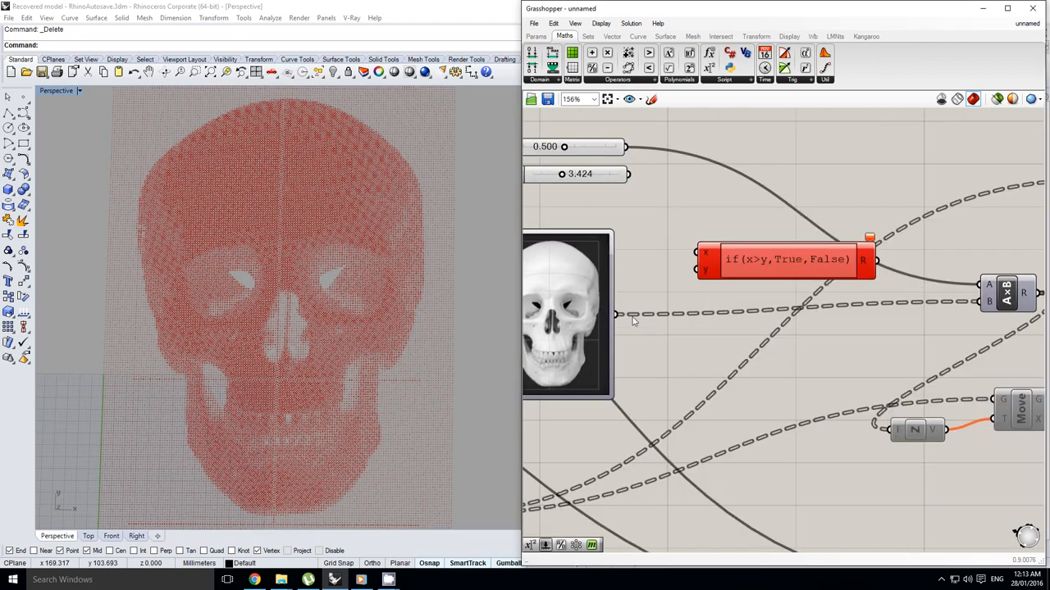
# - Cap a copied slider's maximum at 1, set to 1.000, and feed it into y
pyautogui.scroll(-3)
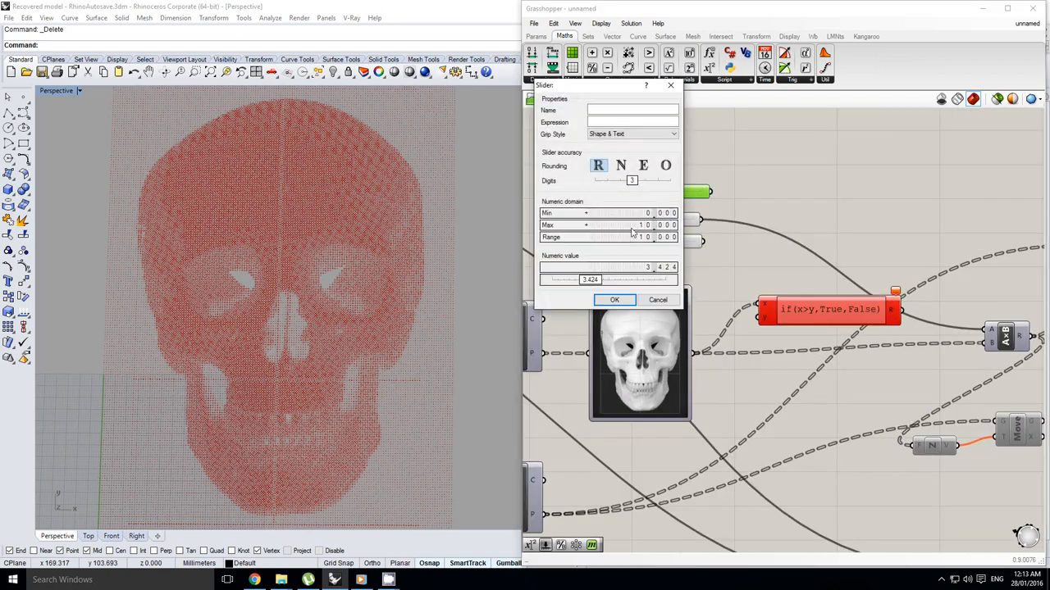
pyautogui.click(623, 225)
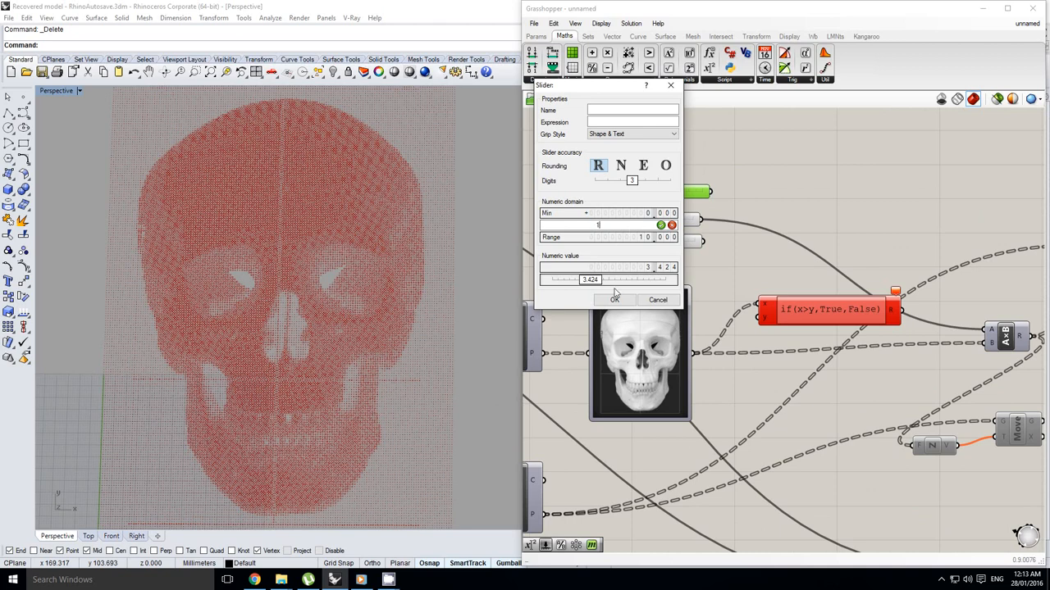
pyautogui.click(615, 299)
pyautogui.write('c')
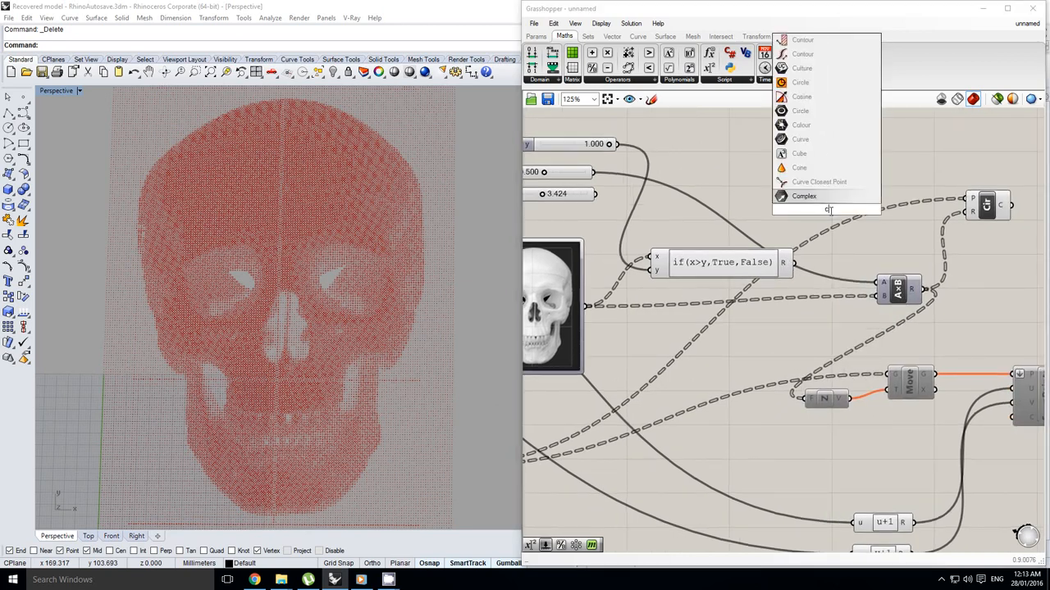
pyautogui.click(825, 209)
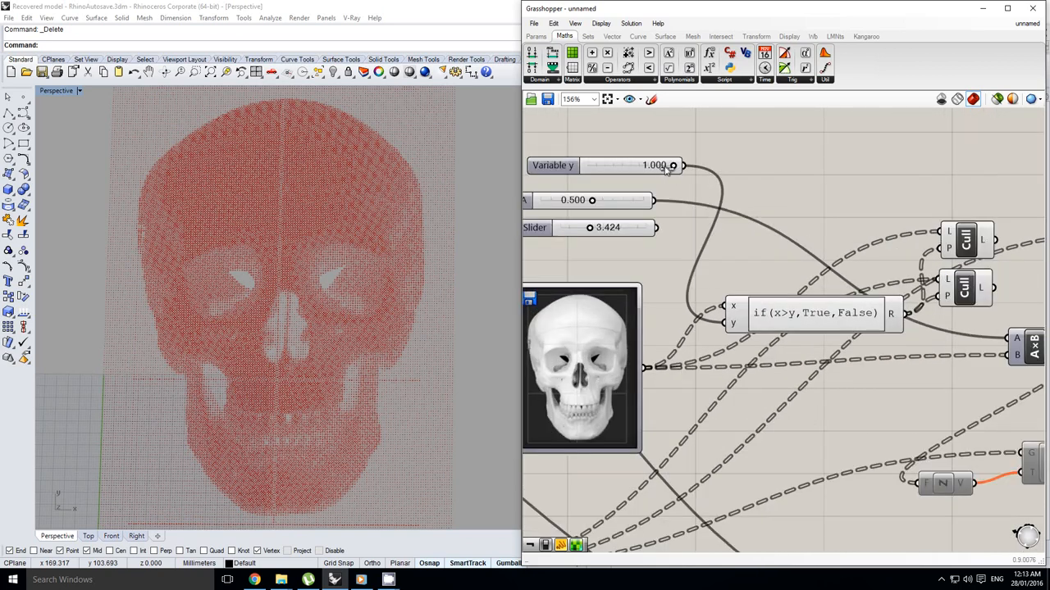
# - Lower the threshold and wire the expression's true/false result into Cull Pattern
pyautogui.moveTo(672, 165); pyautogui.dragTo(644, 165)
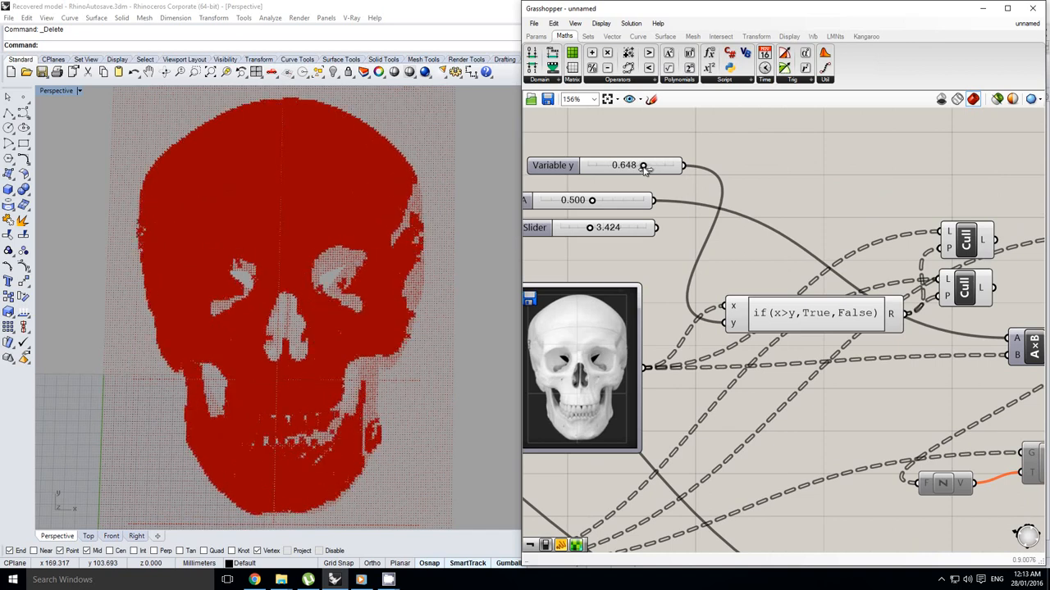
pyautogui.moveTo(642, 165); pyautogui.dragTo(625, 165)
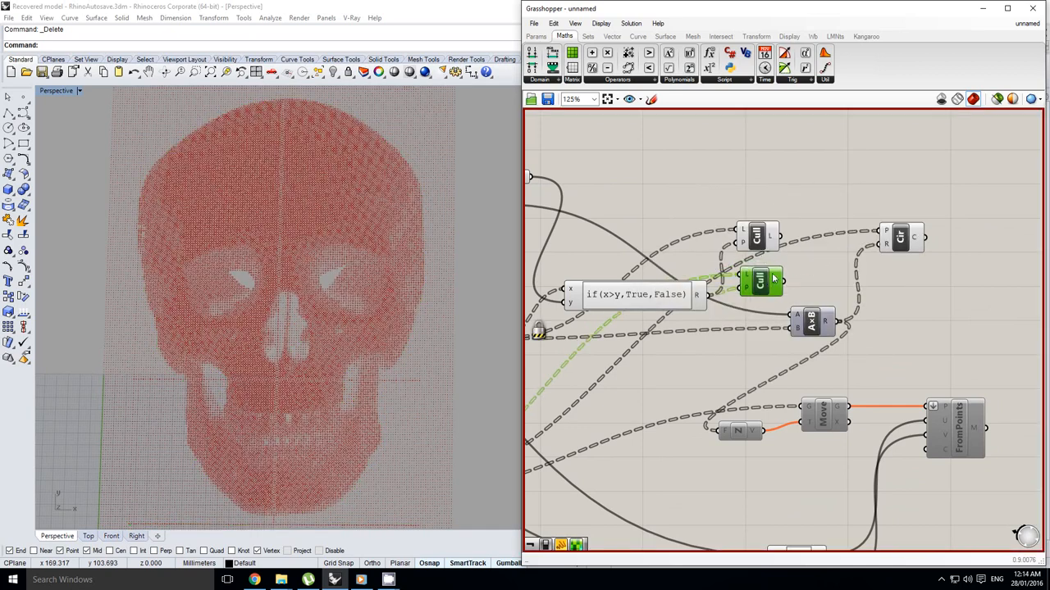
# - Drag the Variable y threshold from about 0.44 to 0.77, culling circles in dark areas
pyautogui.scroll(-3)
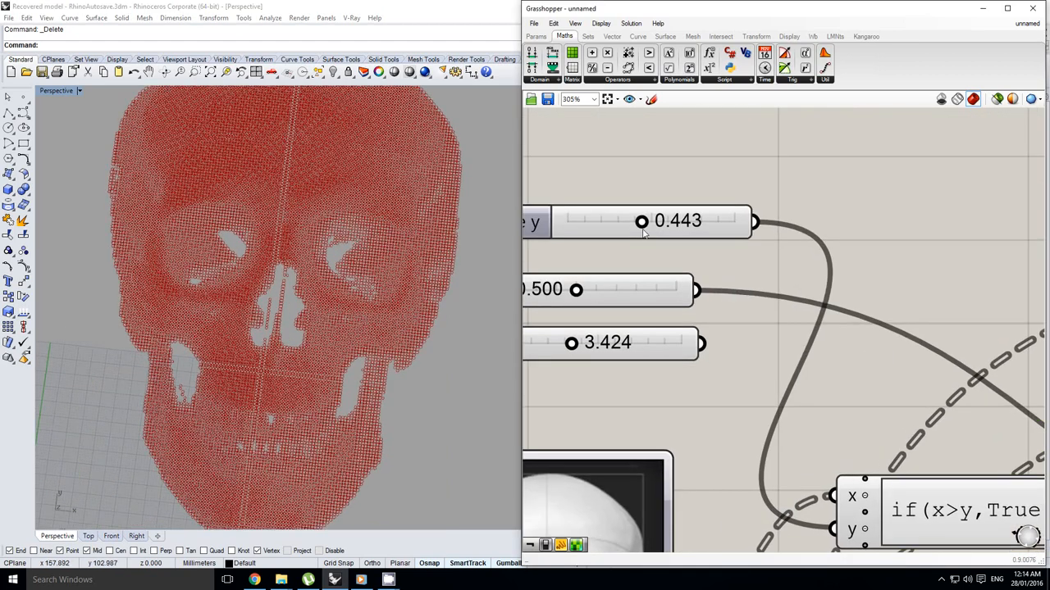
pyautogui.moveTo(643, 221); pyautogui.dragTo(649, 221)
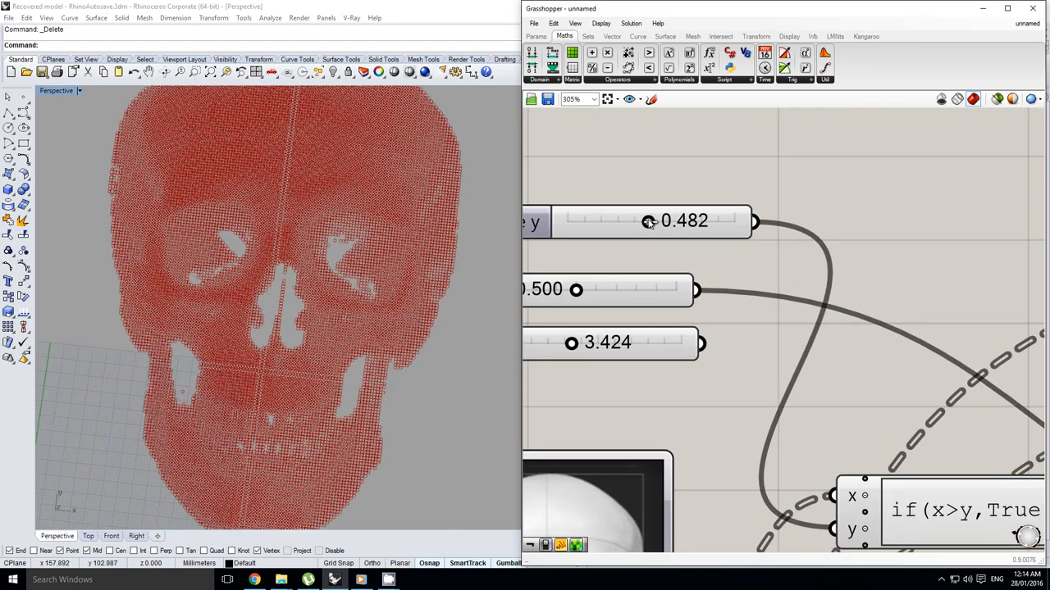
pyautogui.moveTo(648, 221); pyautogui.dragTo(660, 221)
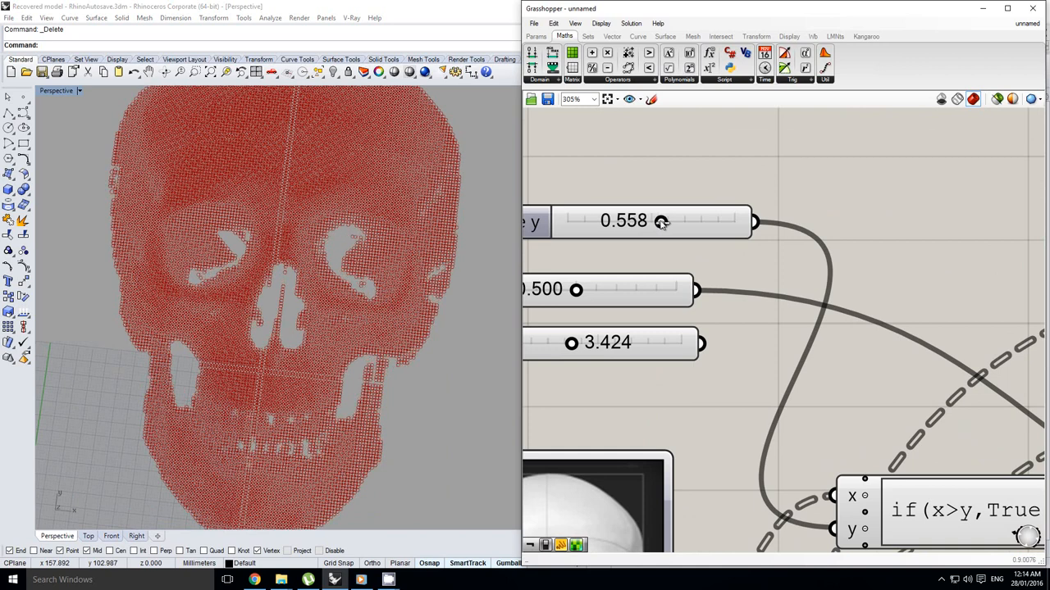
pyautogui.moveTo(661, 221); pyautogui.dragTo(670, 221)
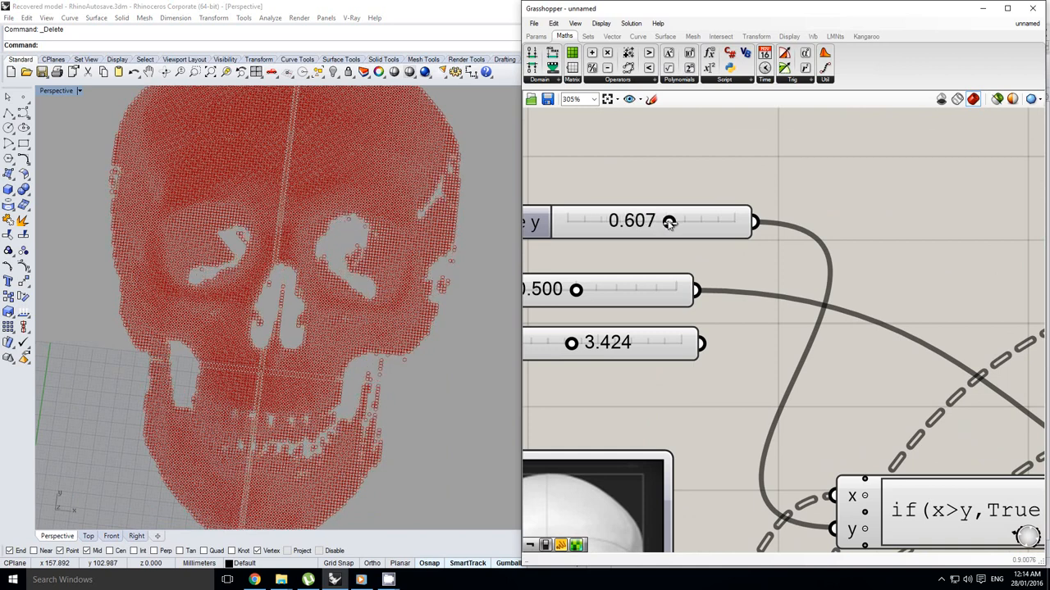
pyautogui.moveTo(669, 221); pyautogui.dragTo(671, 221)
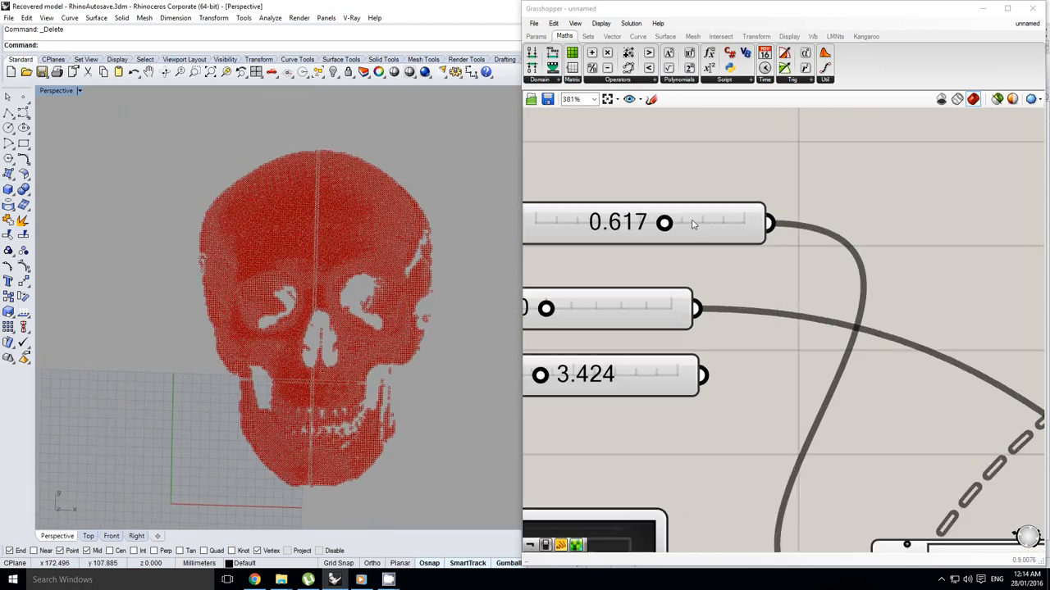
pyautogui.moveTo(665, 222); pyautogui.dragTo(675, 222)
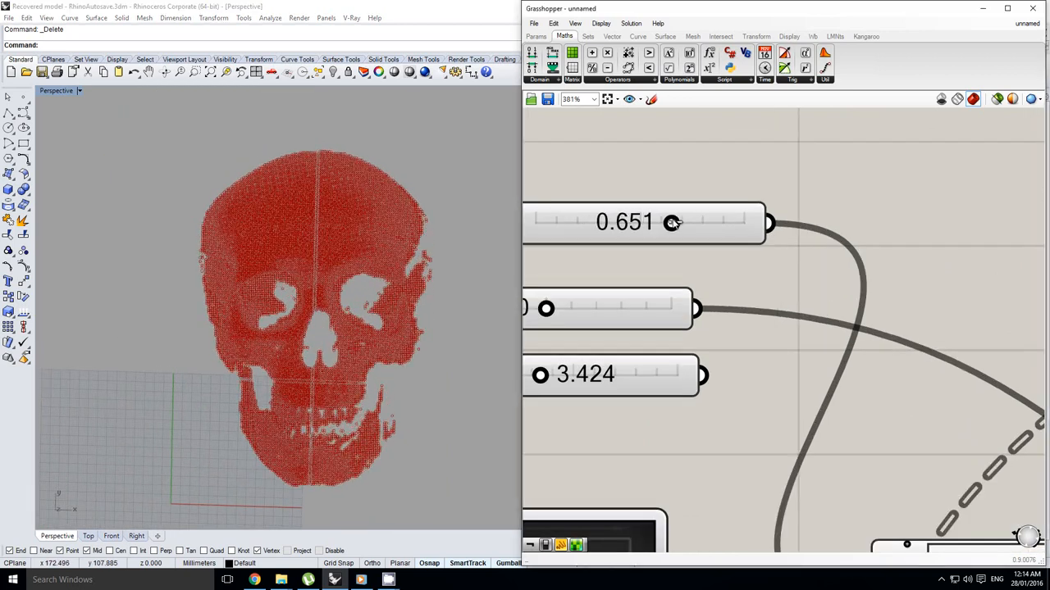
pyautogui.moveTo(672, 223); pyautogui.dragTo(681, 223)
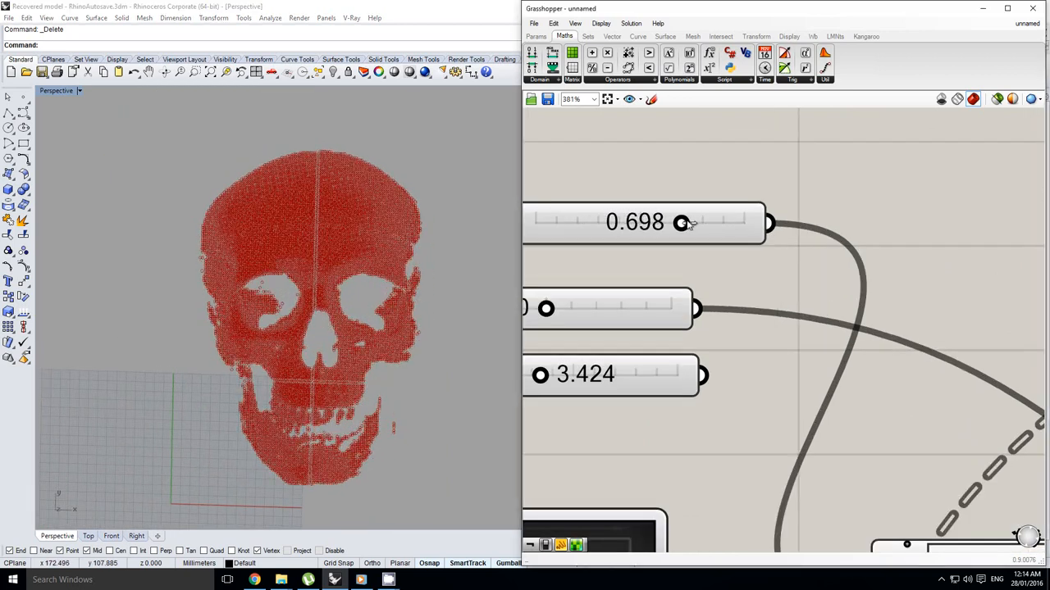
pyautogui.moveTo(680, 222); pyautogui.dragTo(695, 223)
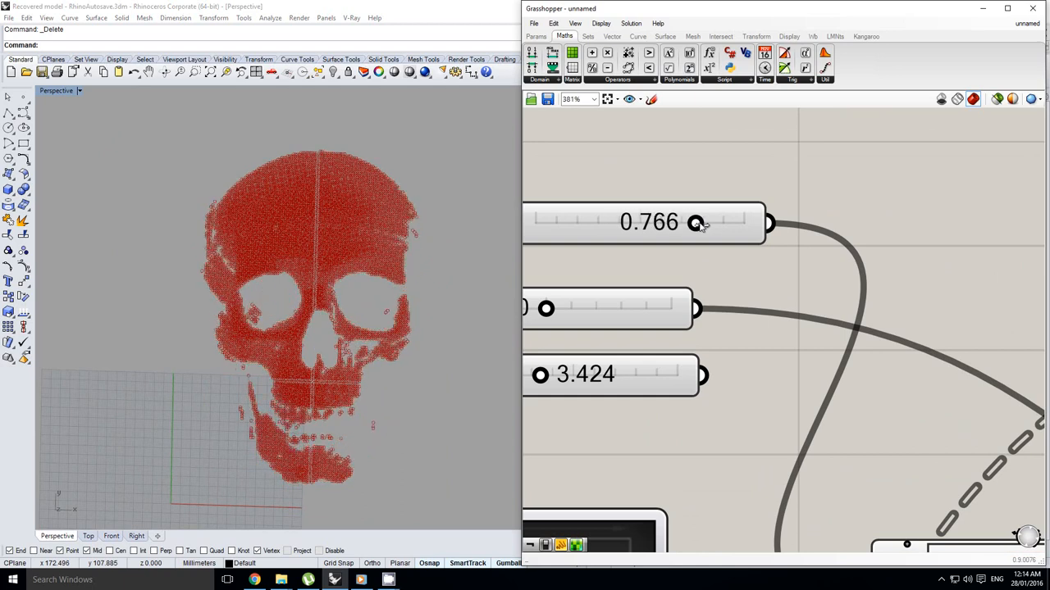
pyautogui.moveTo(695, 223); pyautogui.dragTo(699, 223)
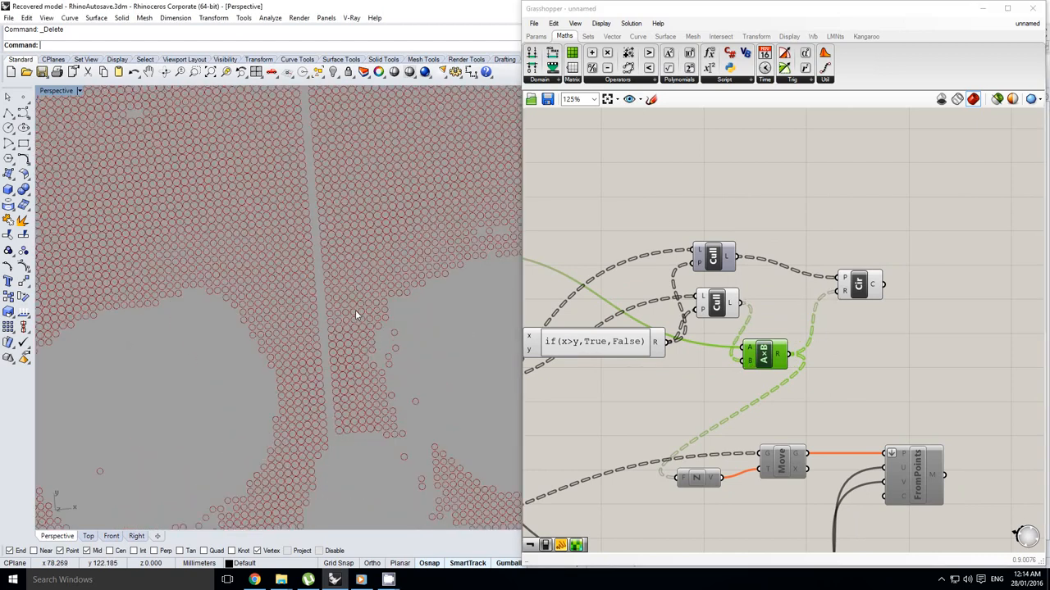
# - Lower the Variable y threshold to 0.566 and zoom in on the culled skull
pyautogui.rightClick(728, 253)
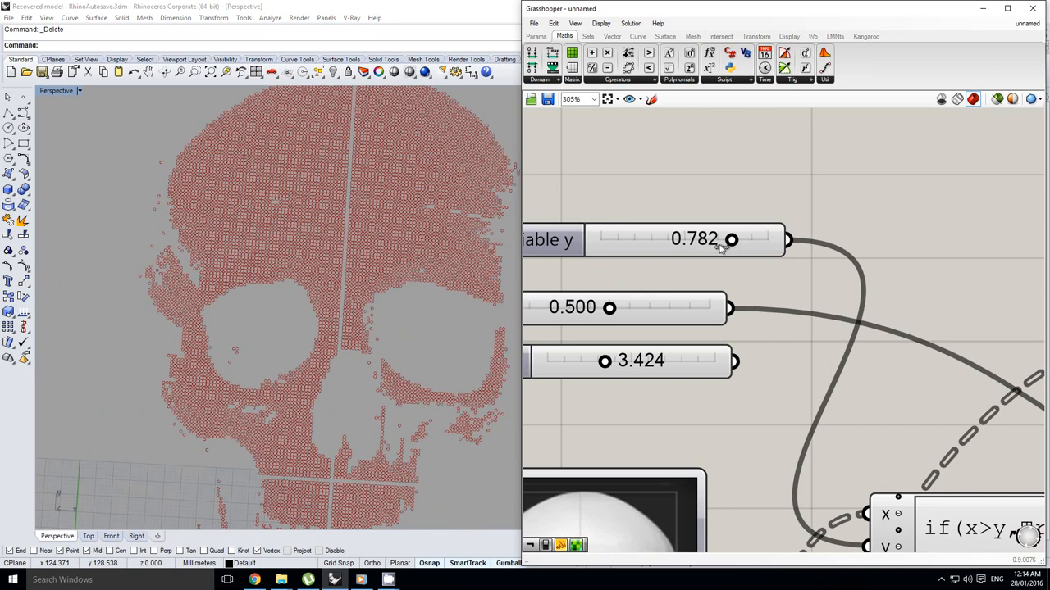
pyautogui.moveTo(731, 239); pyautogui.dragTo(716, 239)
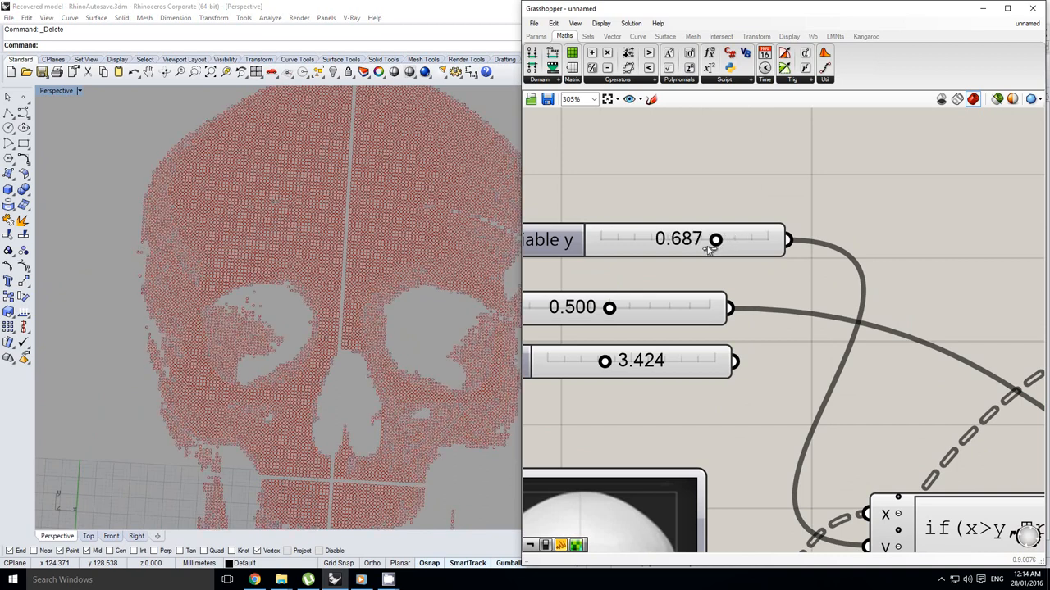
pyautogui.moveTo(716, 240); pyautogui.dragTo(704, 240)
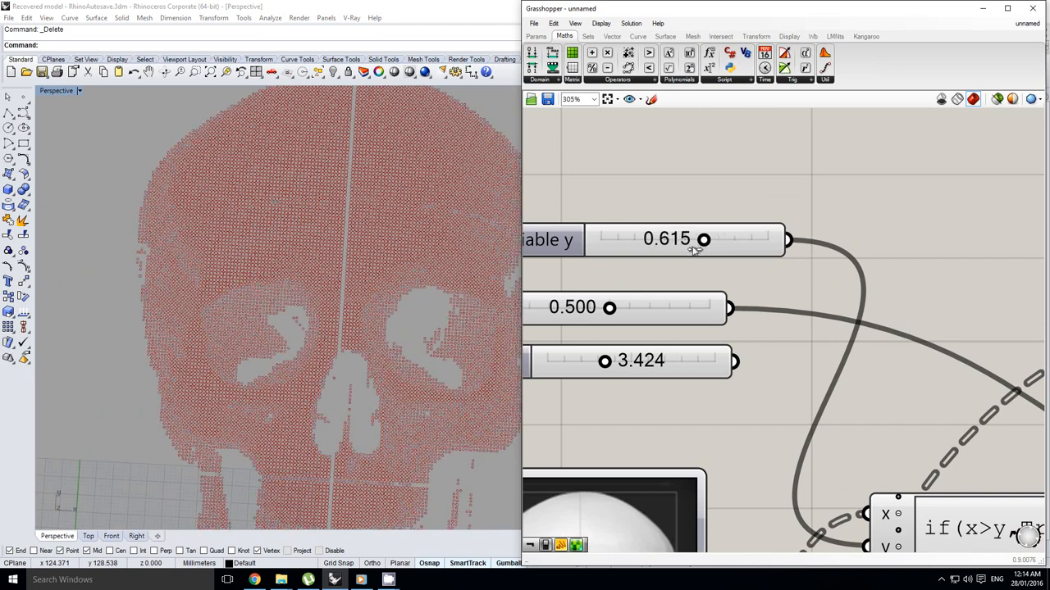
pyautogui.moveTo(704, 238); pyautogui.dragTo(694, 238)
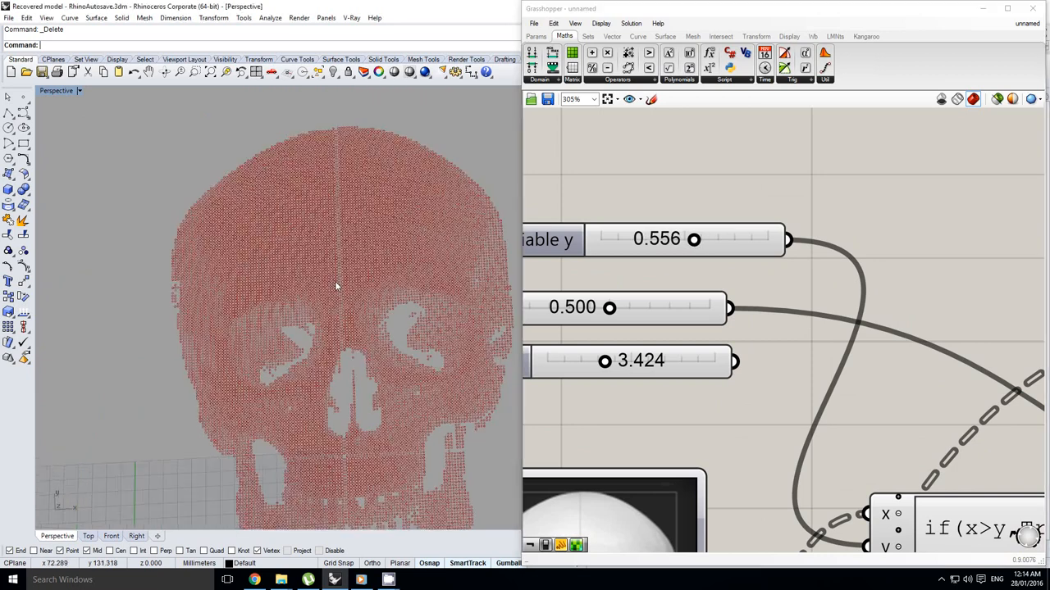
pyautogui.rightClick(656, 238)
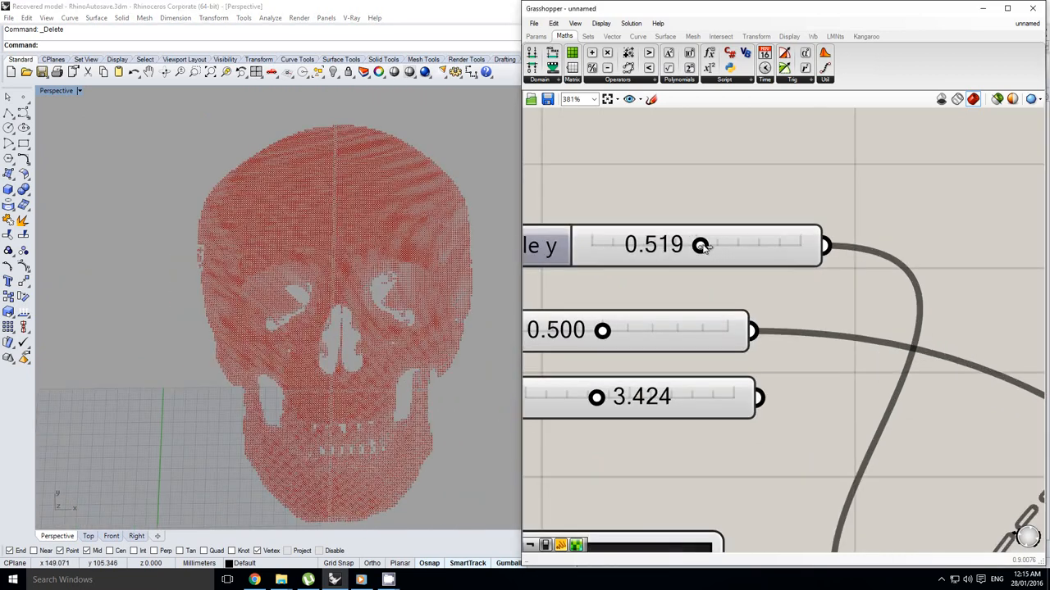
pyautogui.moveTo(700, 245); pyautogui.dragTo(706, 245)
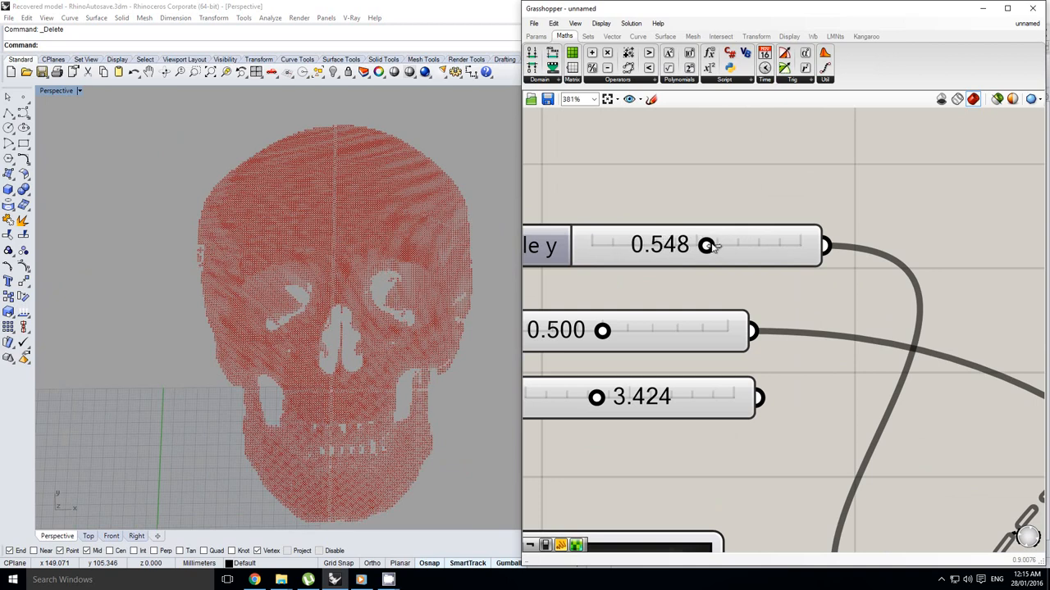
pyautogui.scroll(-3)
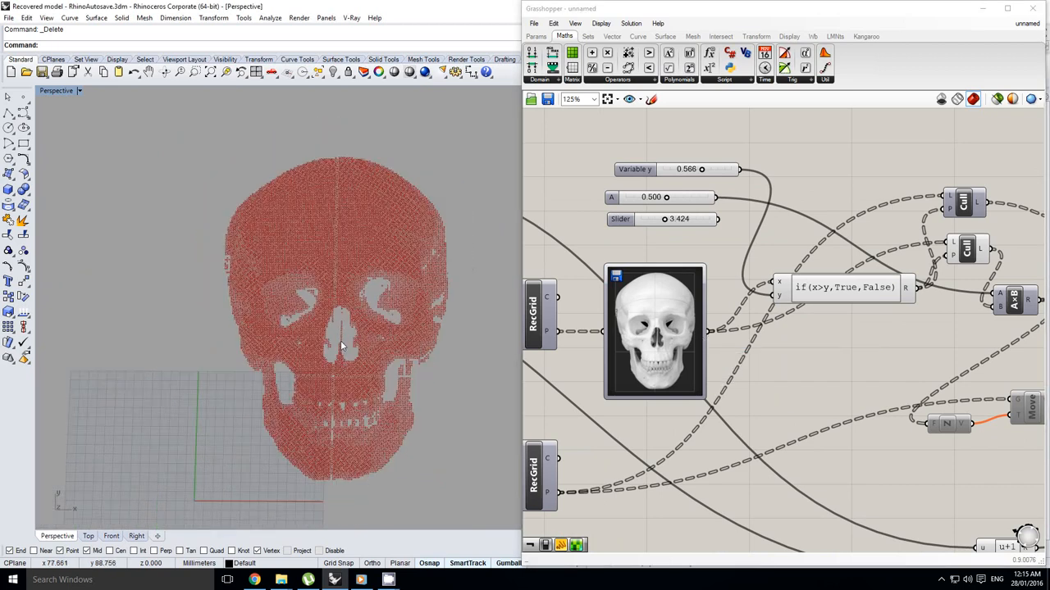
pyautogui.moveTo(341, 344); pyautogui.dragTo(288, 389)
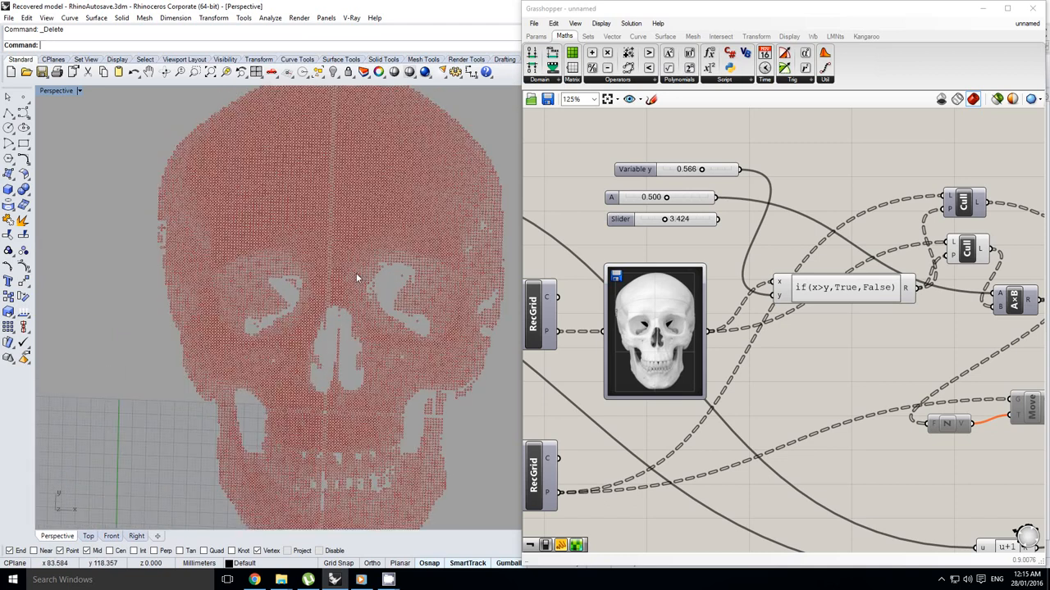
# - Zoom out the Grasshopper canvas and bring up the Alt+Tab window switcher
pyautogui.scroll(-3)
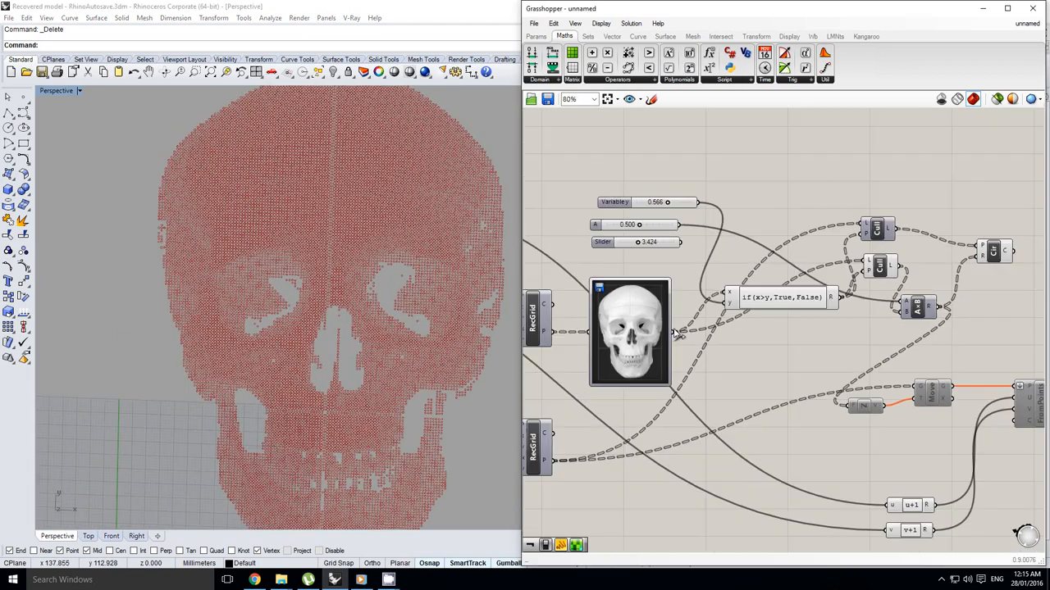
pyautogui.scroll(3)
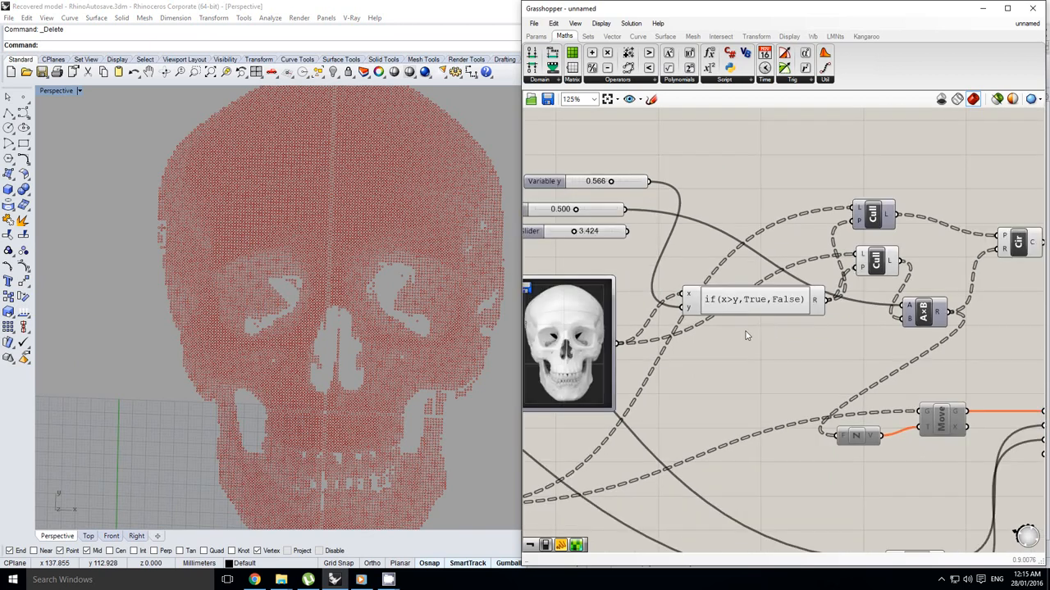
pyautogui.moveTo(598, 353)
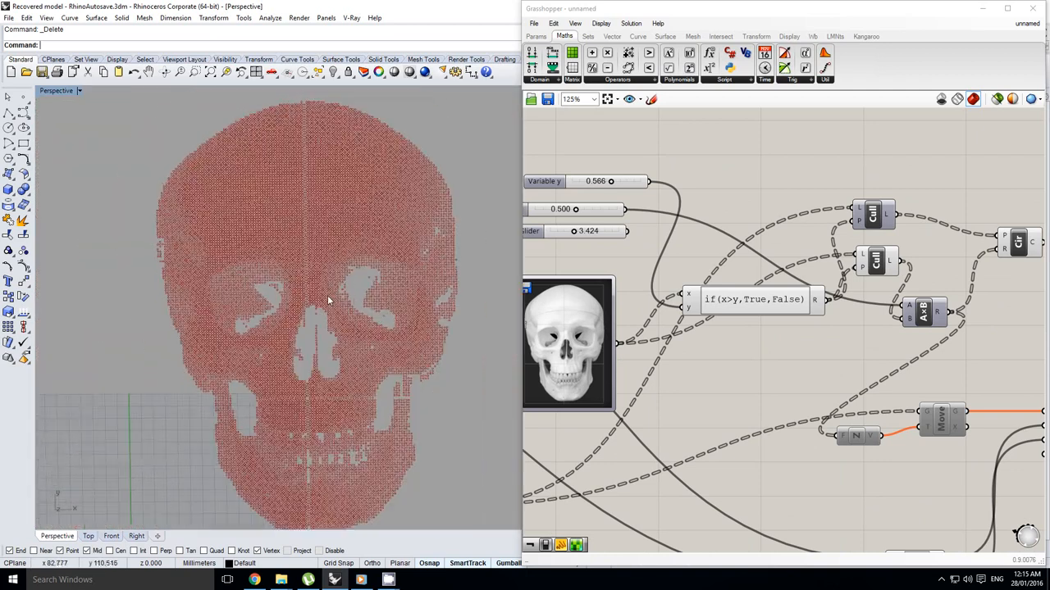
pyautogui.scroll(-3)
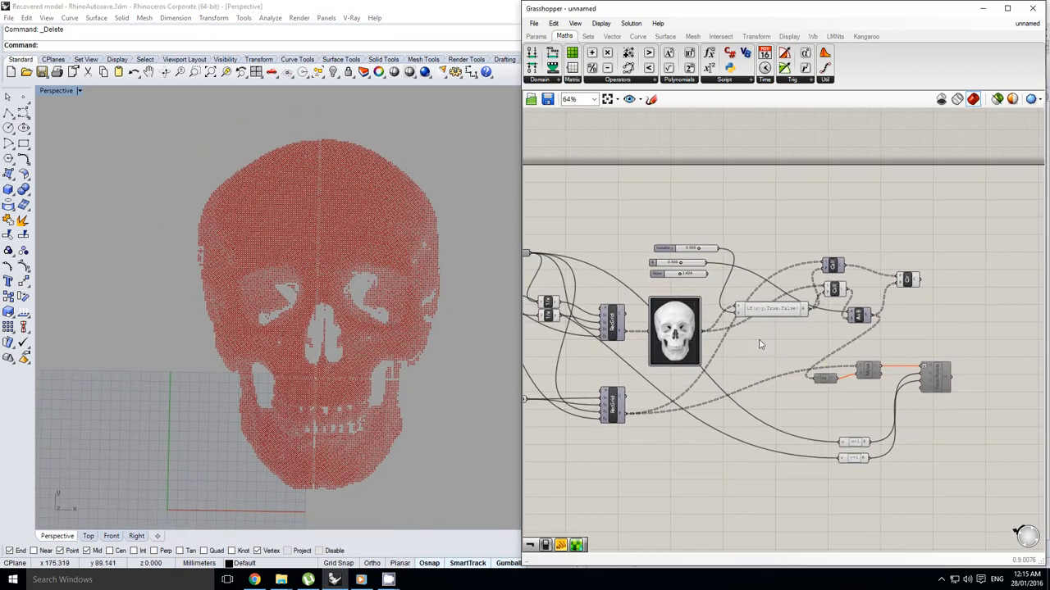
pyautogui.press('alt+tab')
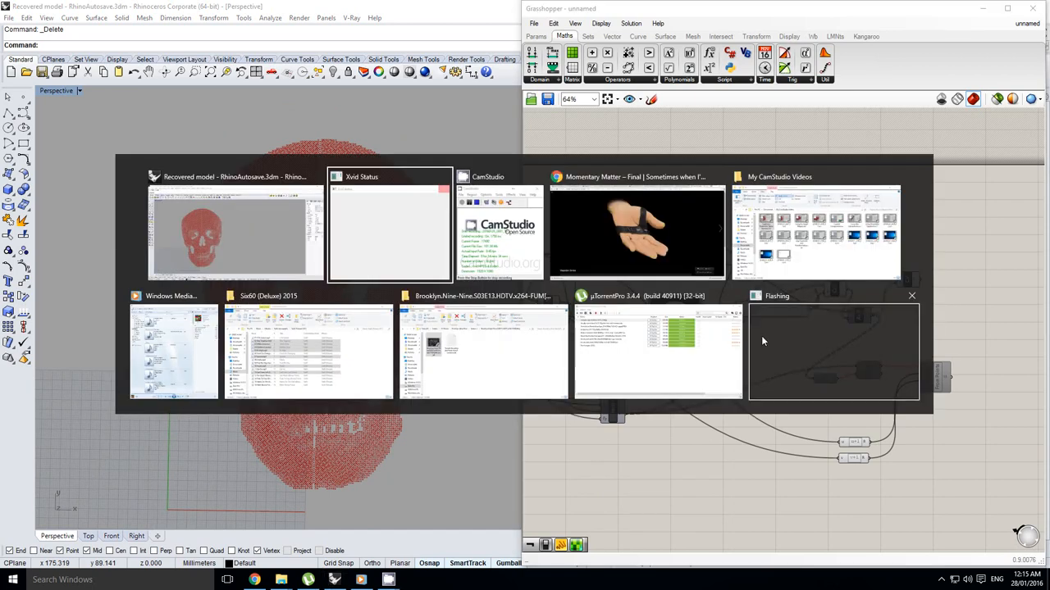